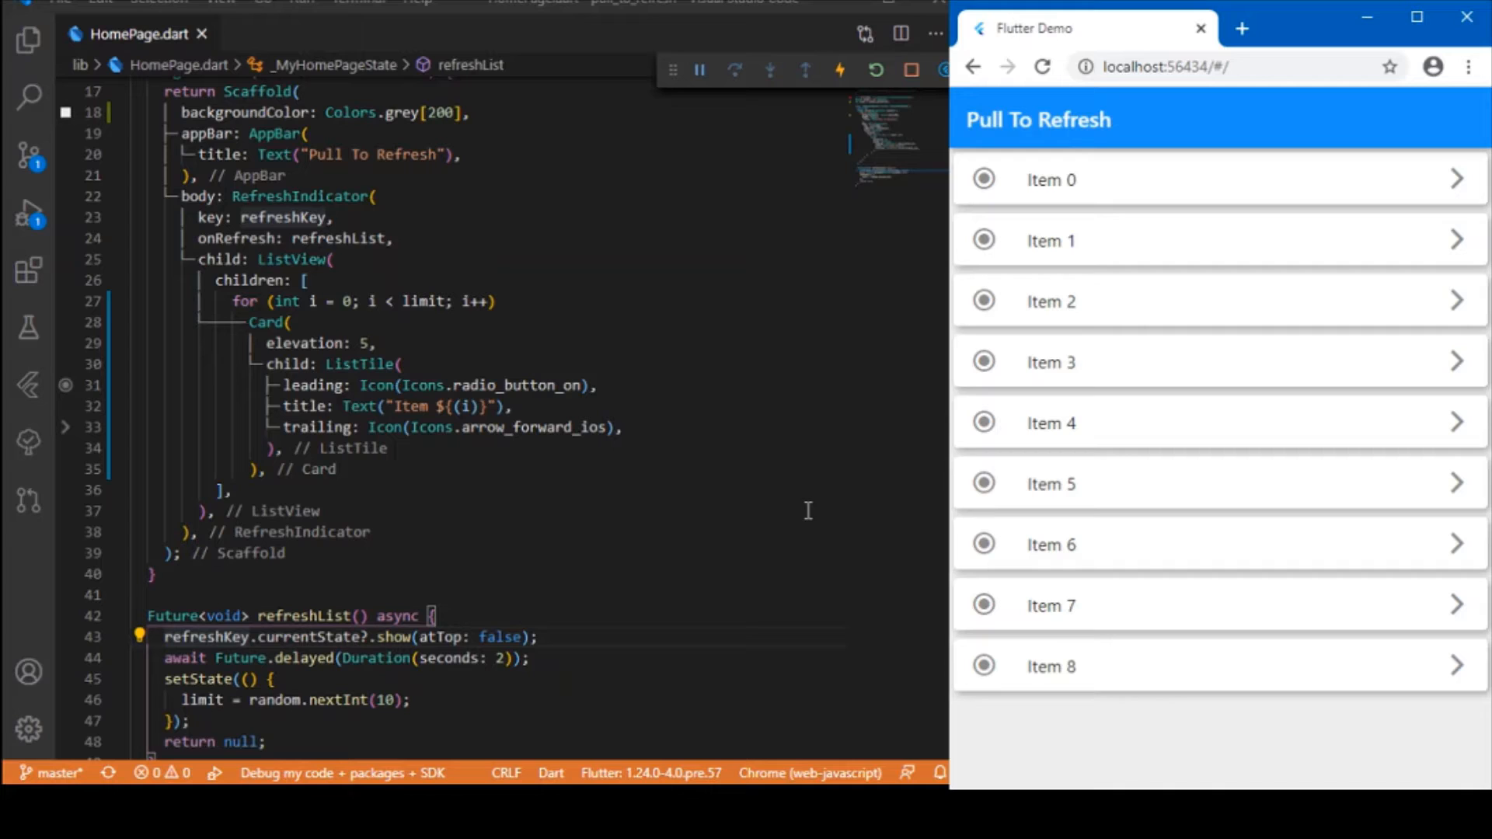
pyautogui.moveTo(1224, 335)
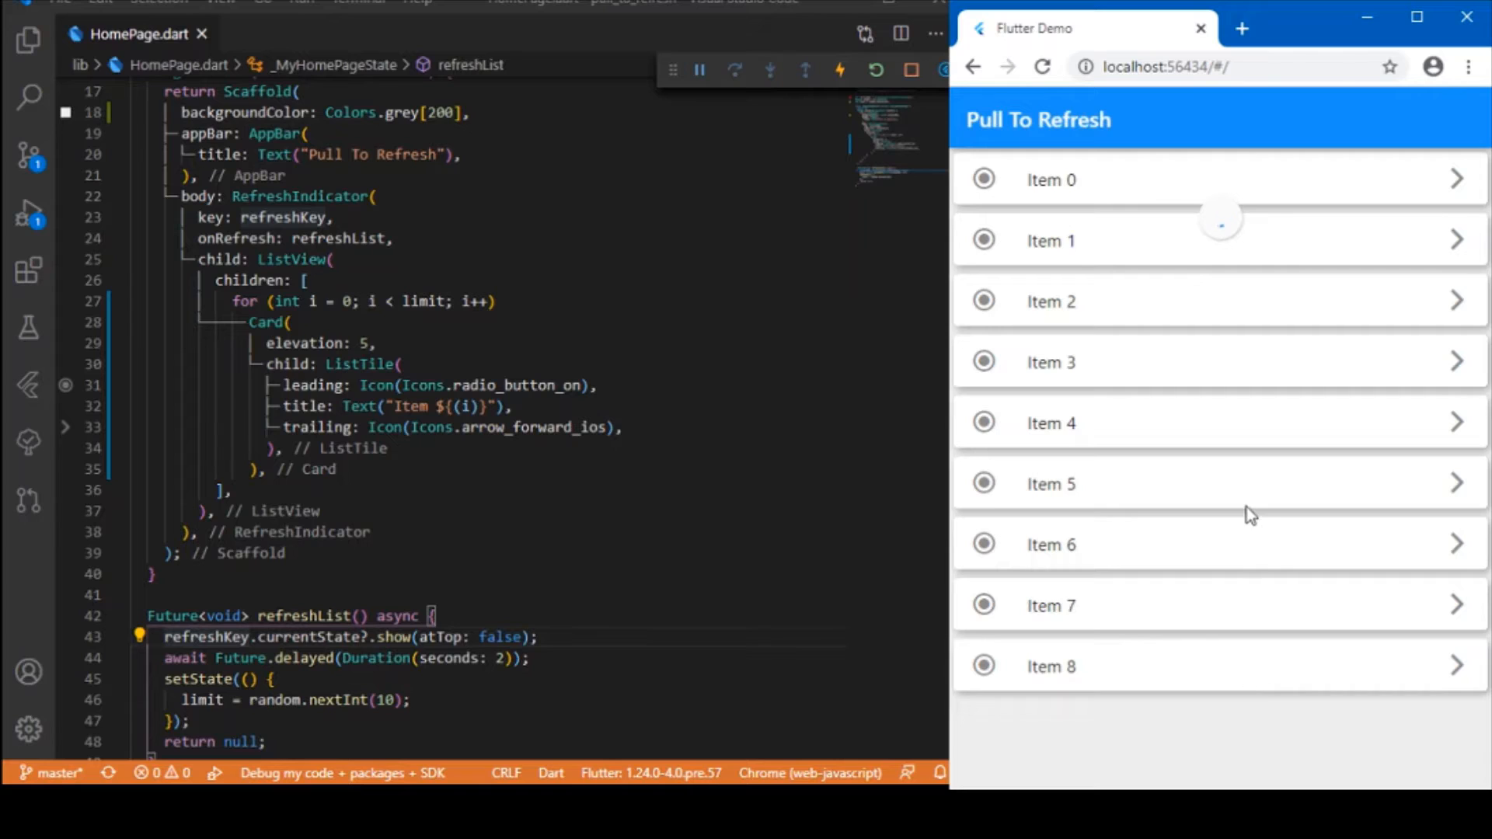
# Pull the list down in Chrome so RefreshIndicator reloads it with a new random card count
pyautogui.moveTo(1222, 238); pyautogui.dragTo(1222, 381)
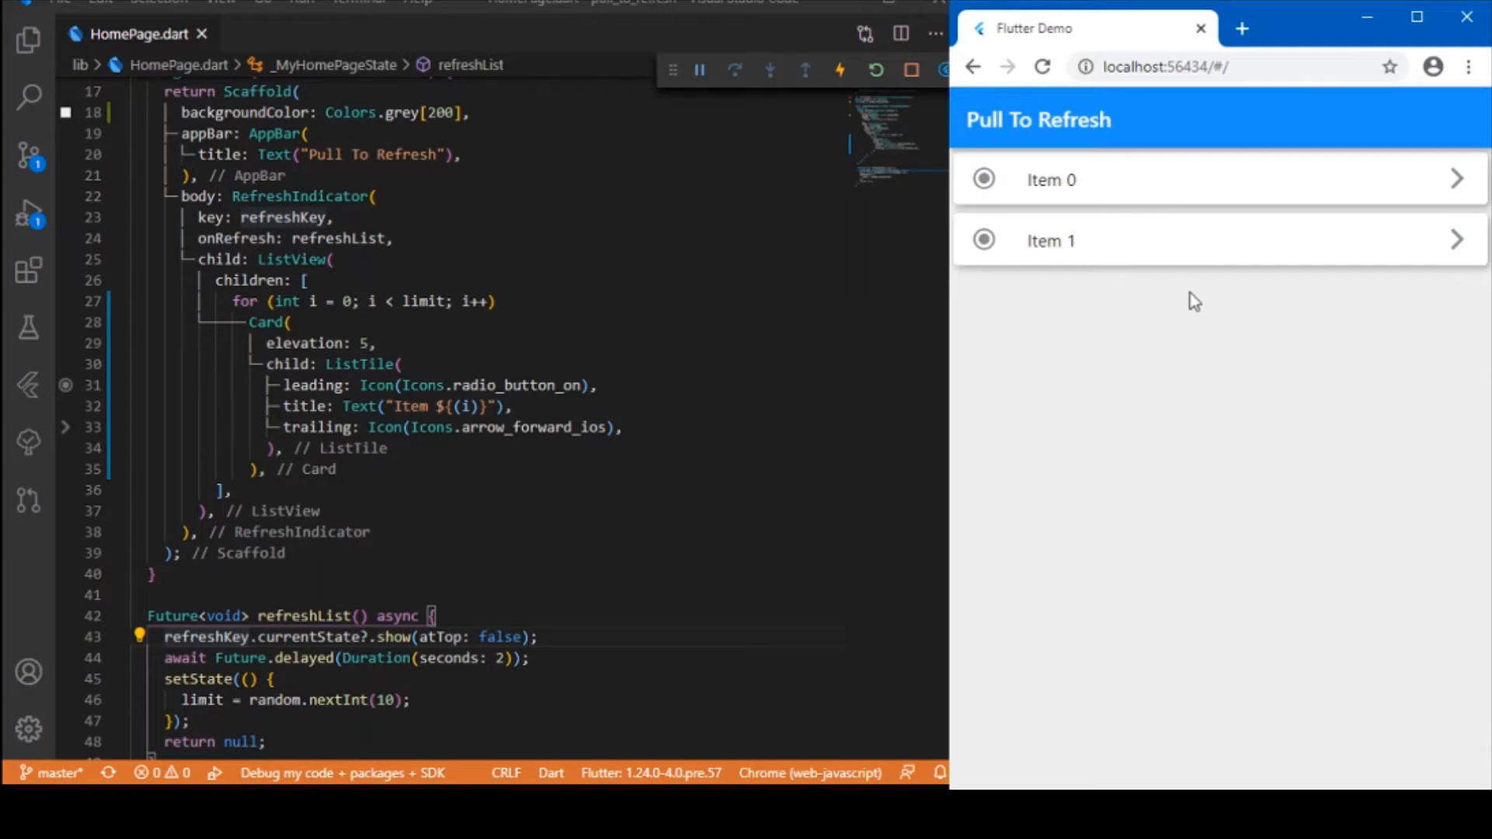
pyautogui.moveTo(1179, 213)
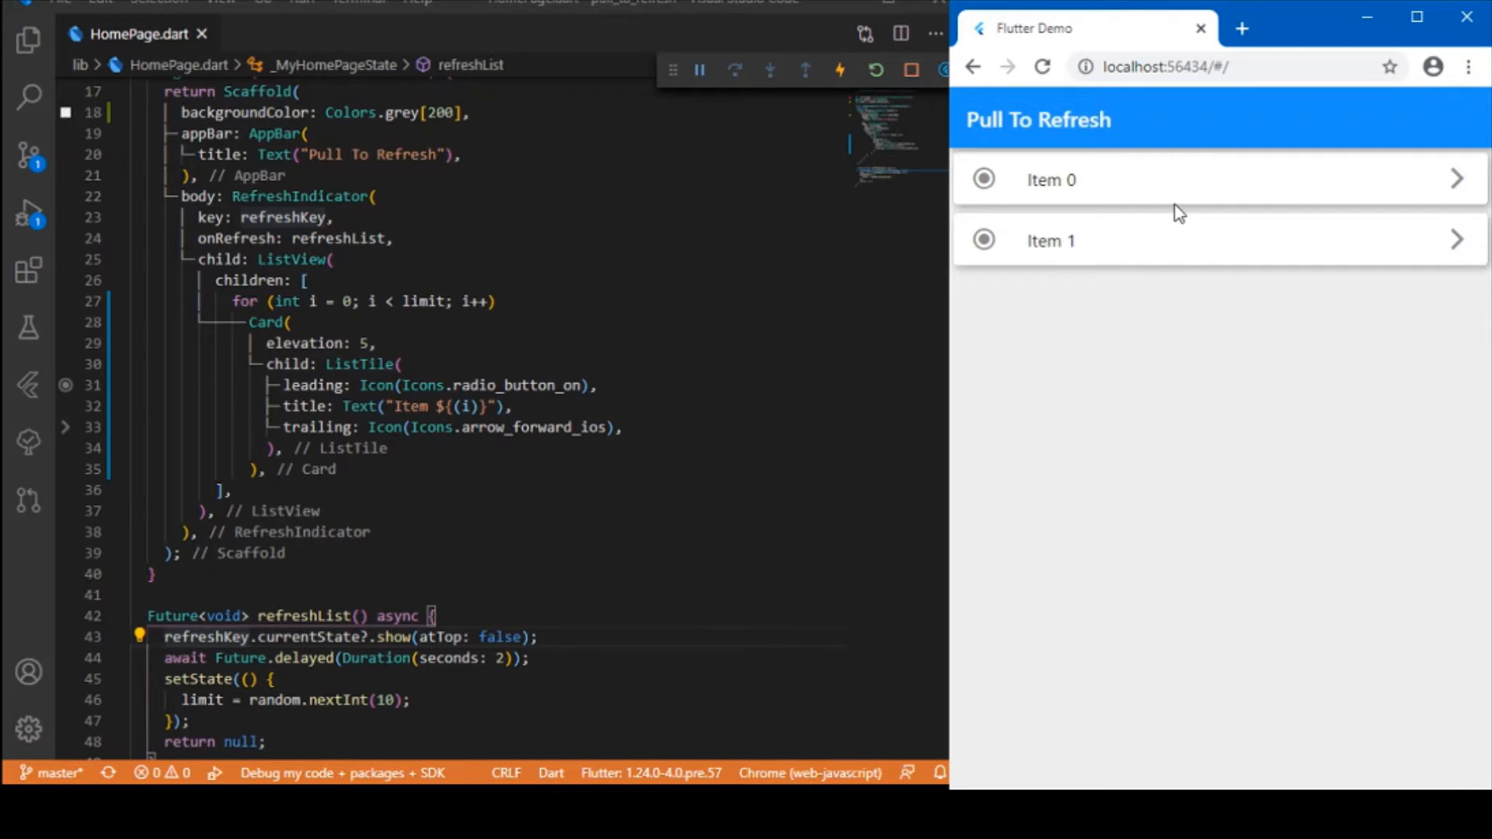
pyautogui.moveTo(1181, 227)
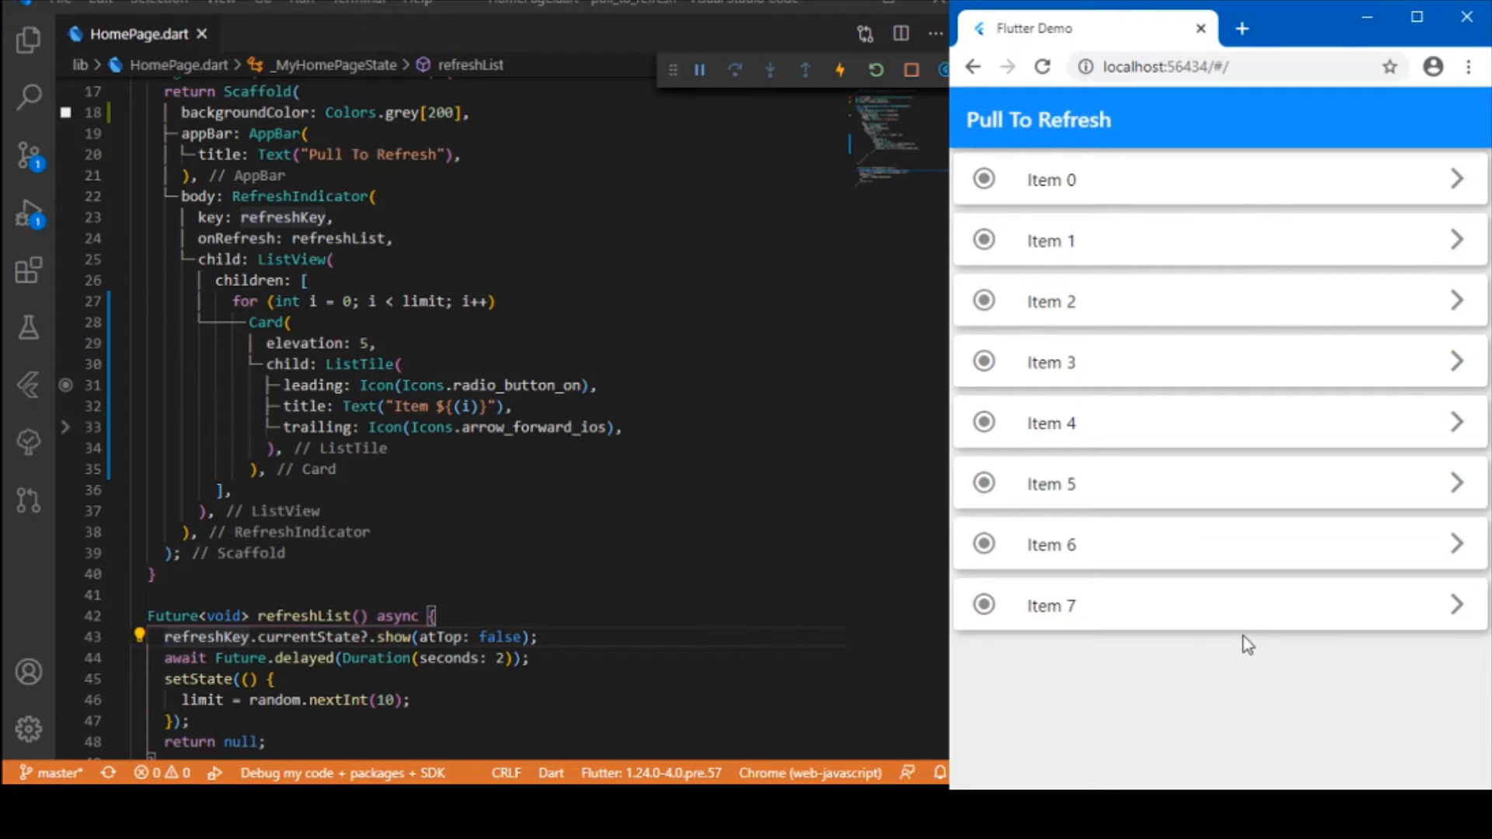
pyautogui.moveTo(1218, 580)
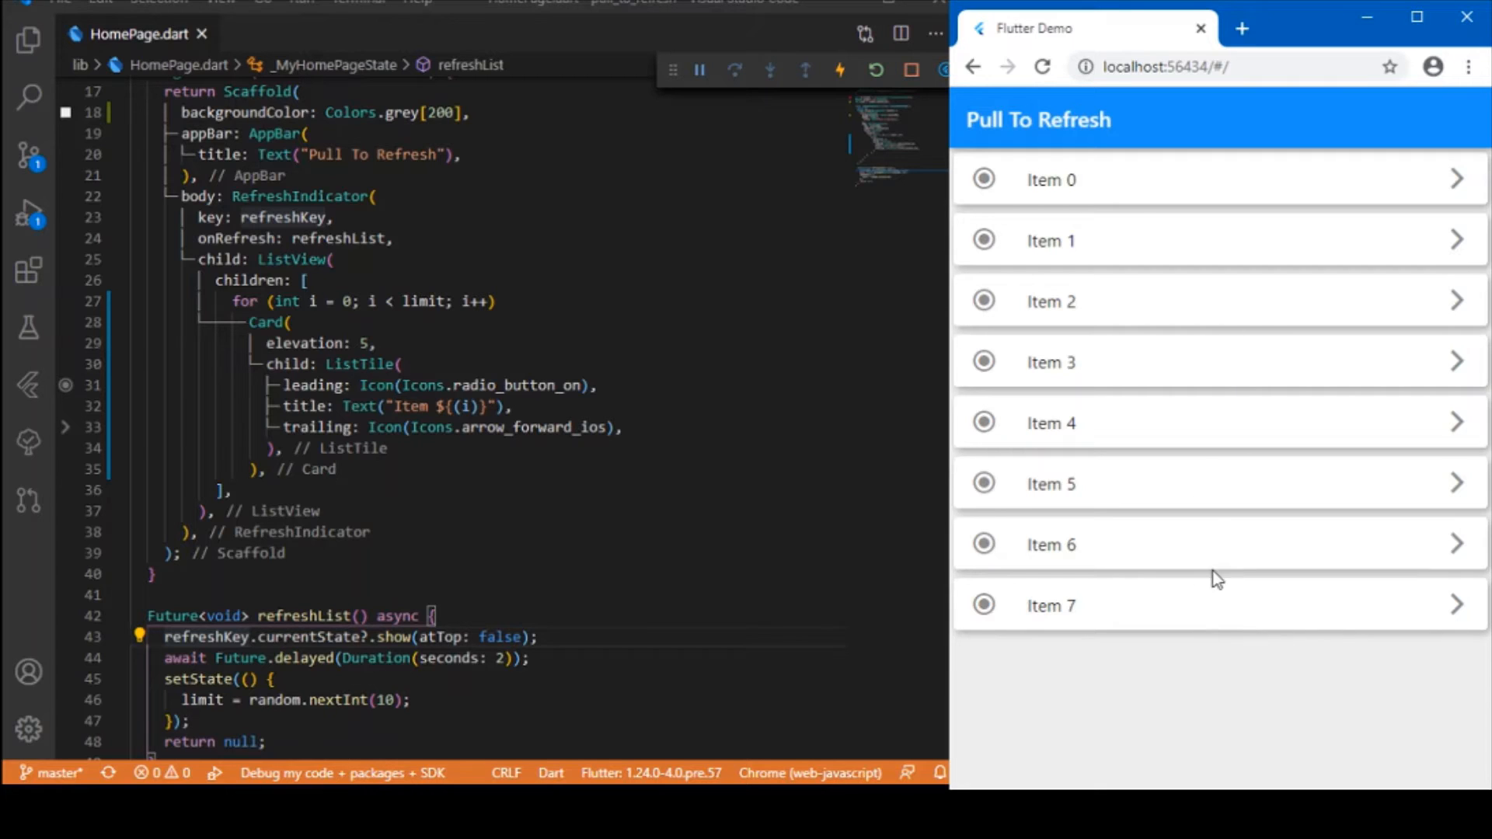
pyautogui.moveTo(1163, 277)
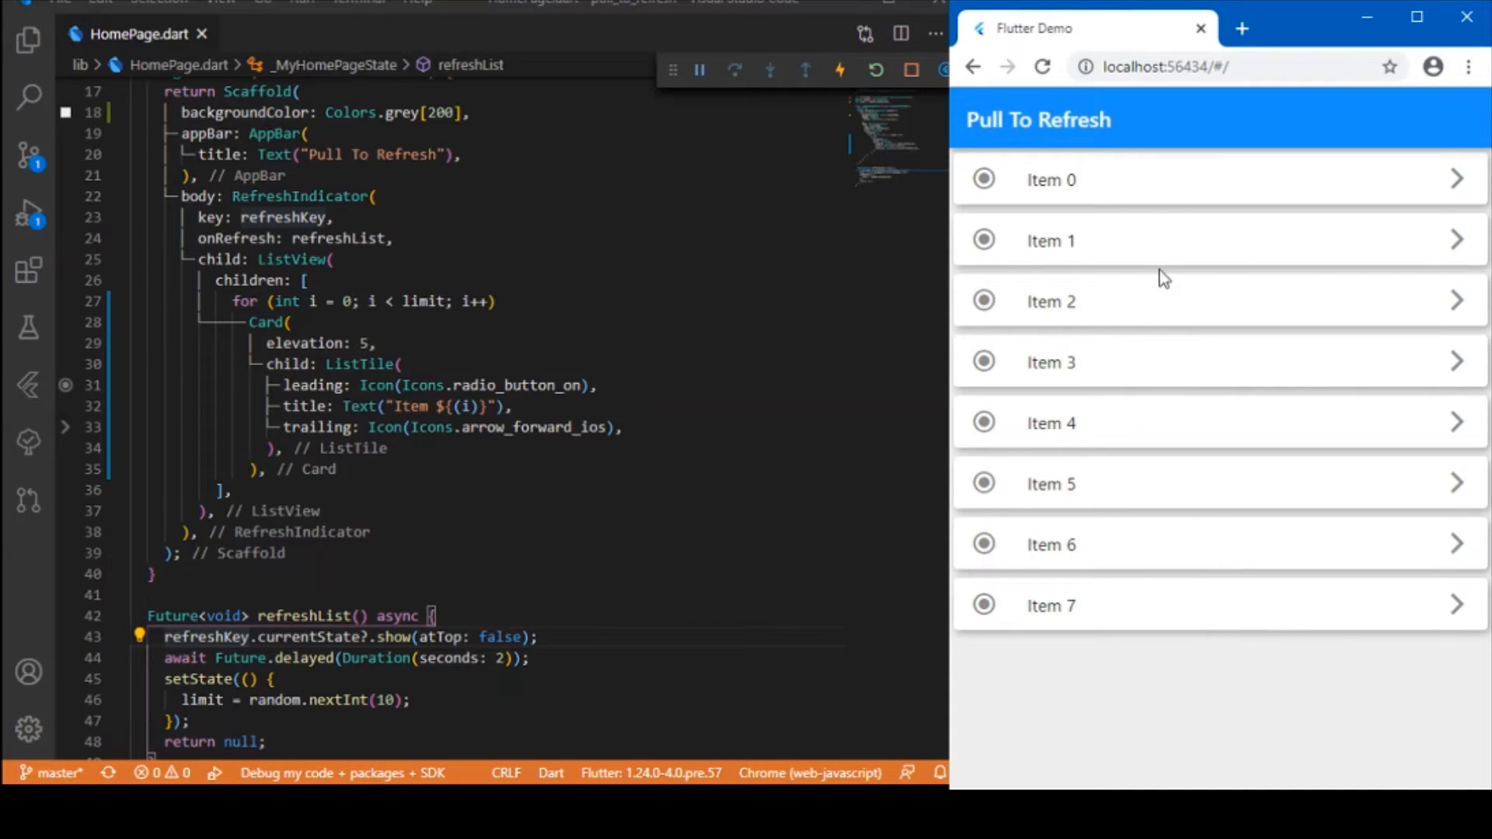
pyautogui.moveTo(1158, 621)
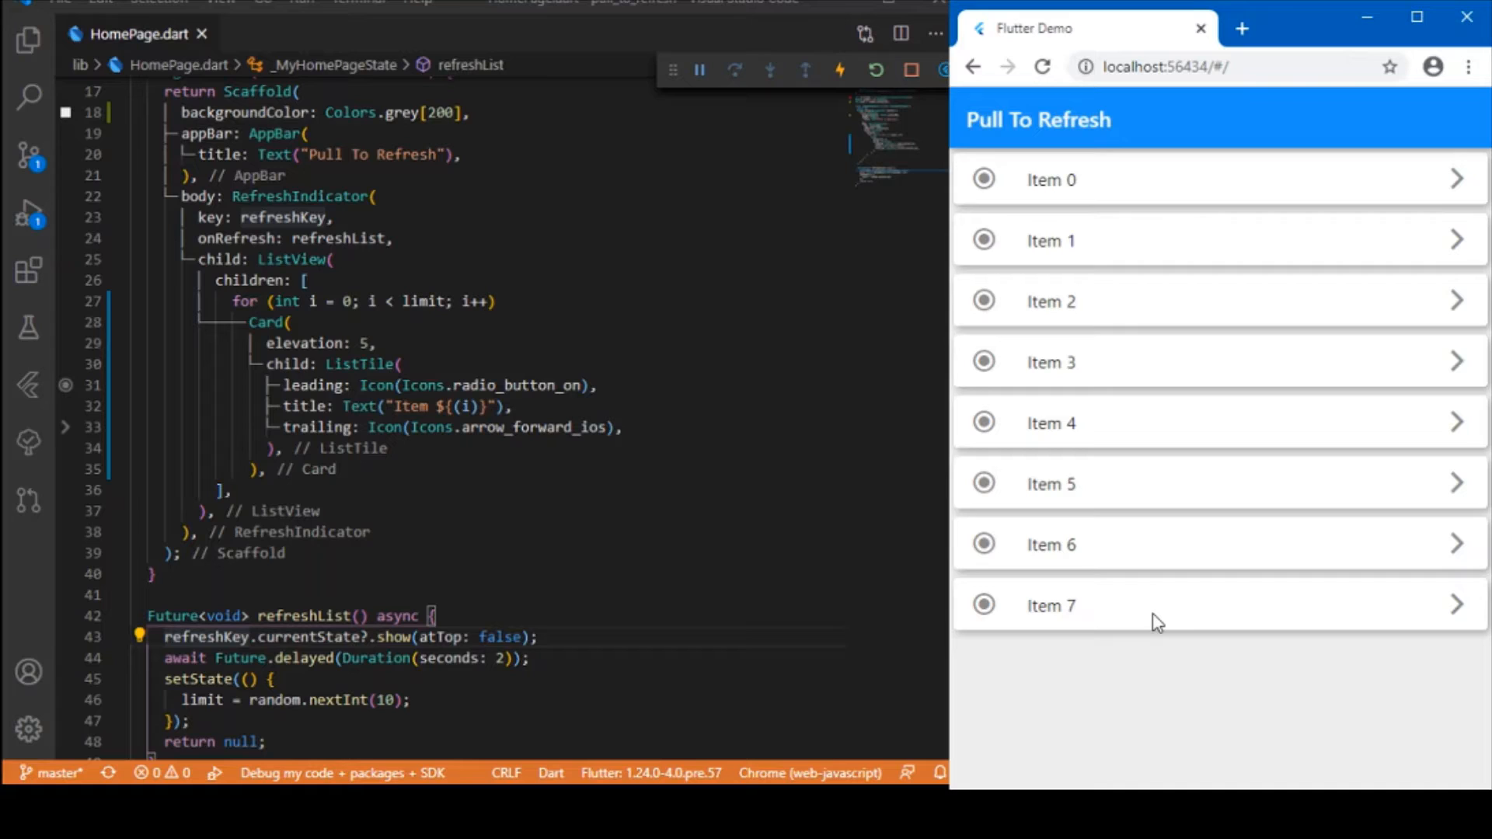
pyautogui.moveTo(1155, 347)
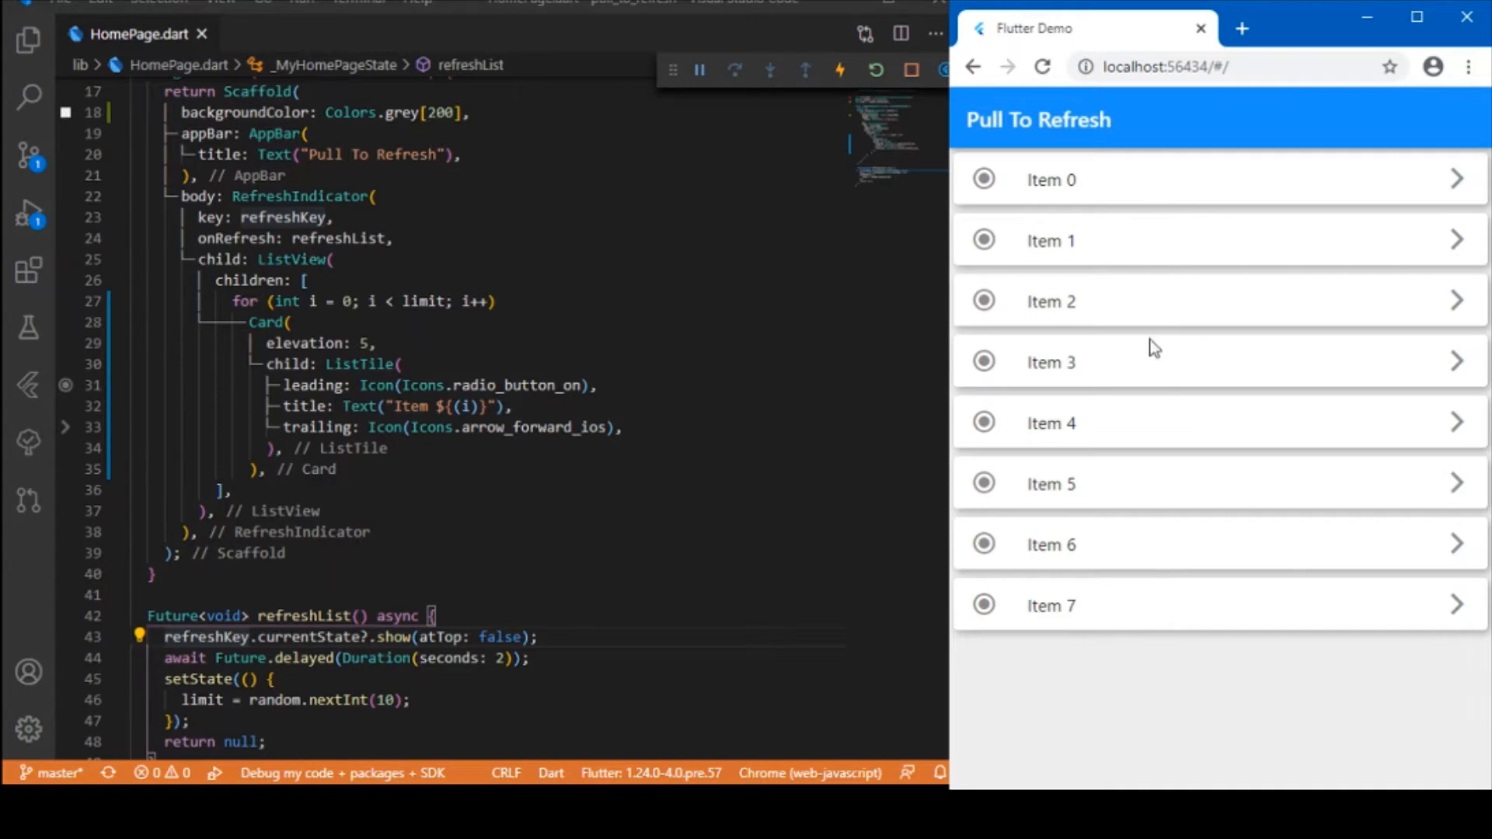
pyautogui.moveTo(1216, 260)
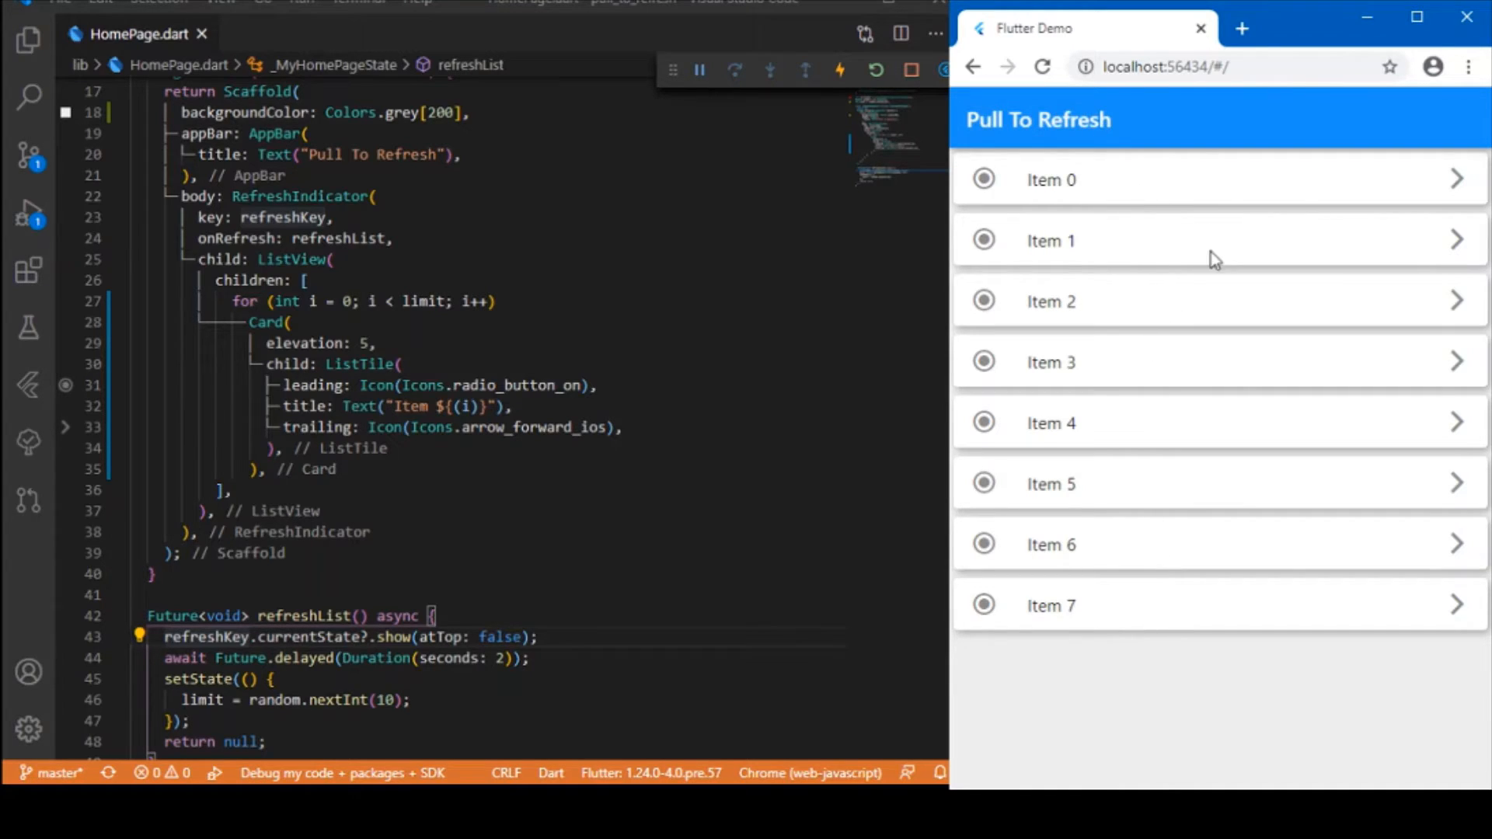
pyautogui.moveTo(1186, 617)
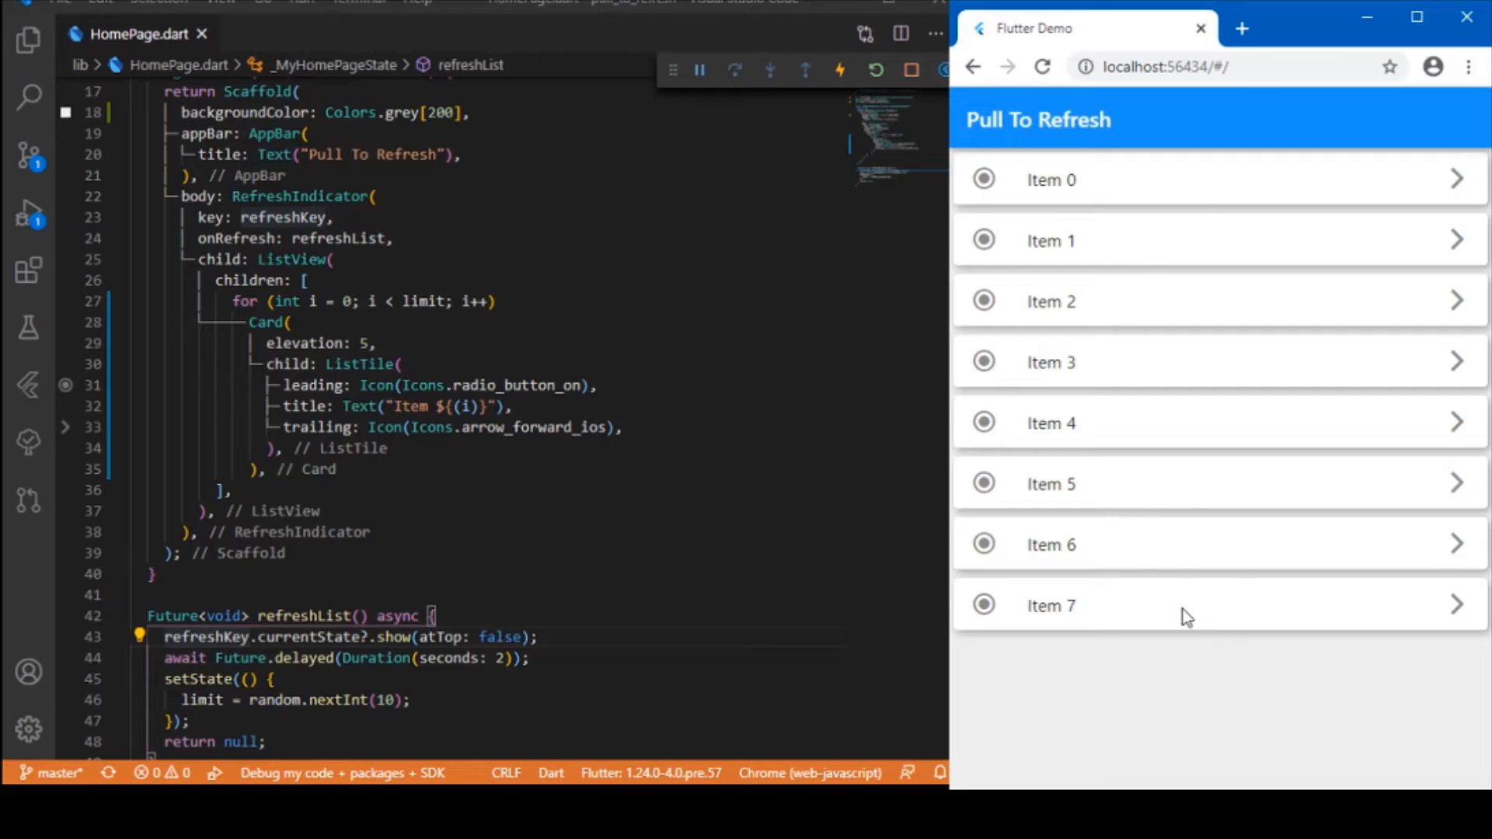
pyautogui.moveTo(1223, 611)
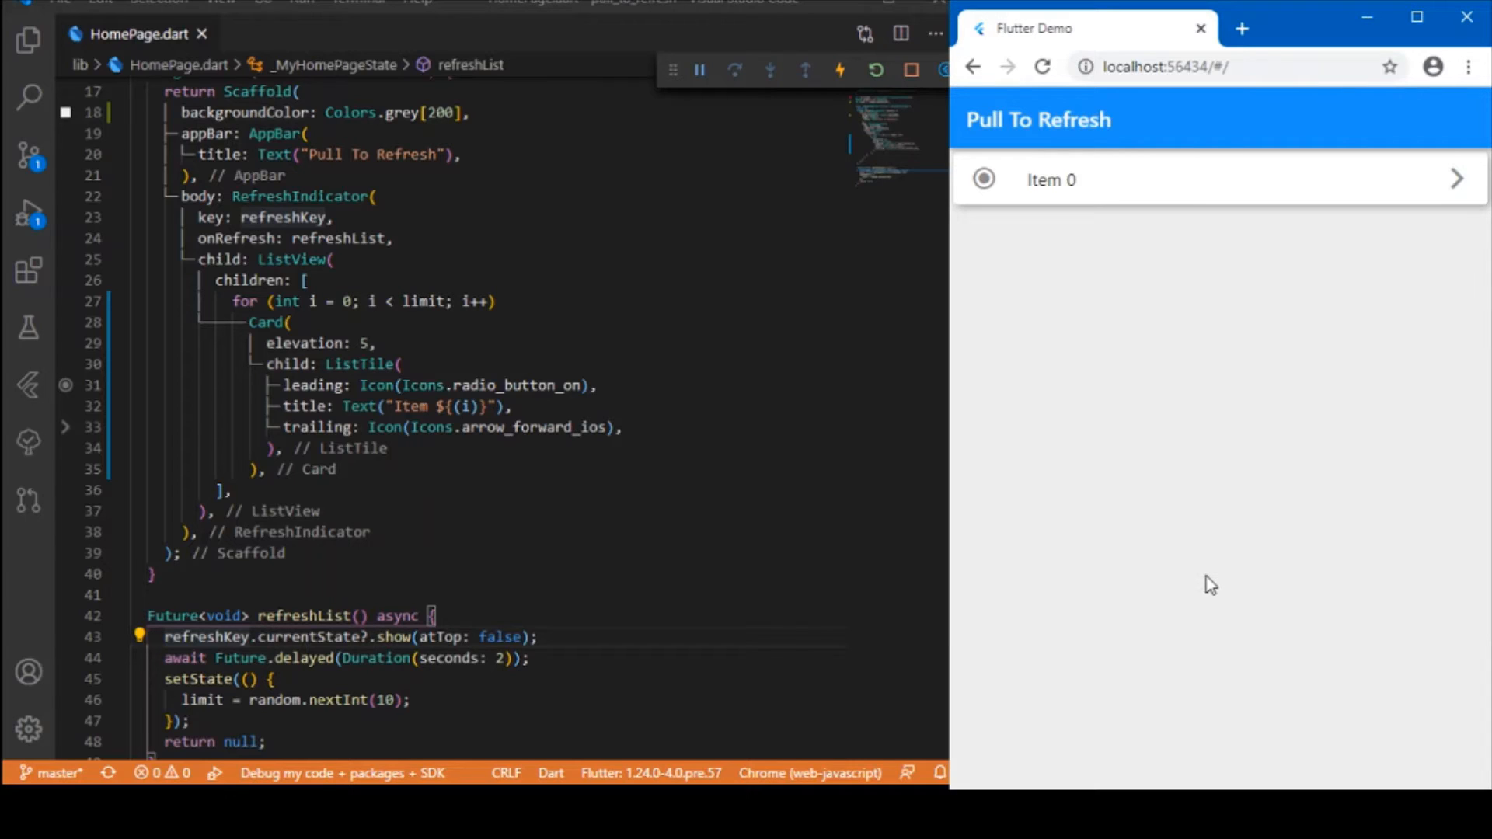
pyautogui.moveTo(1301, 201)
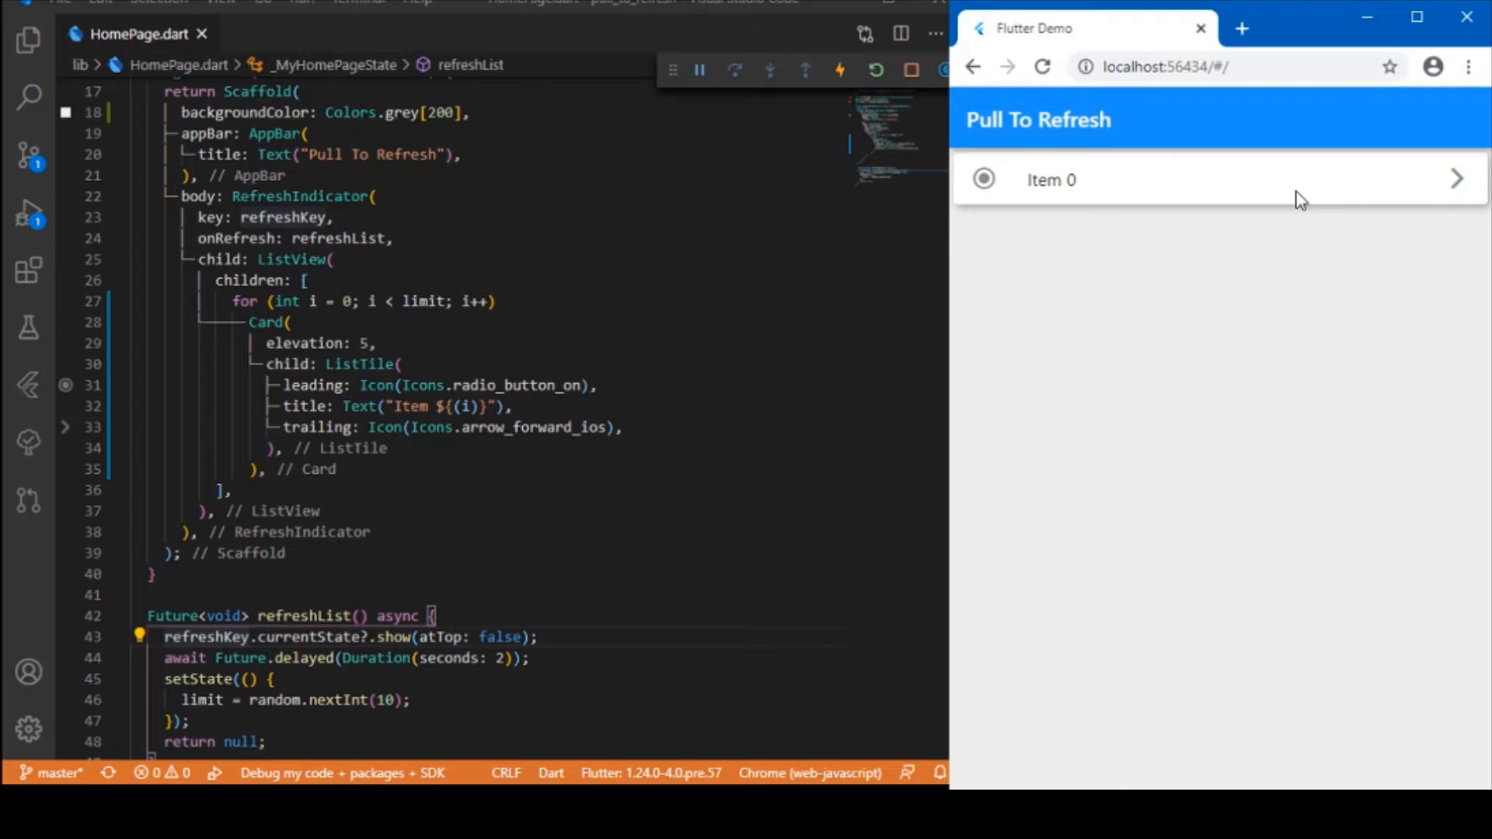
pyautogui.moveTo(1231, 190)
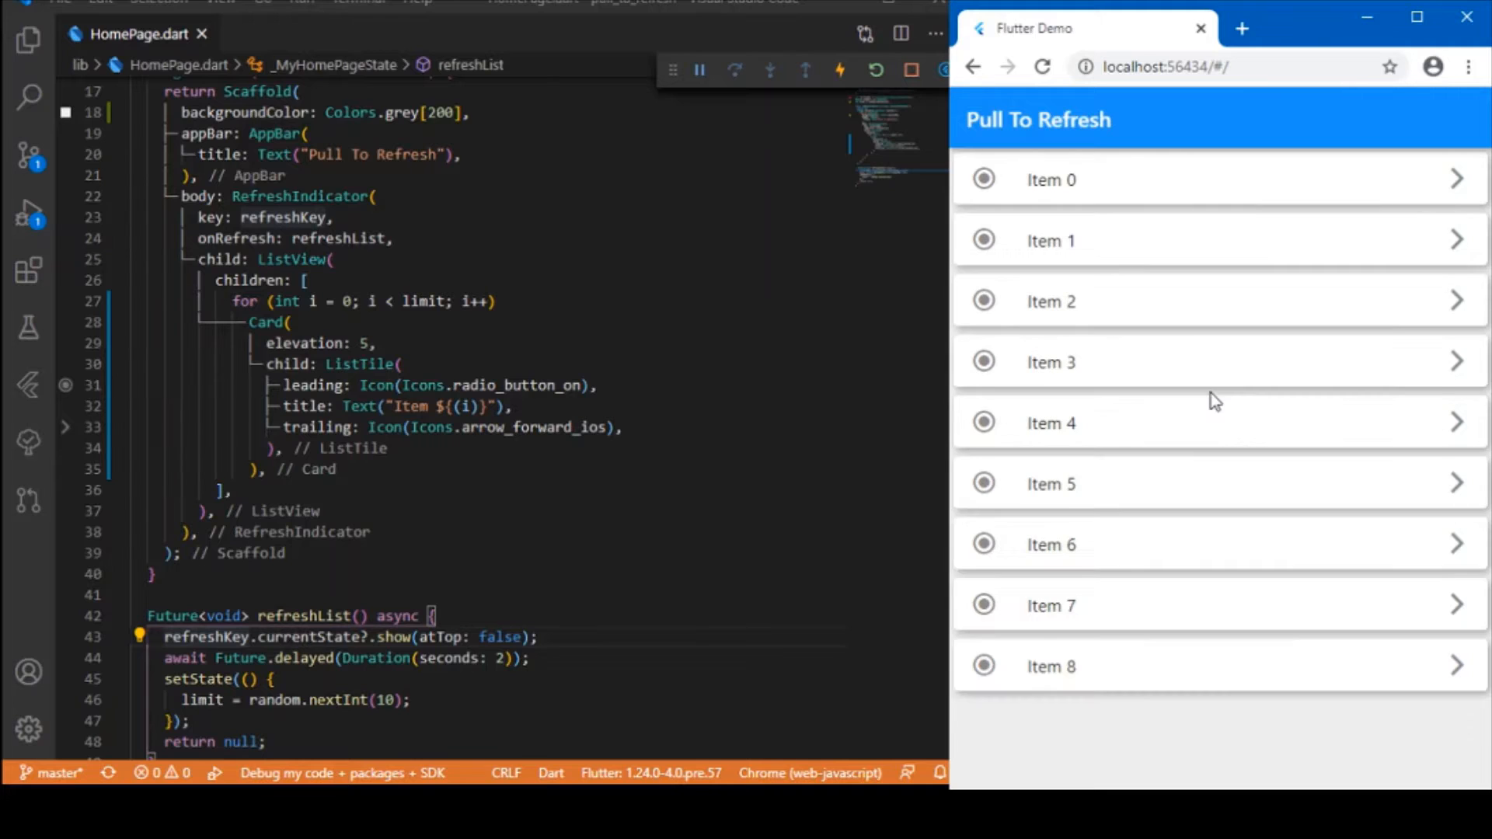
pyautogui.moveTo(1231, 528)
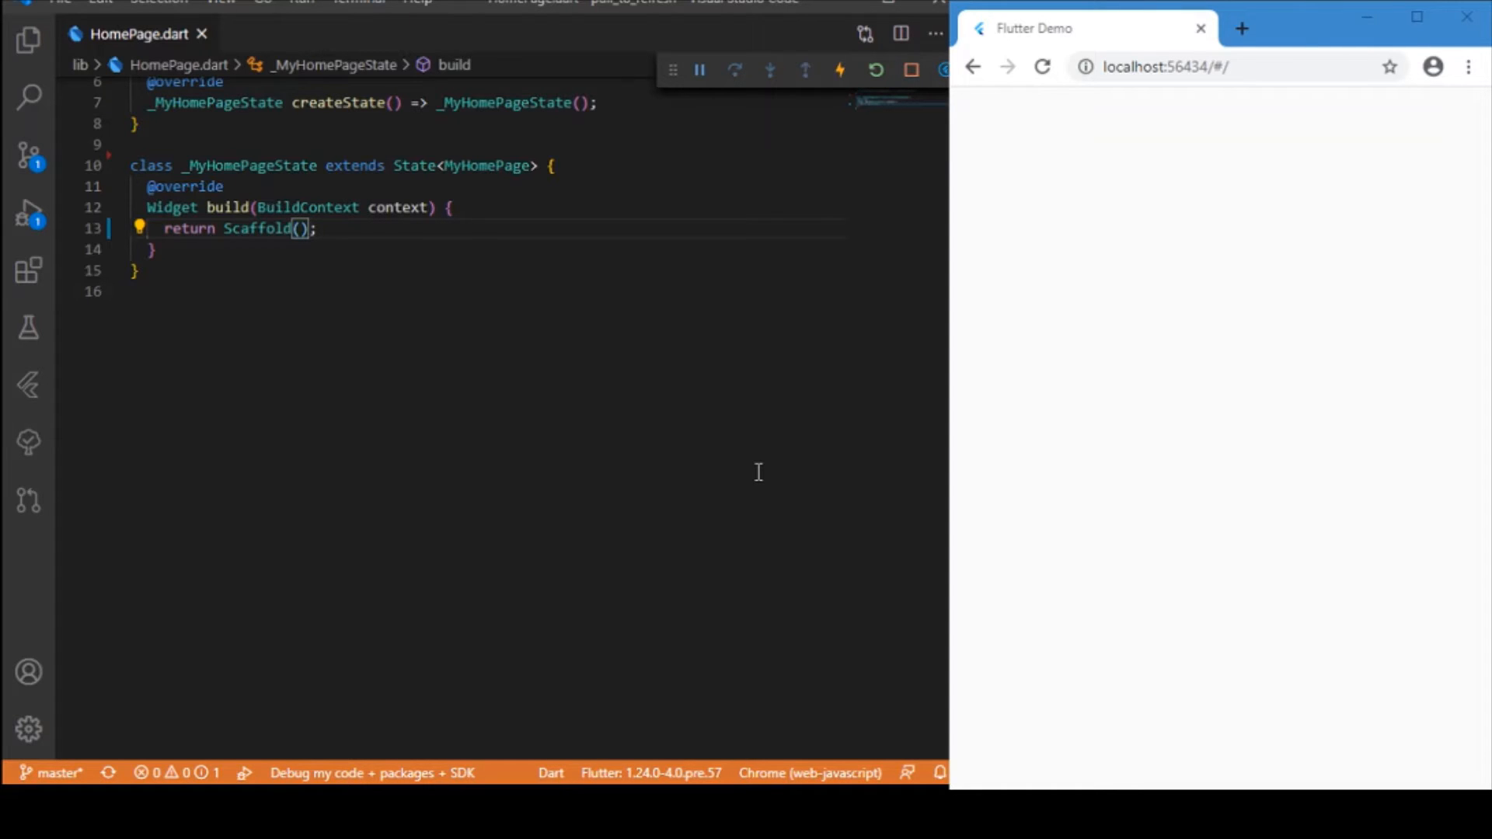
pyautogui.moveTo(555, 374)
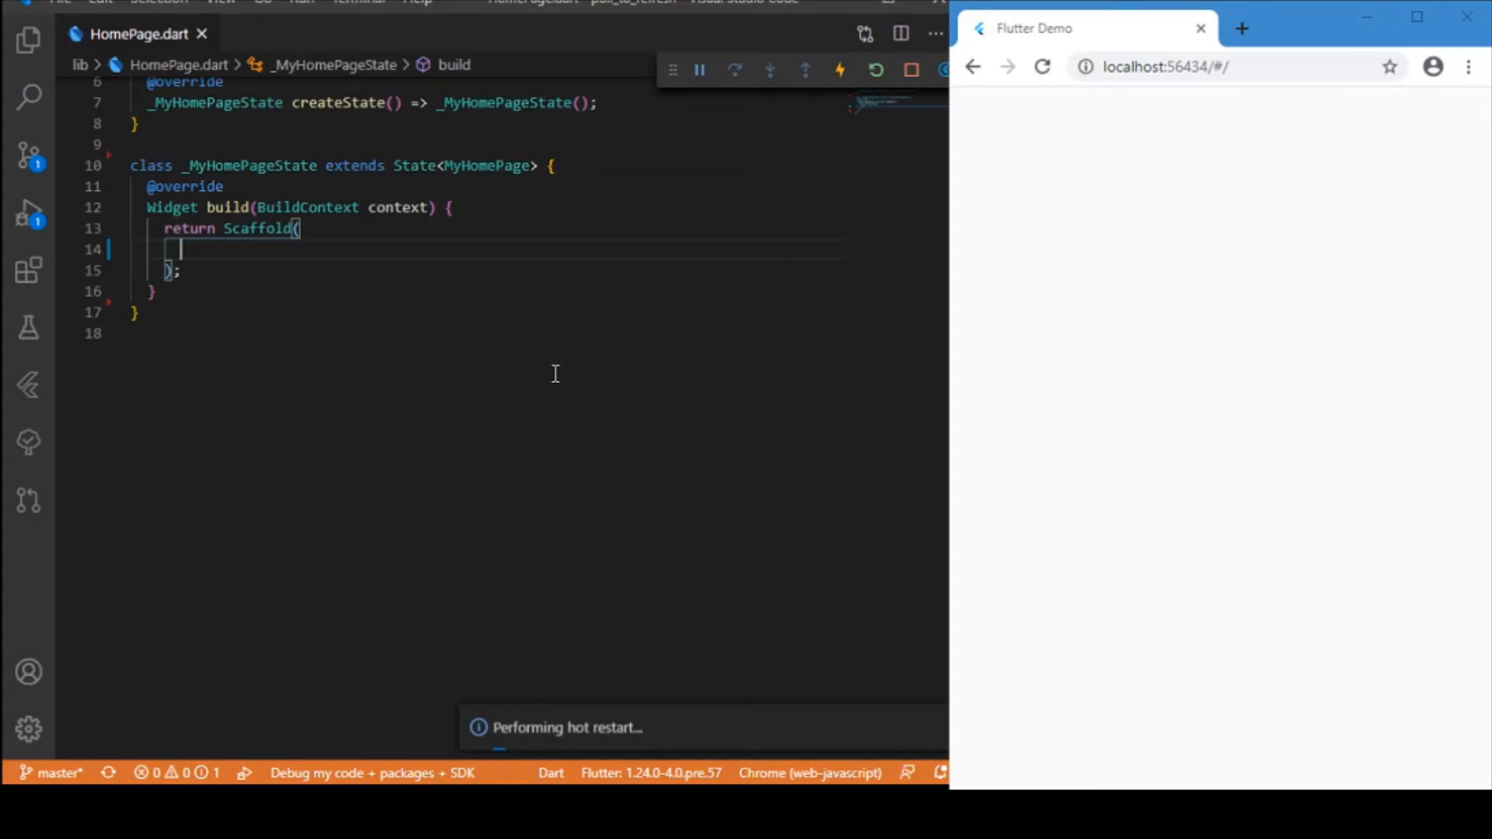
# Give the Scaffold an AppBar titled "Pull to refresh" and backgroundColor Colors.grey[200]
pyautogui.write("appBar: AppBar(title: Text(''),),")
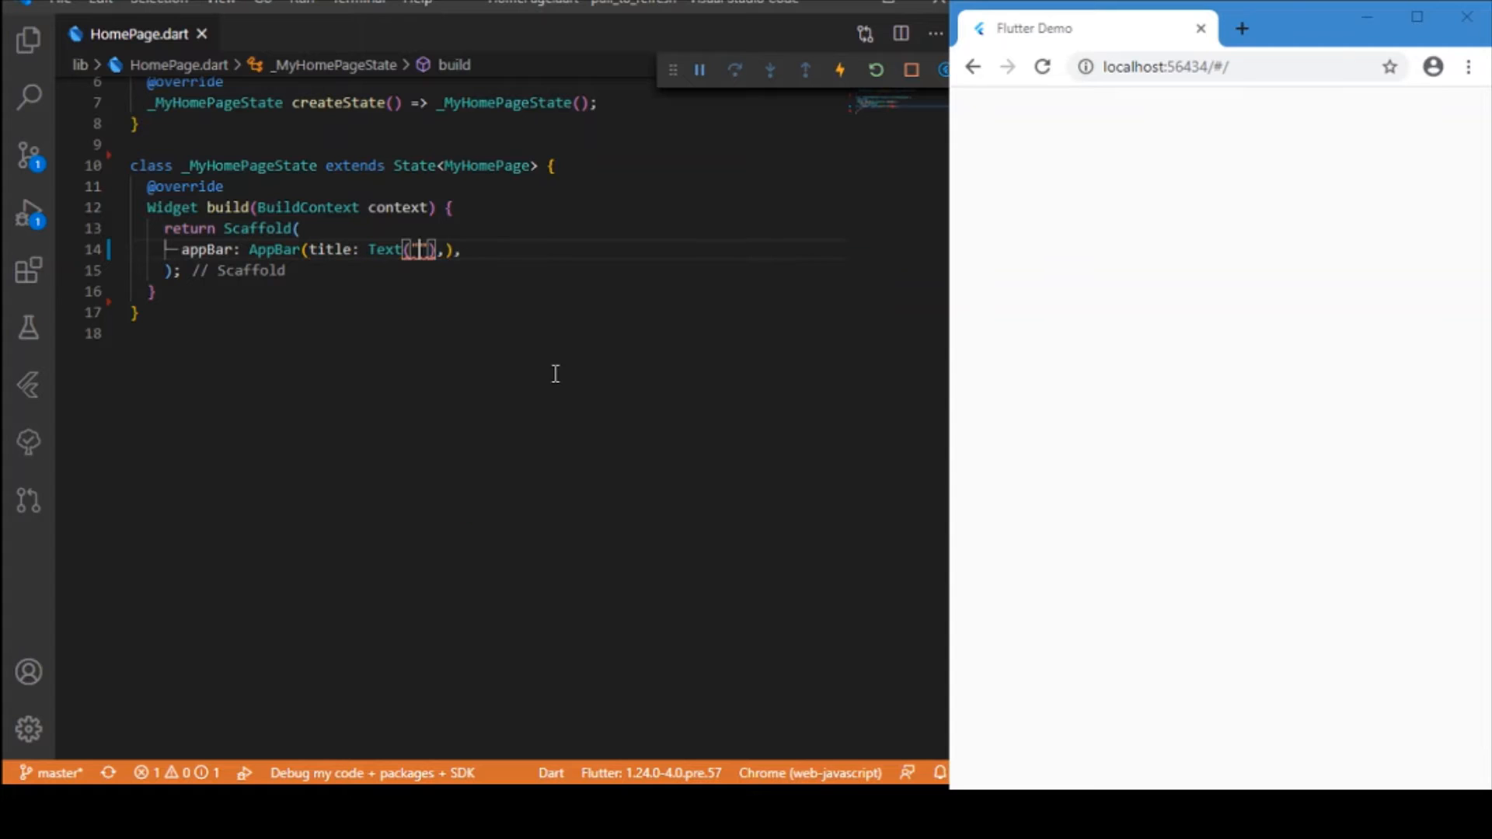
pyautogui.write('Pull to re')
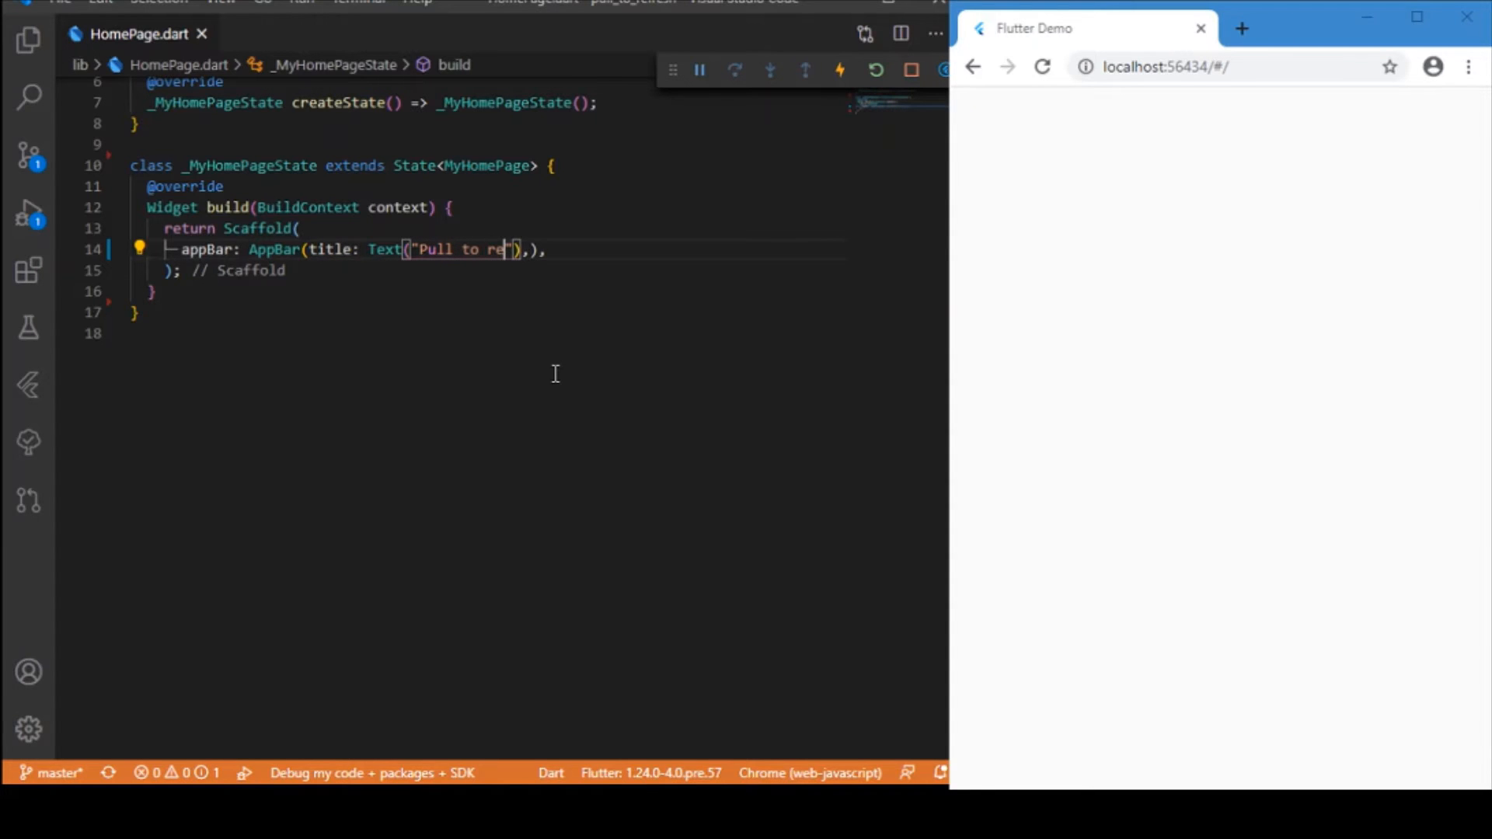
pyautogui.write('fresh')
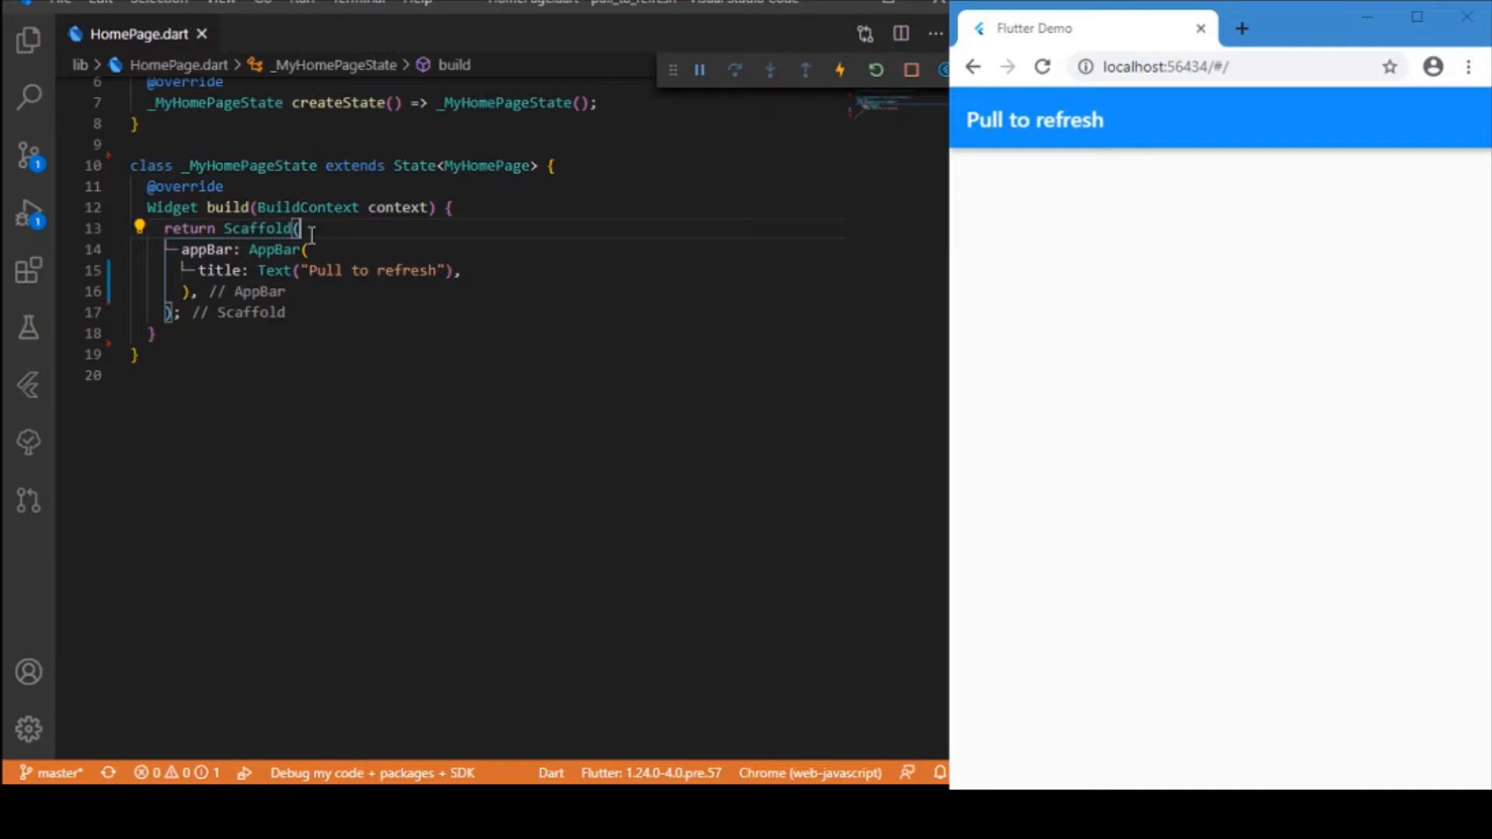
pyautogui.write('backgroundColor:')
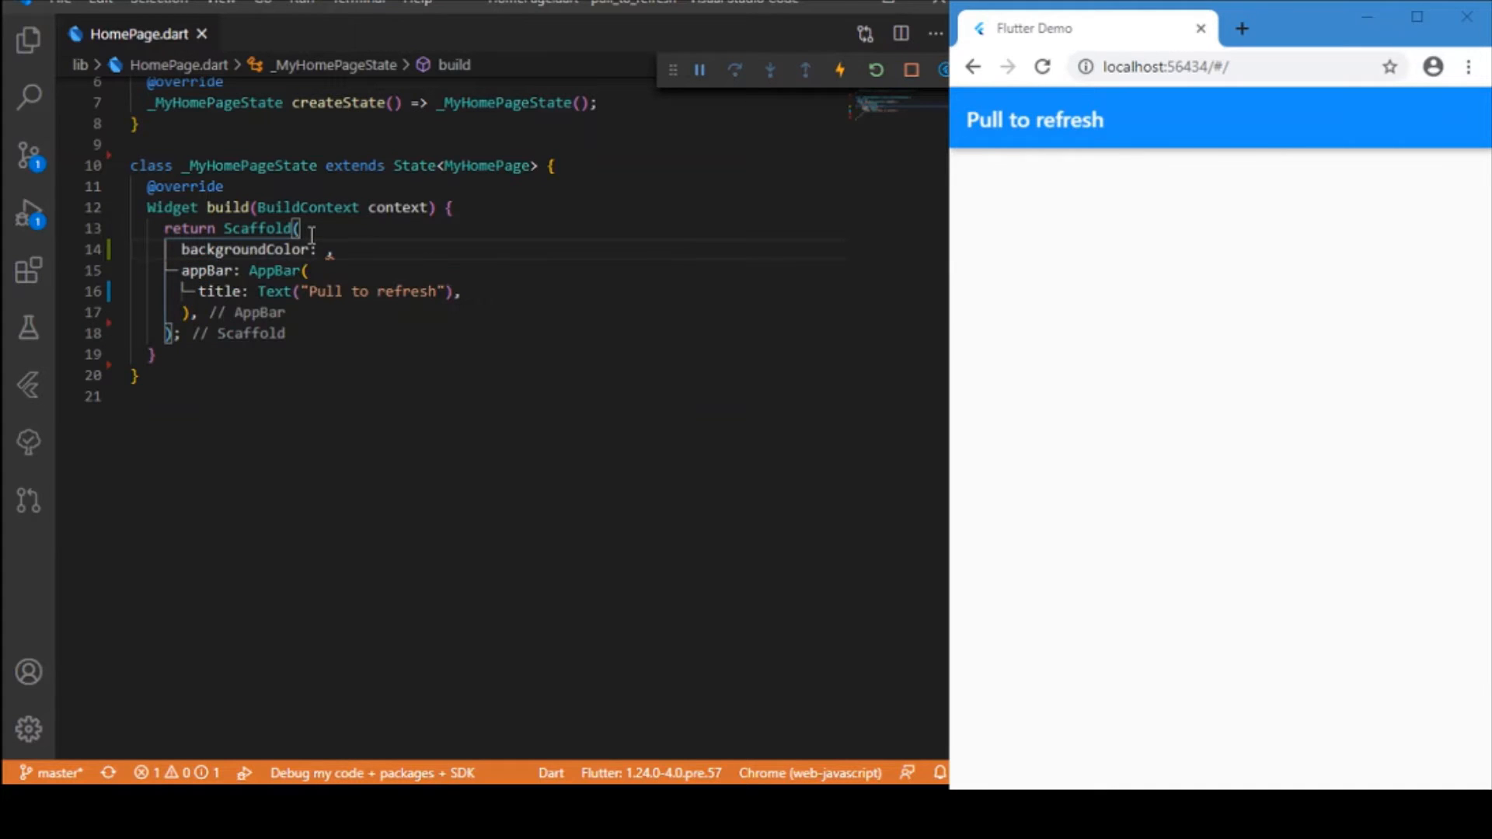
pyautogui.write('Colors.grey')
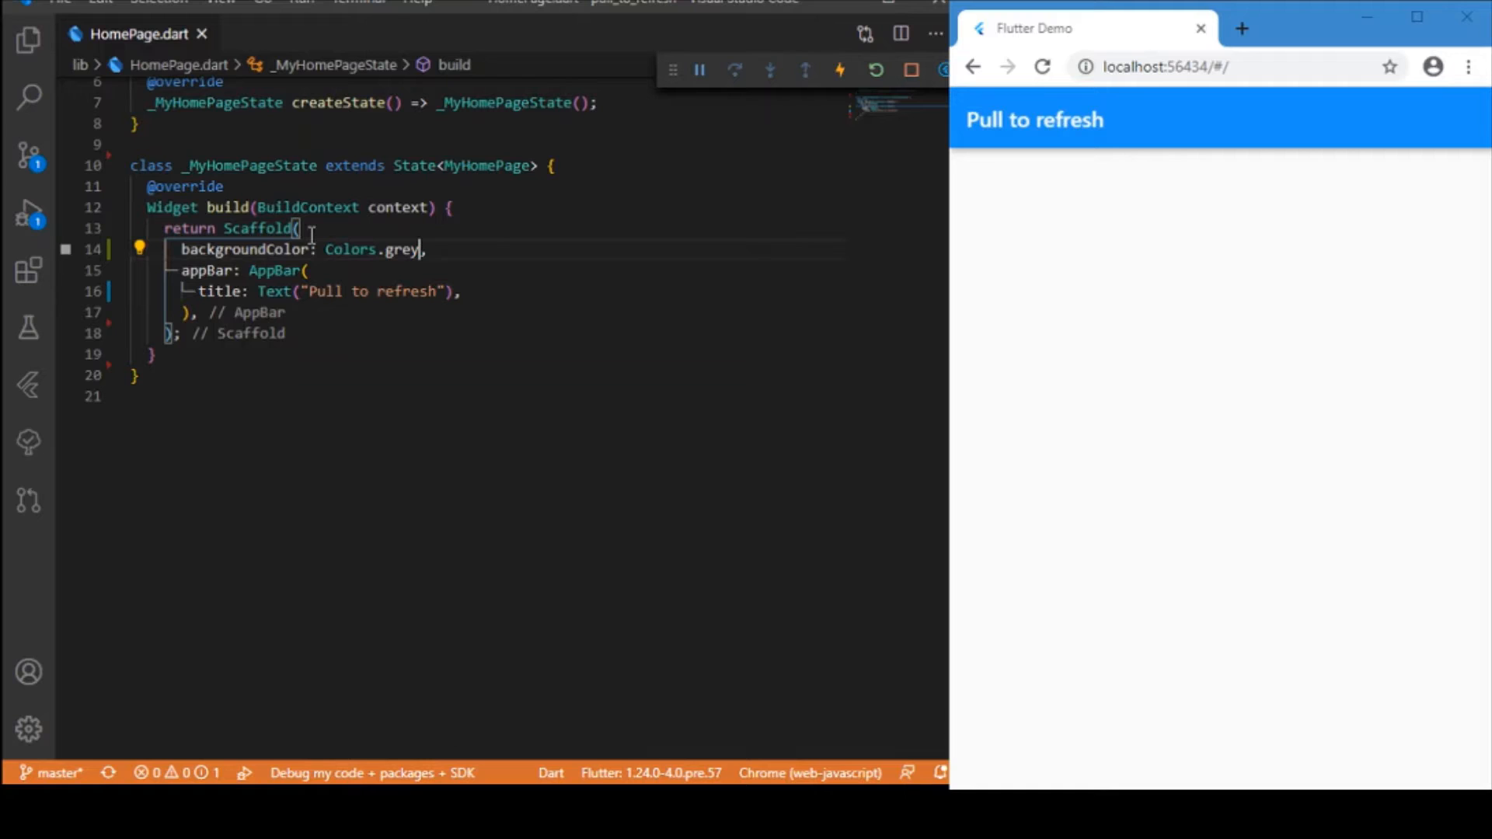
pyautogui.write('[200')
pyautogui.write('body:')
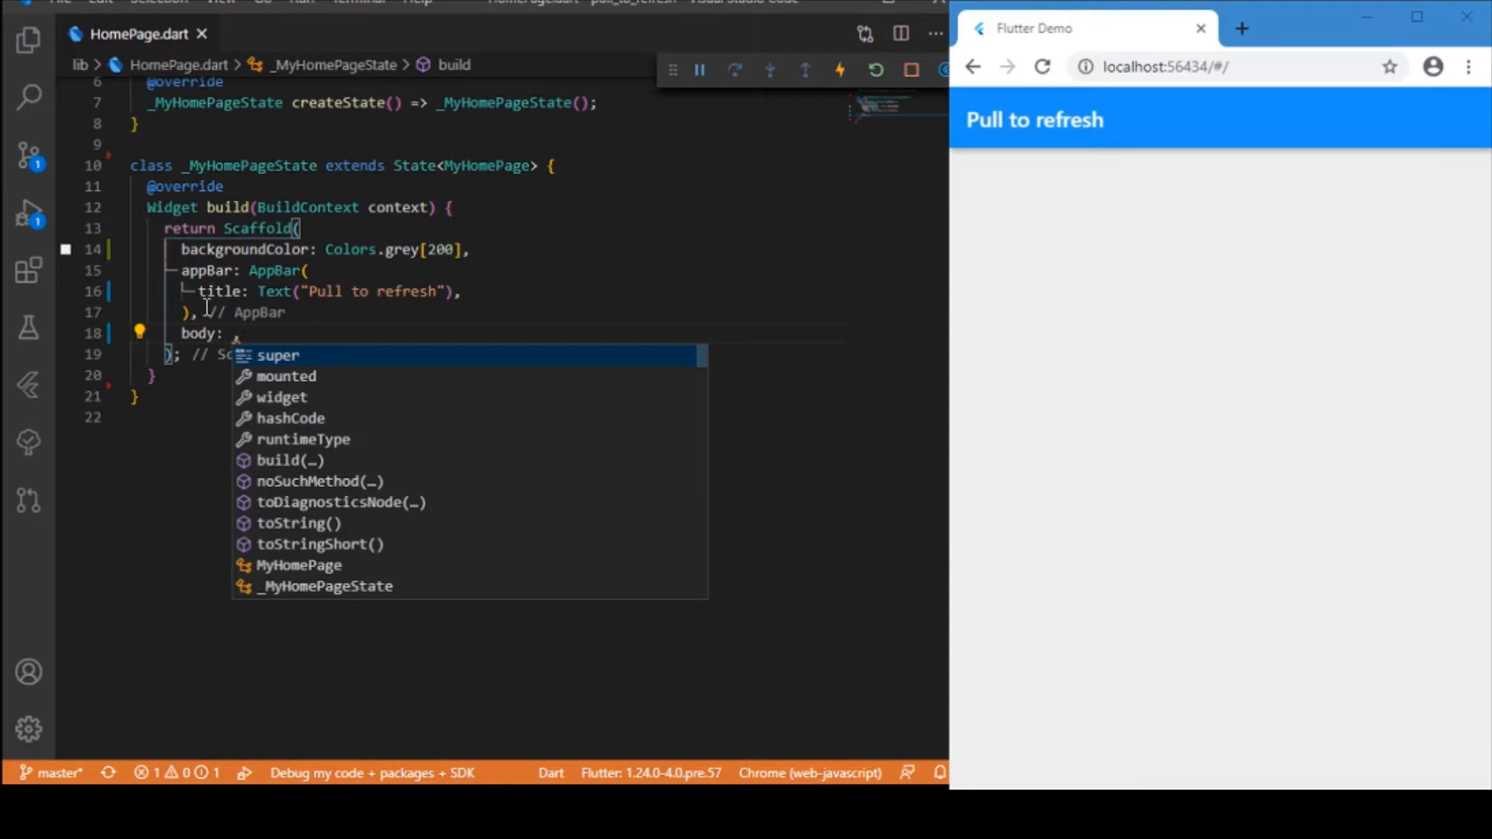
# Set body to ListView(children: [ ]) and begin a for(int i=0; ...) loop inside it
pyautogui.write('ListView(),')
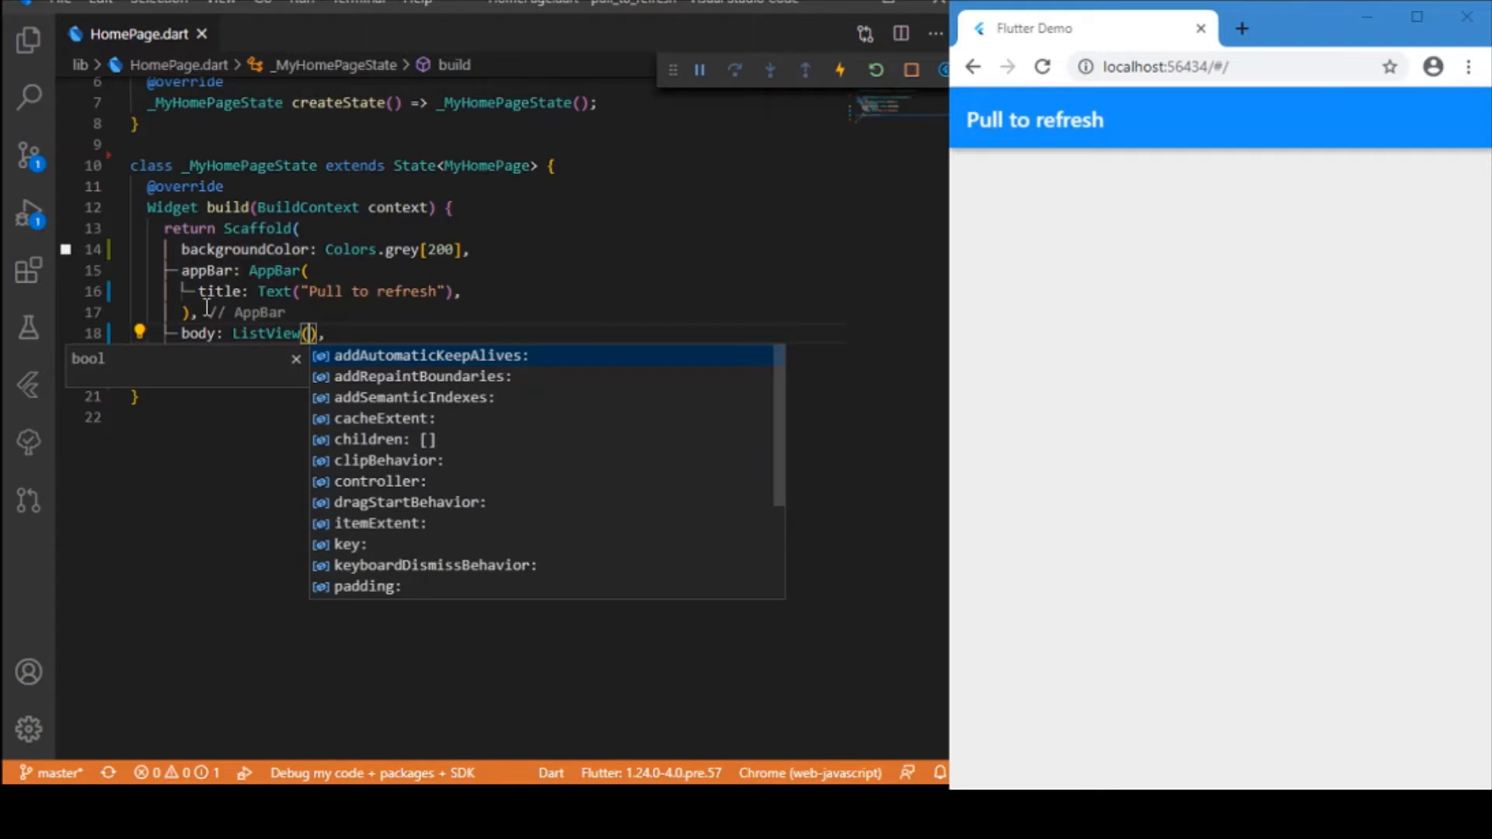
pyautogui.write('children: [],')
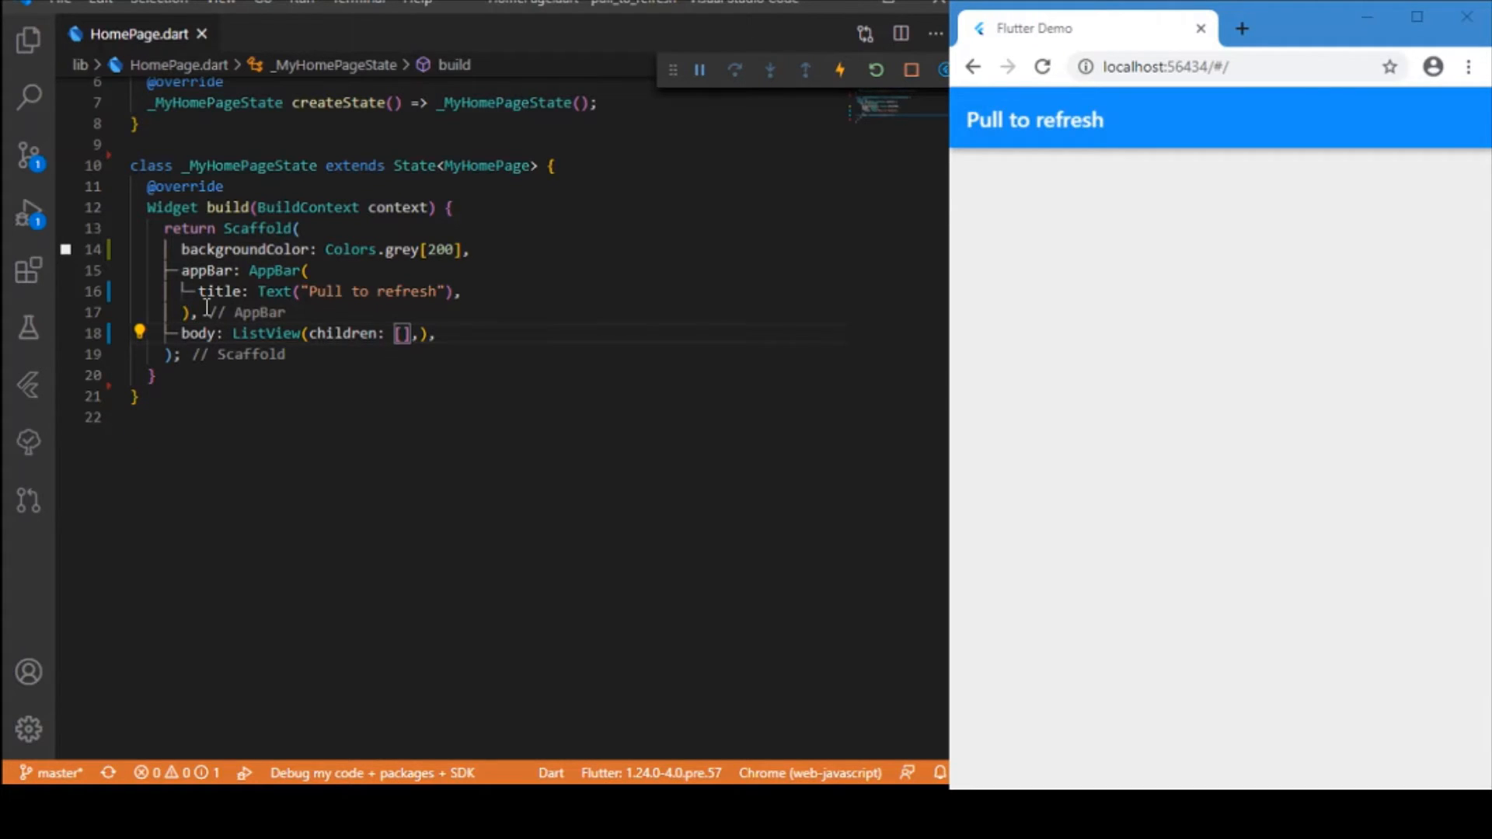
pyautogui.write('for(')
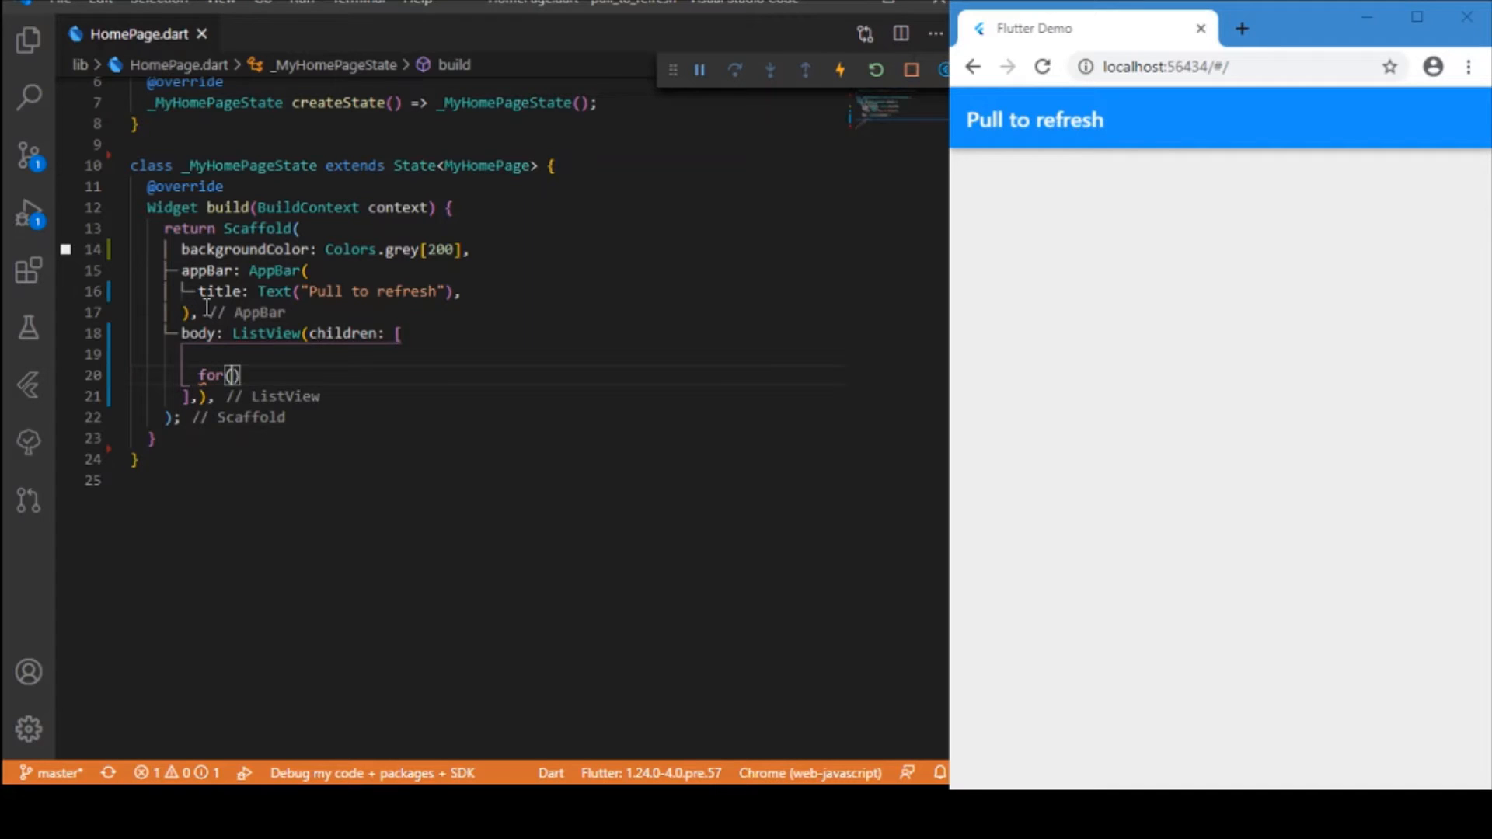
pyautogui.write('i=0;')
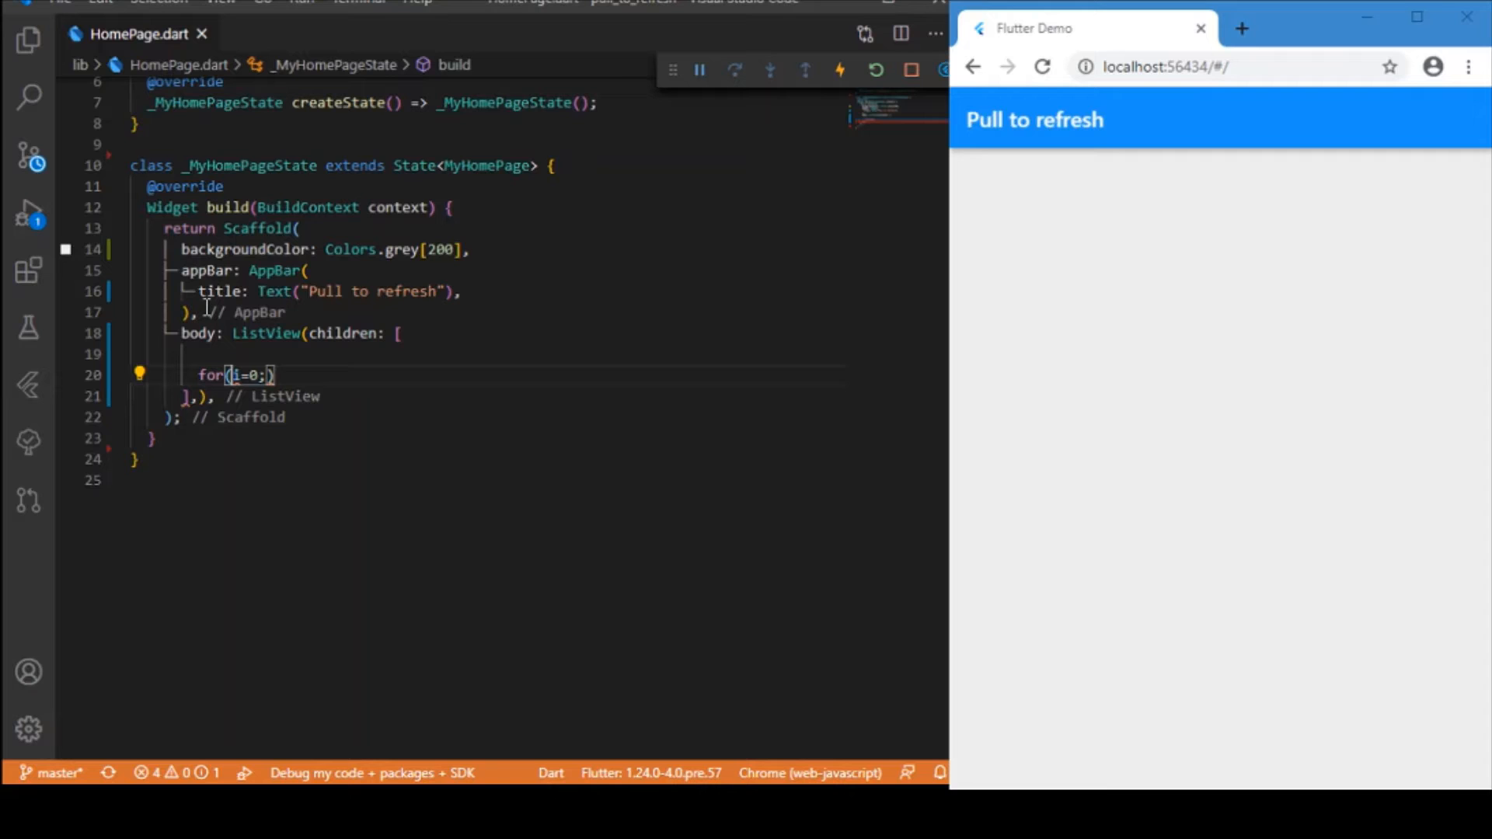
pyautogui.write('int i')
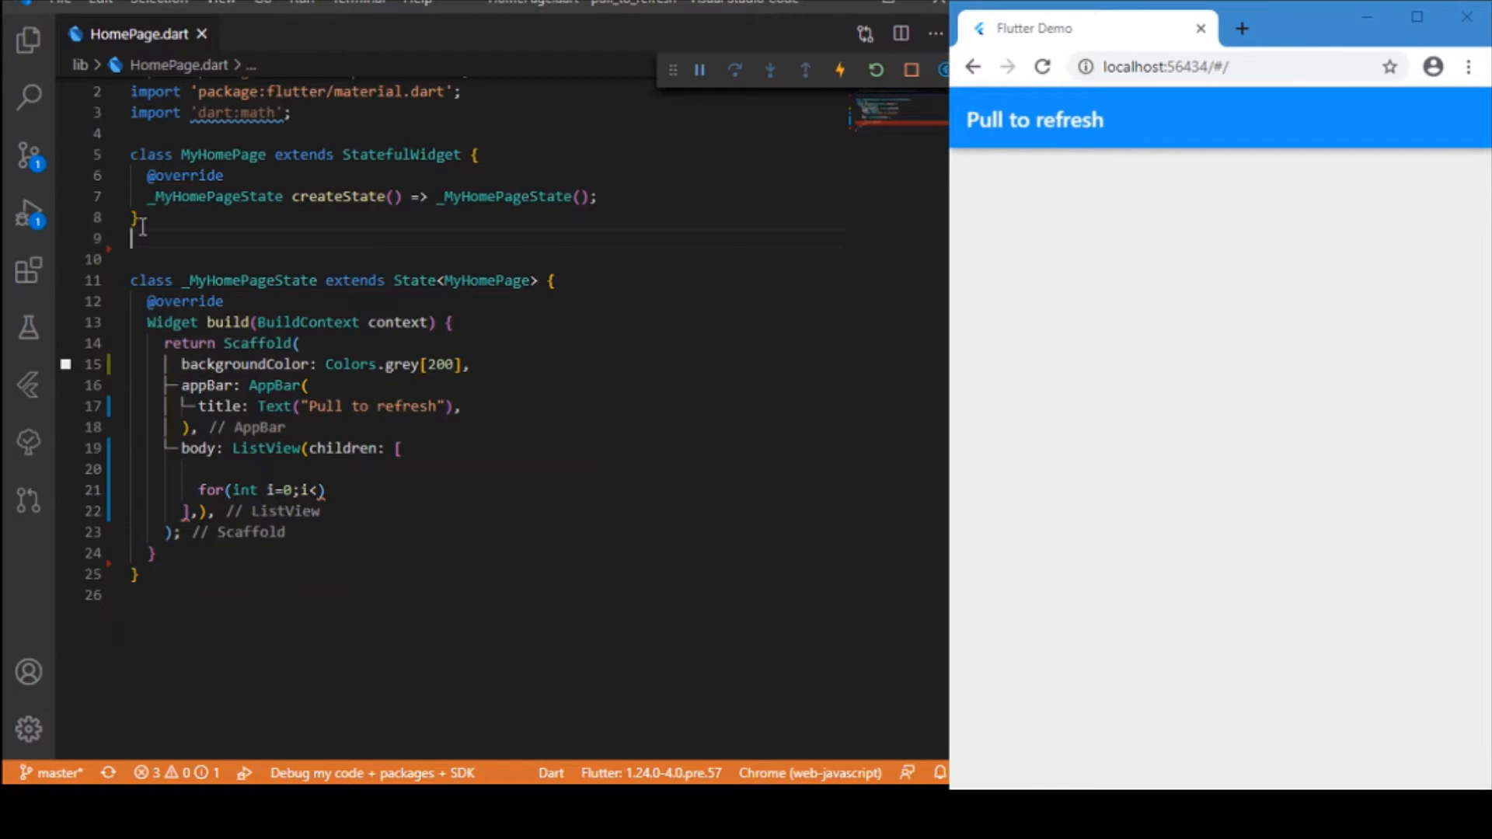
# Declare Random random = new Random() and int limit = random.nextInt(10)
pyautogui.write('Random random=')
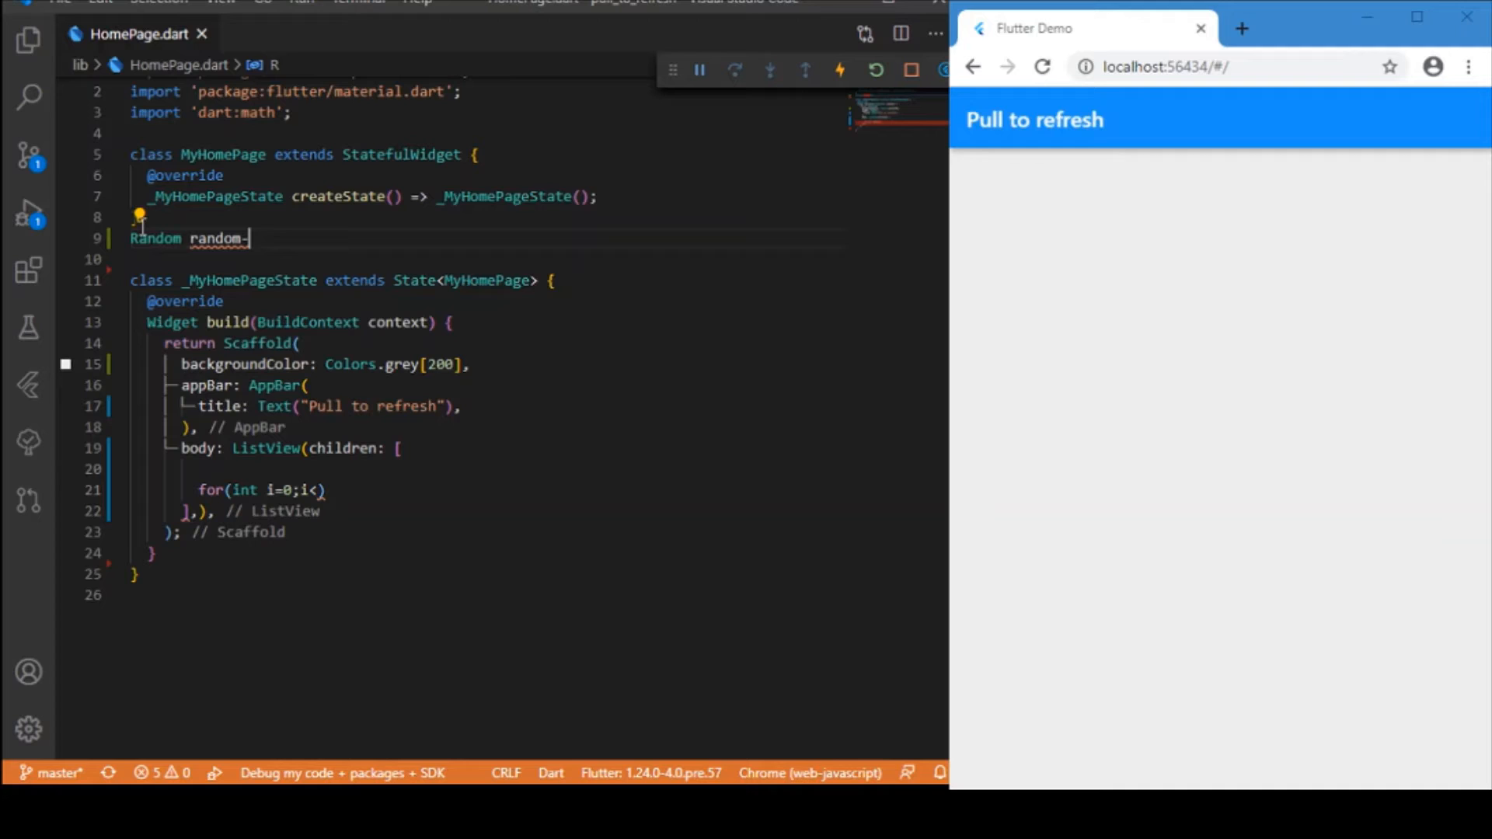
pyautogui.write('new Random();')
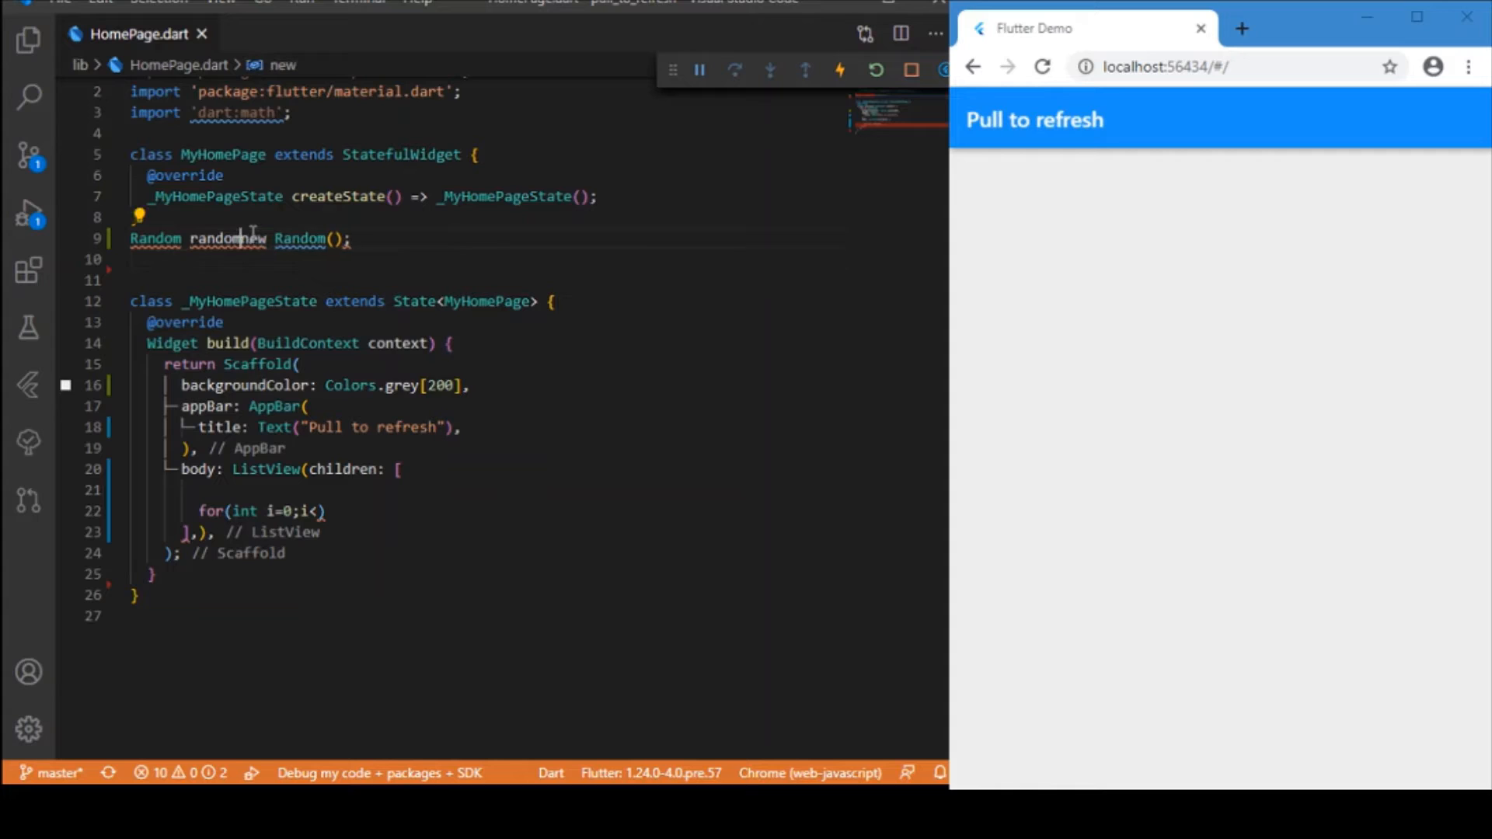
pyautogui.write('=')
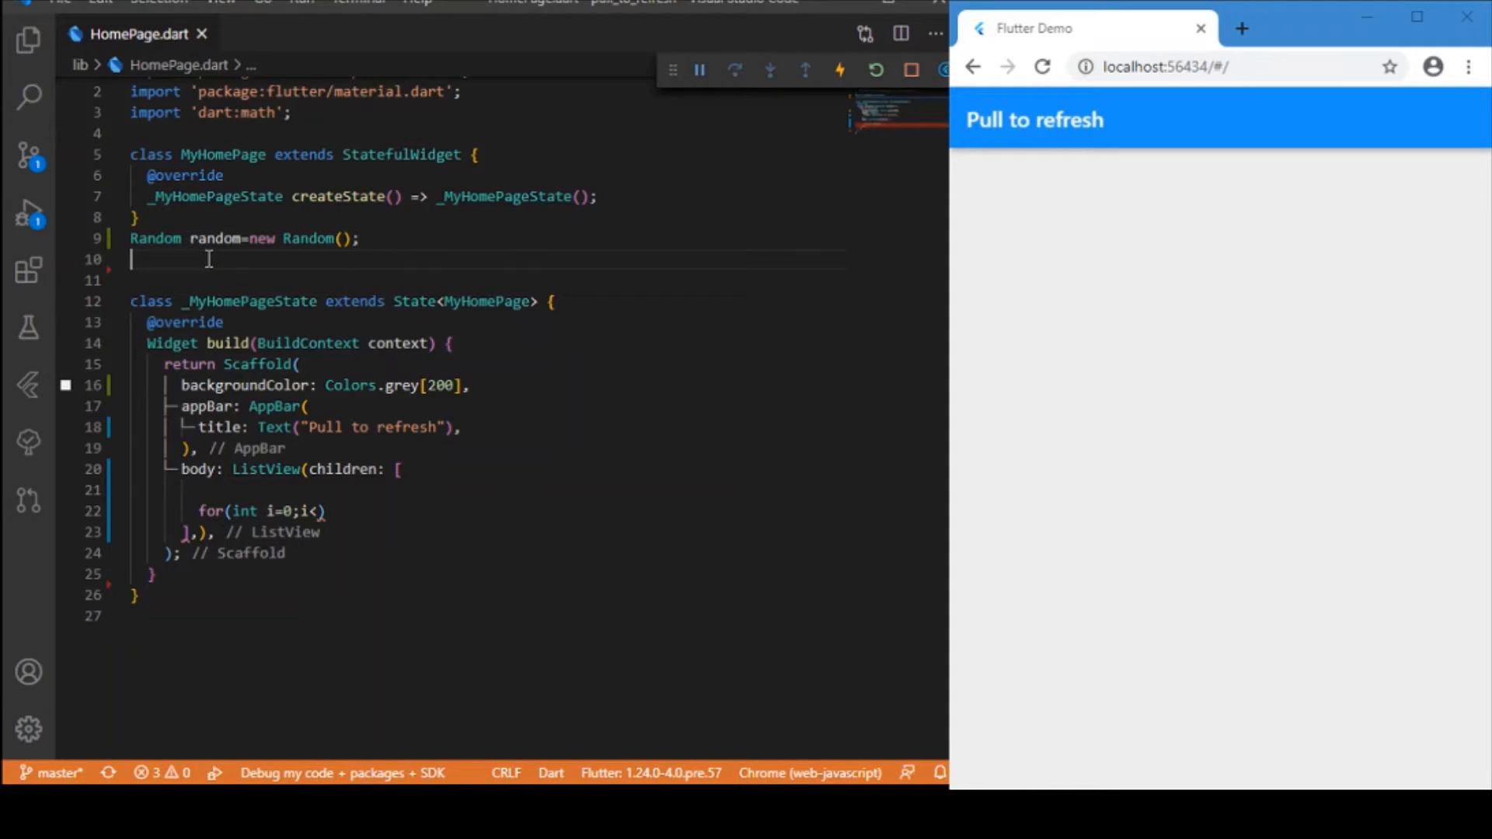
pyautogui.write('int lim')
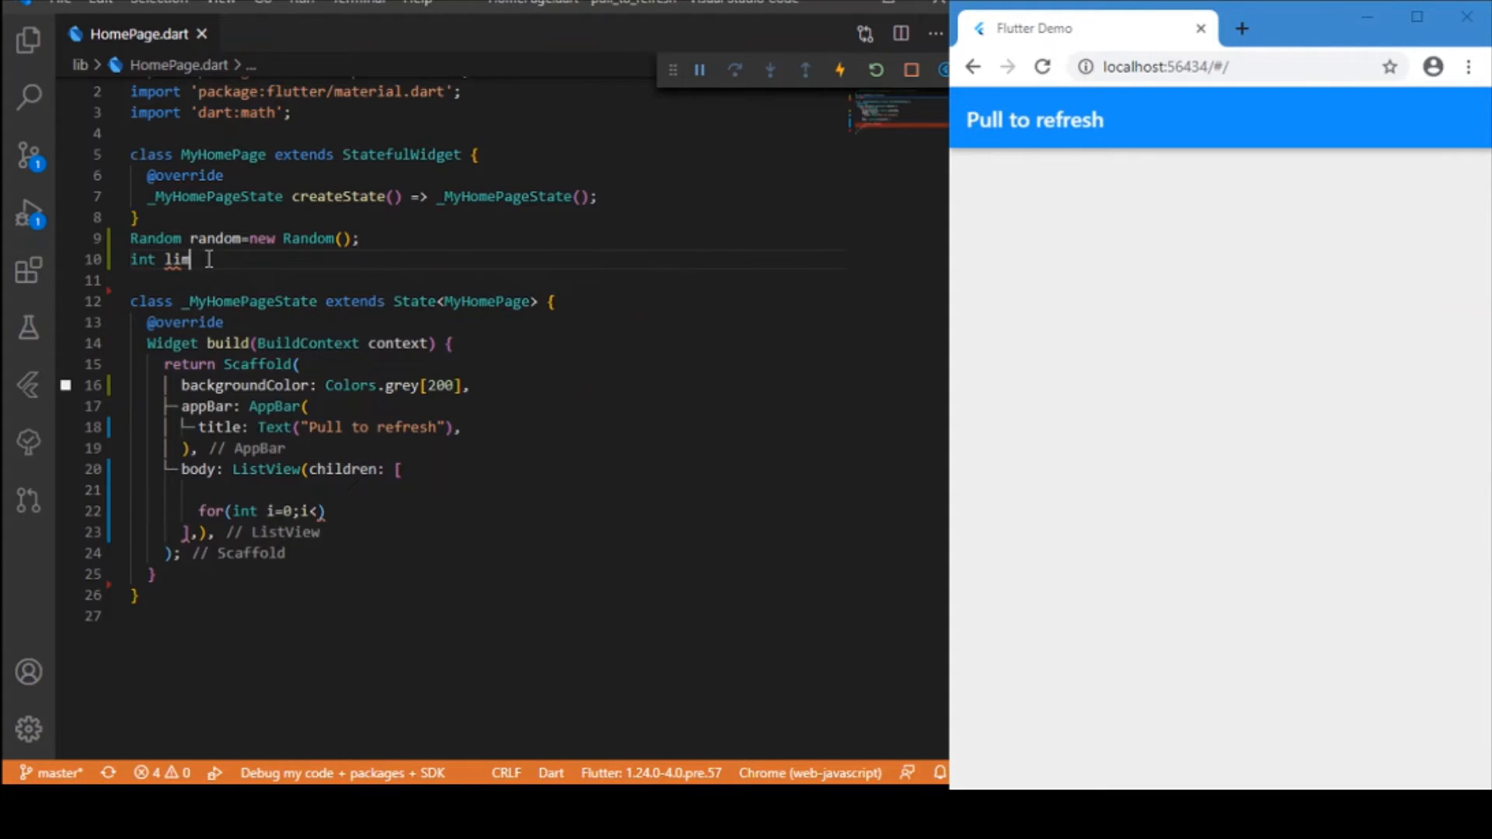
pyautogui.write('it =')
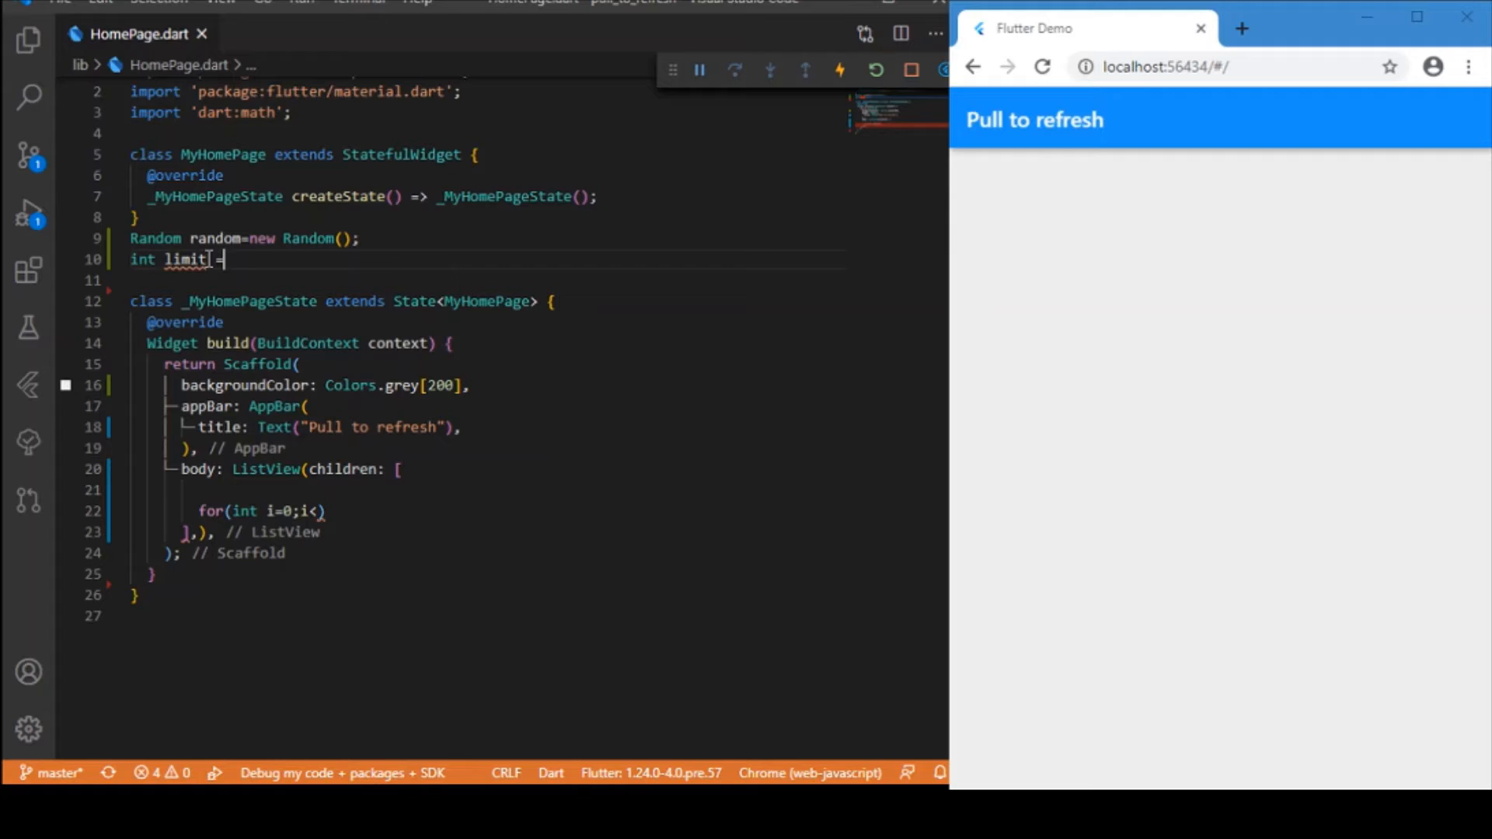
pyautogui.write('random.nextInt(10);')
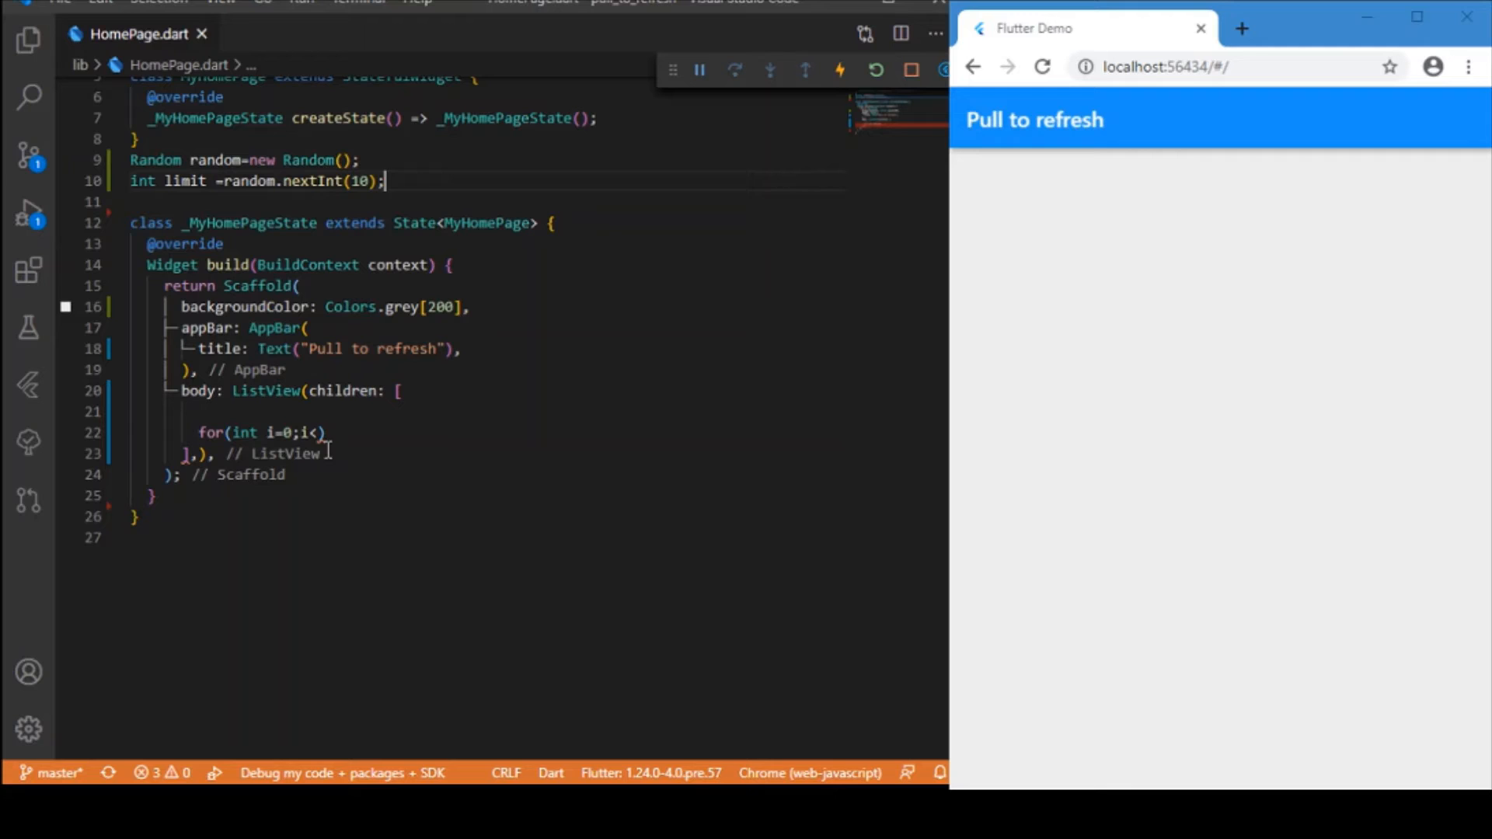
# Bound the for loop with i<limit; i++ and start a Card( for each item
pyautogui.write('limit')
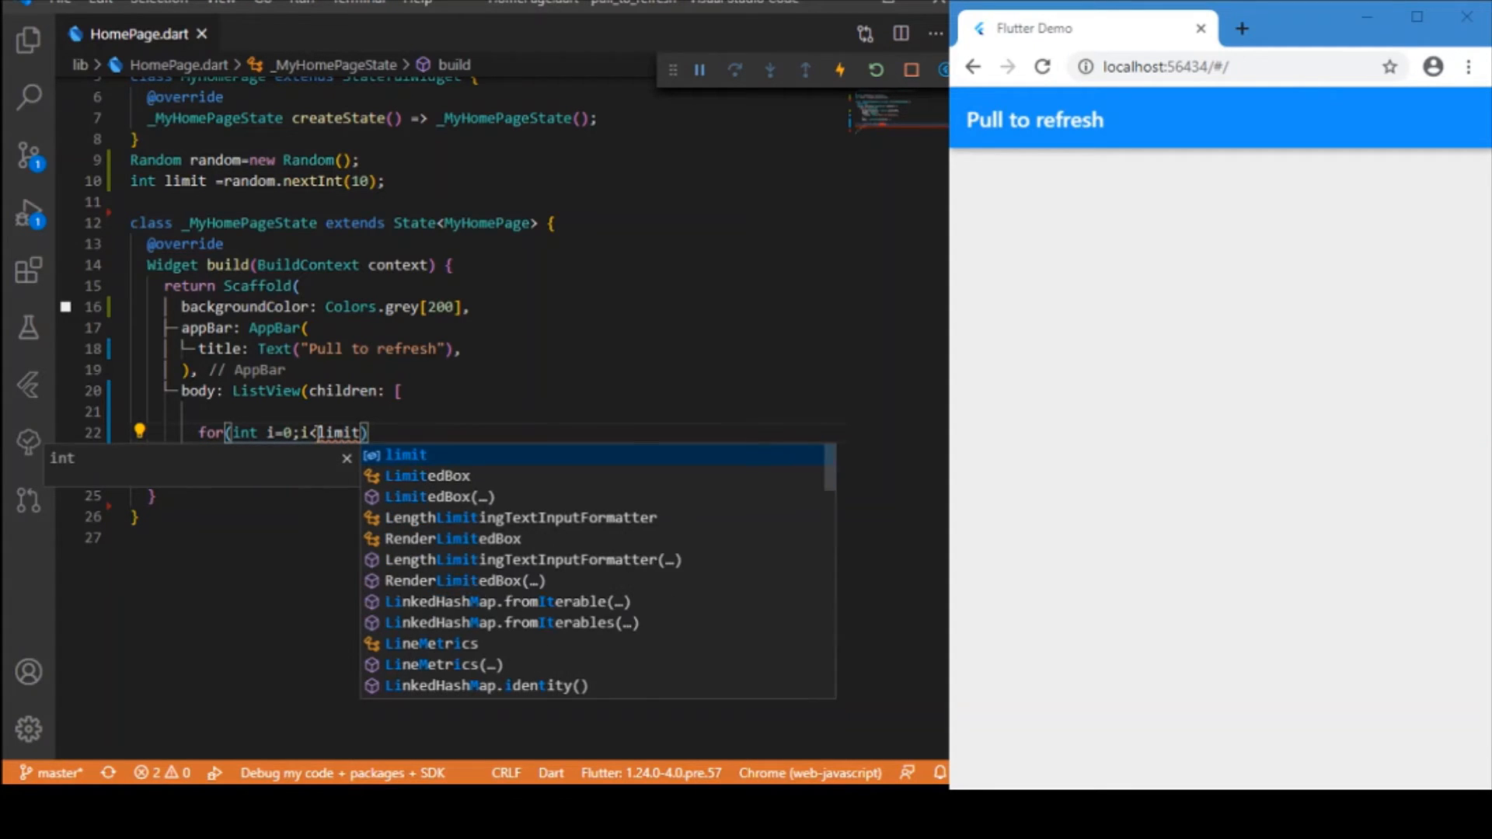
pyautogui.write(';i++')
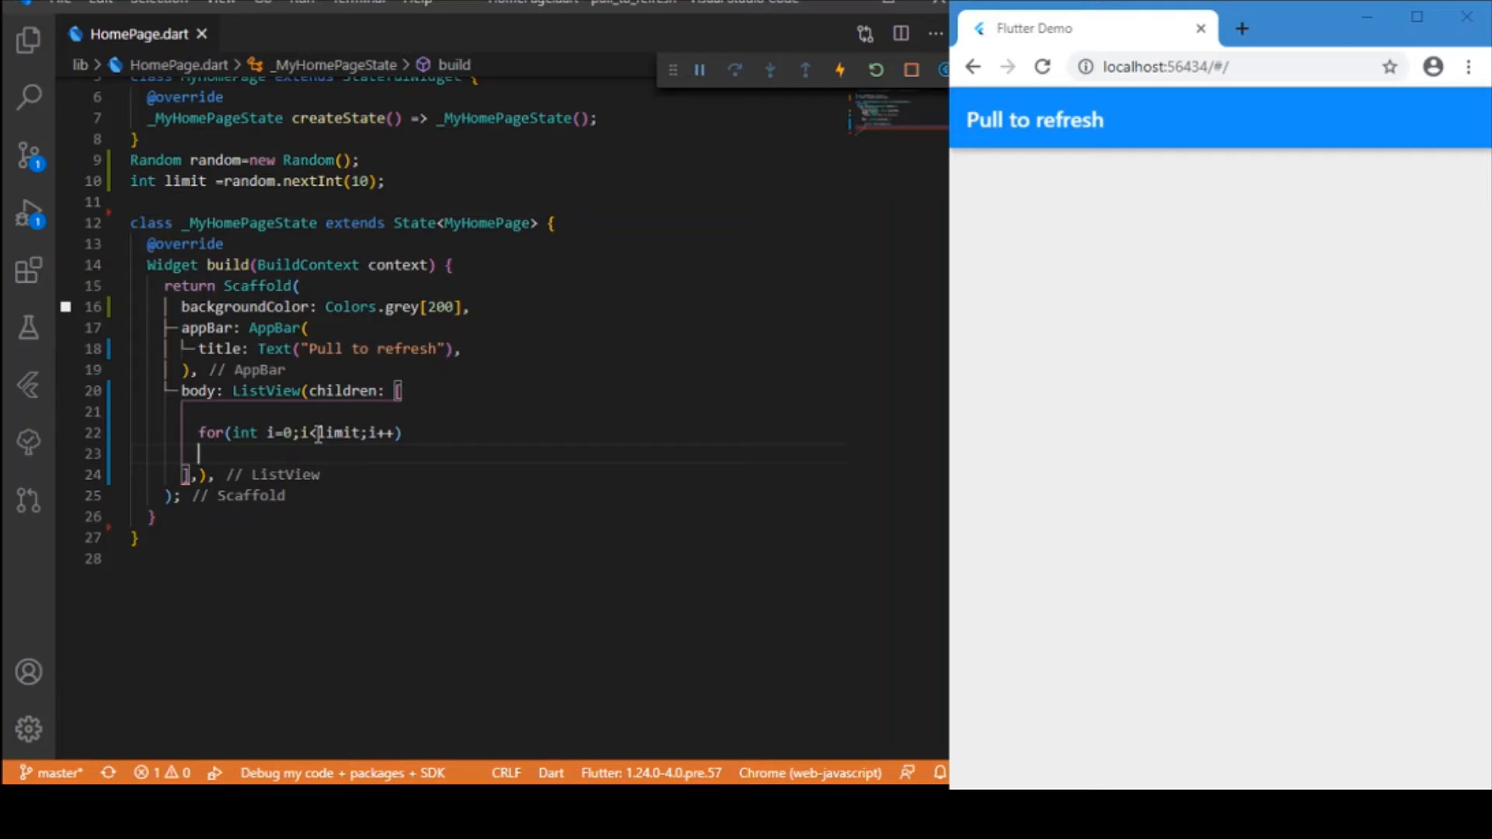
pyautogui.write('g')
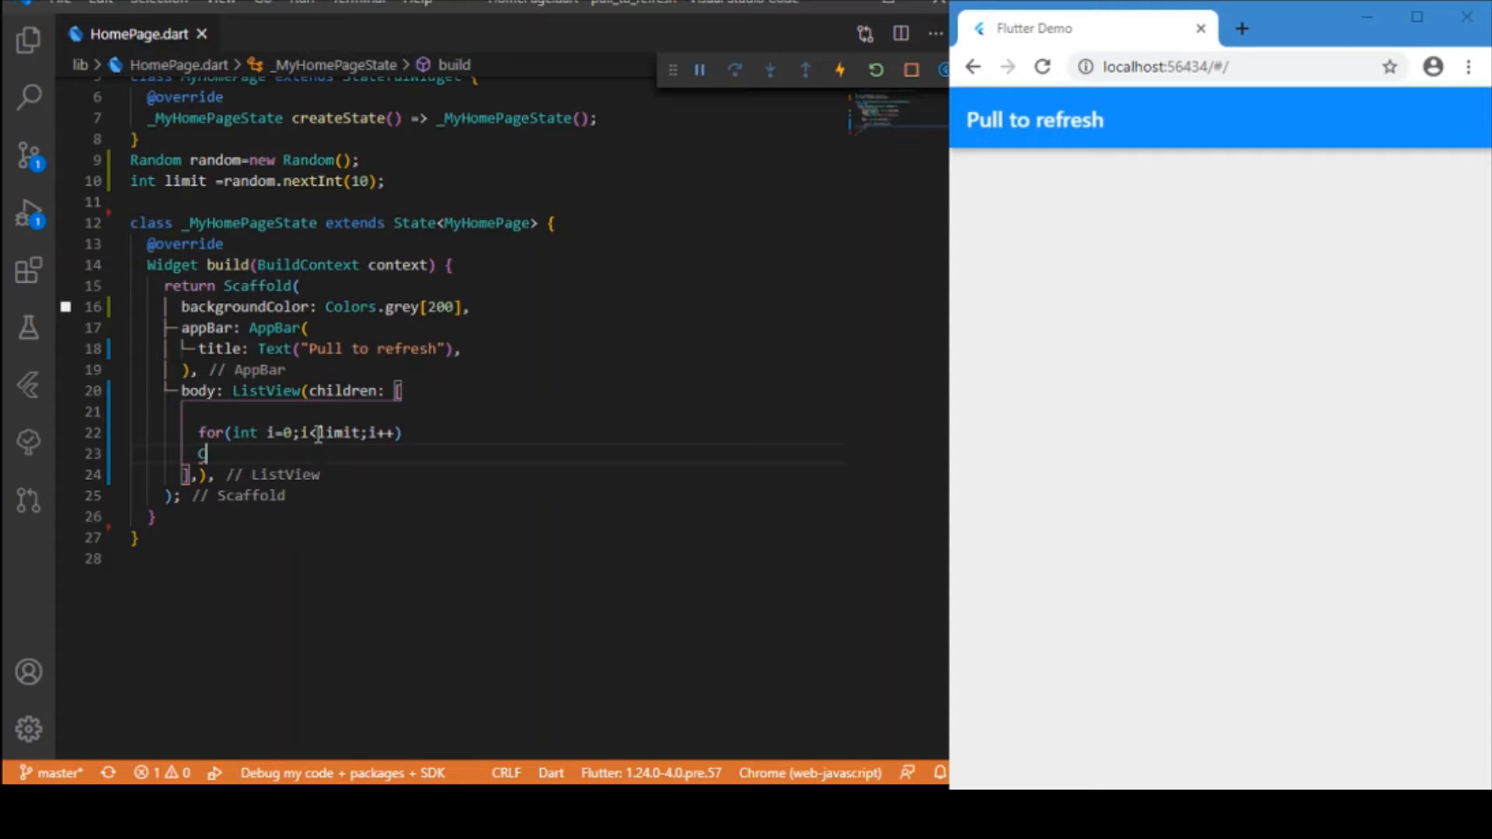
pyautogui.write('Card(')
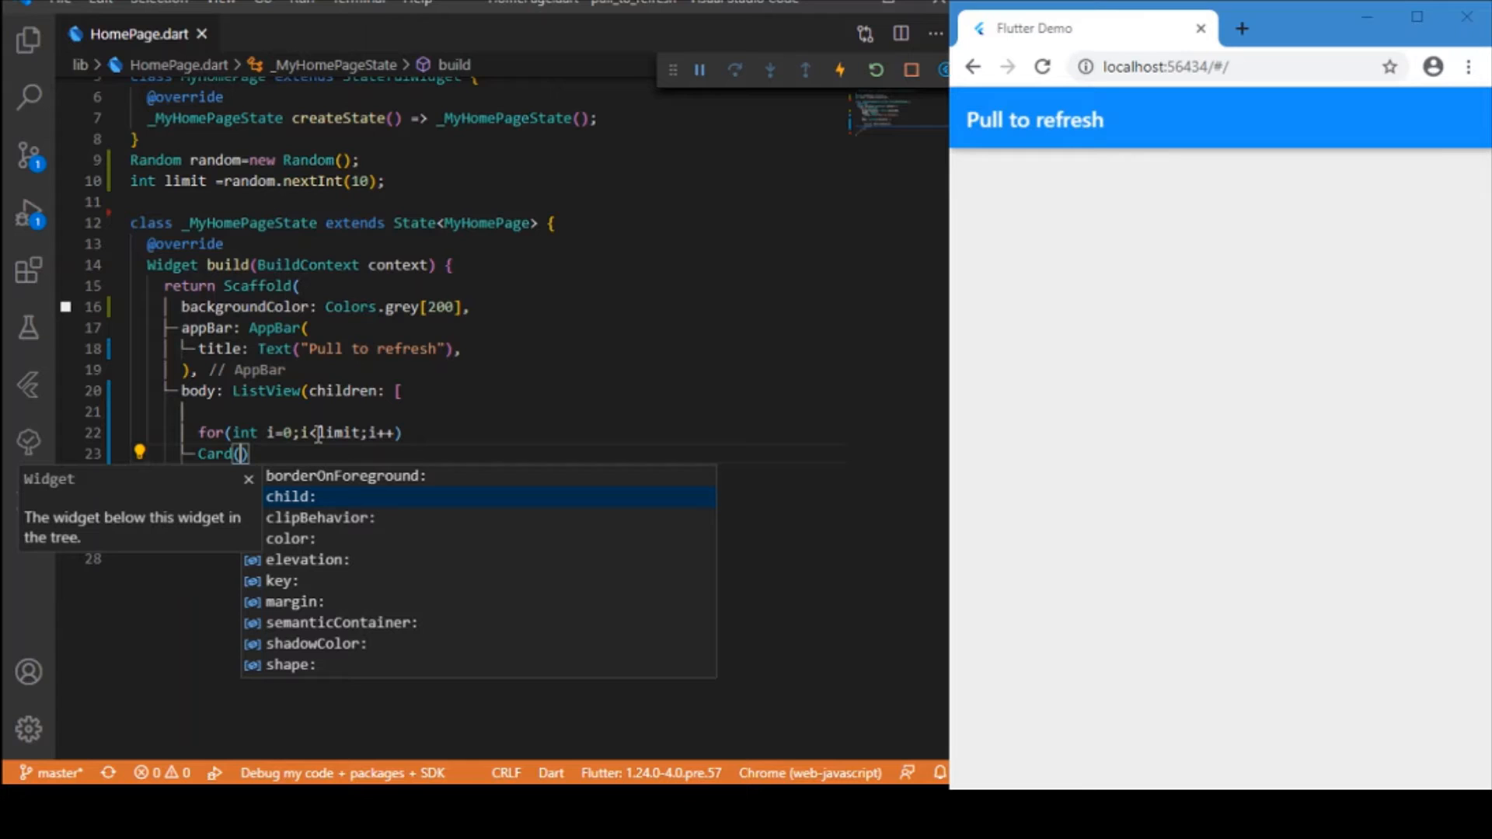
# Give the Card elevation 5 and a ListTile child with a leading radio_button_checked Icon
pyautogui.click(841, 68)
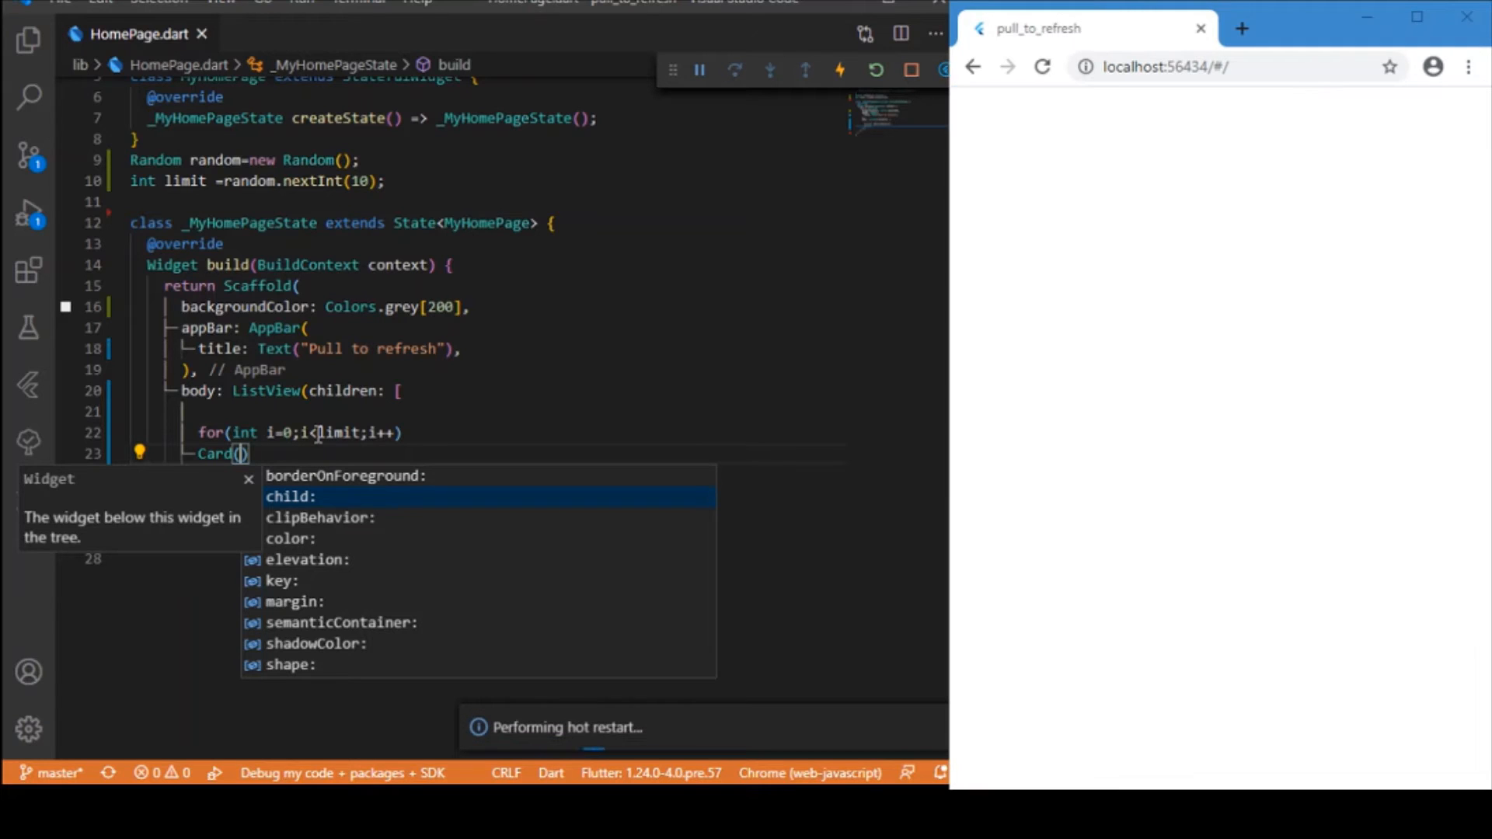
pyautogui.write('elevation: 5,')
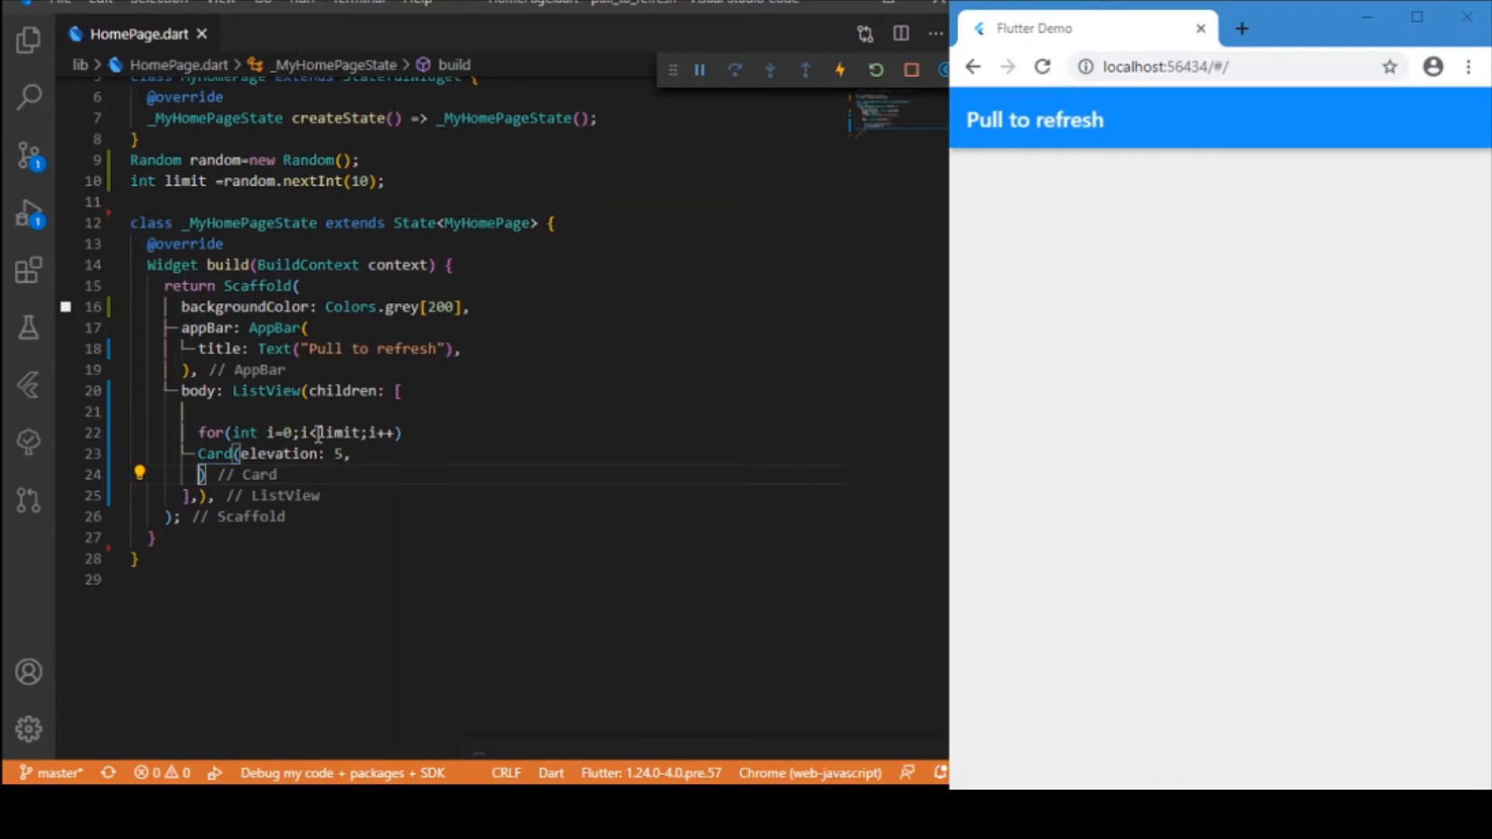
pyautogui.write('child: ,')
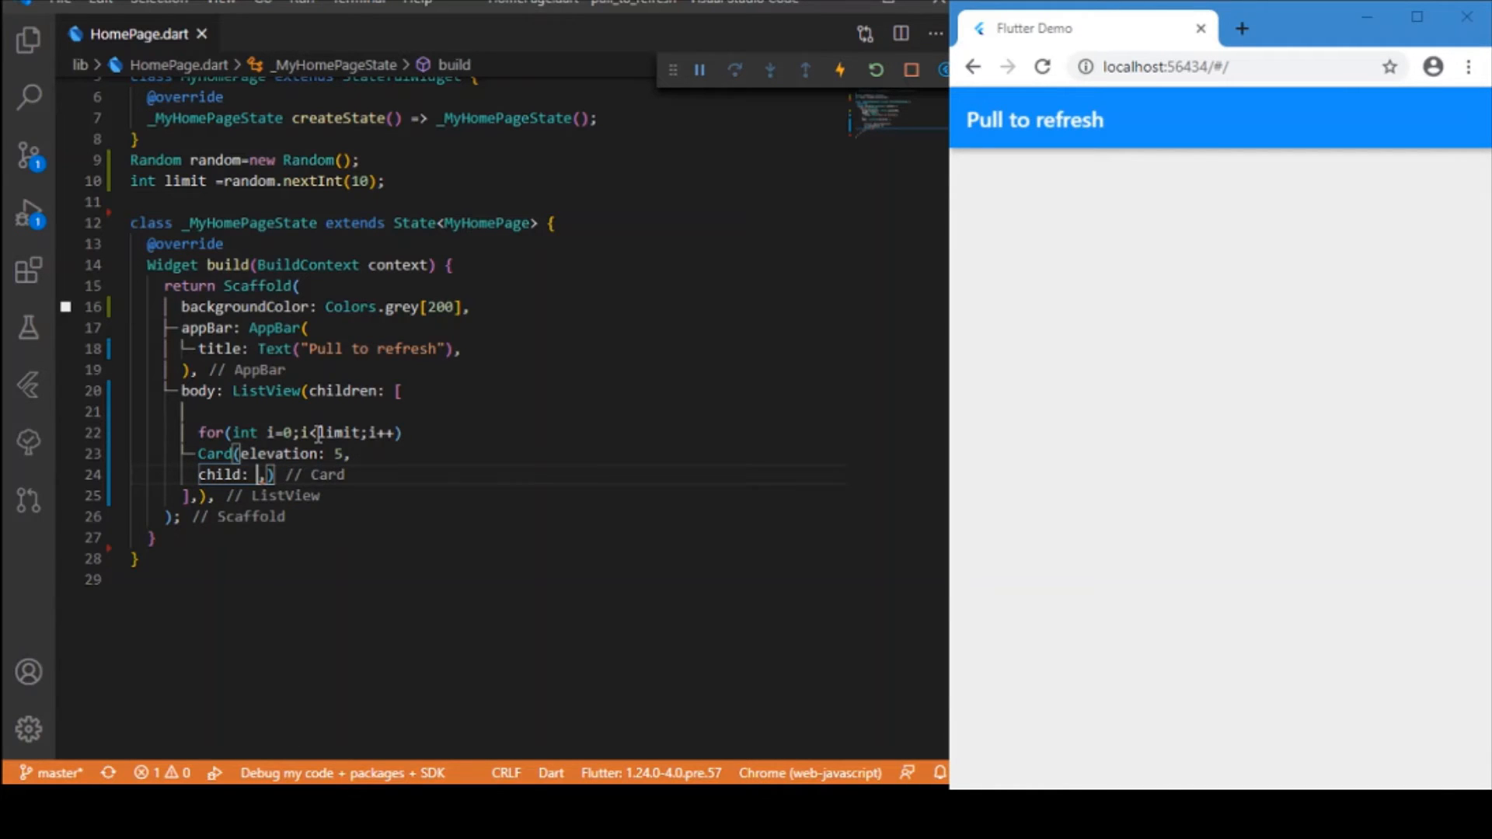
pyautogui.write('ListTile(leading: Icon(Ic')
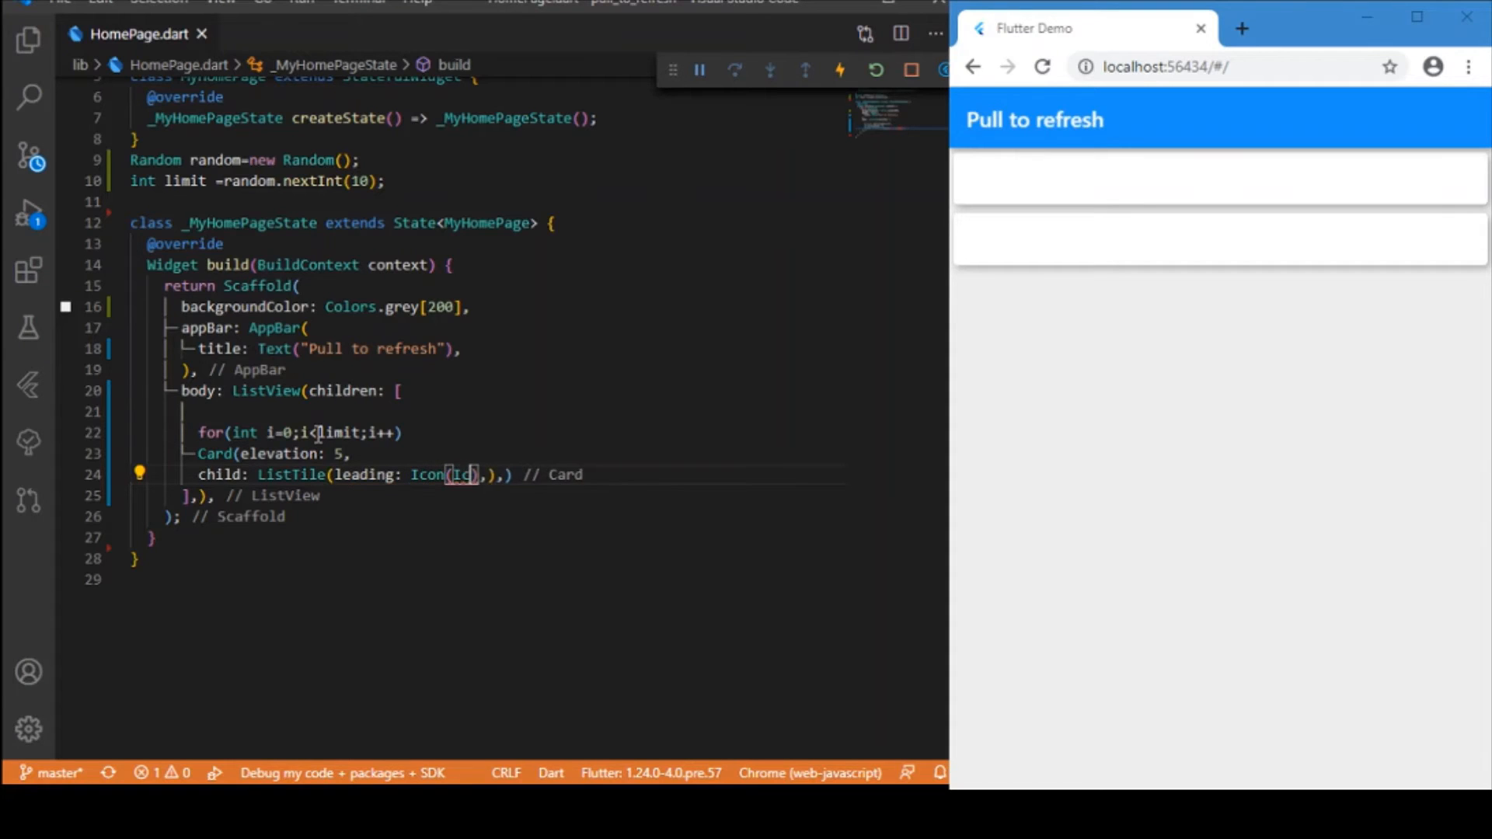
pyautogui.write('cons.')
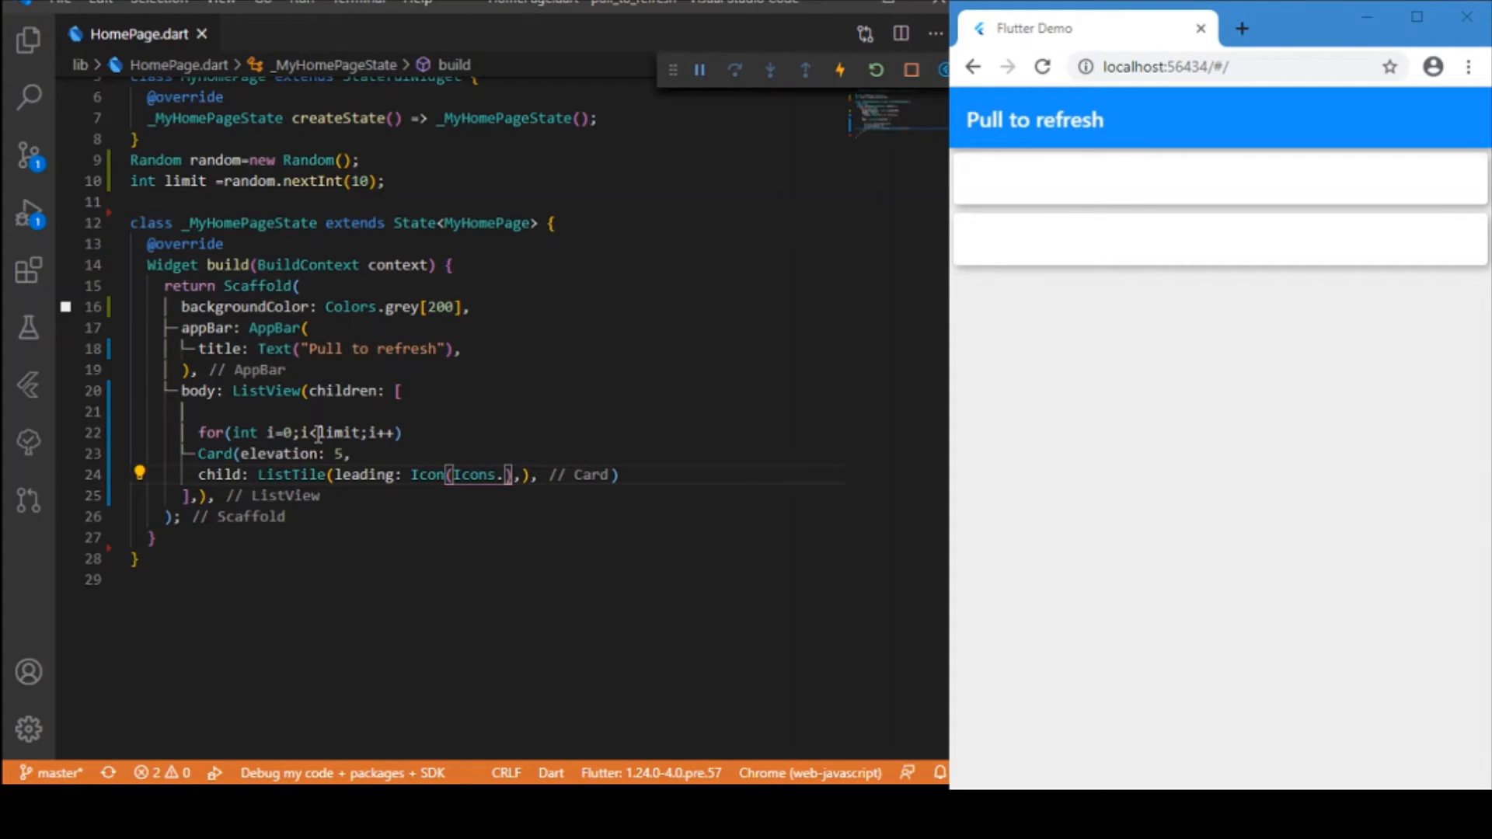
pyautogui.write('radio_button_checked')
pyautogui.write('title: ,')
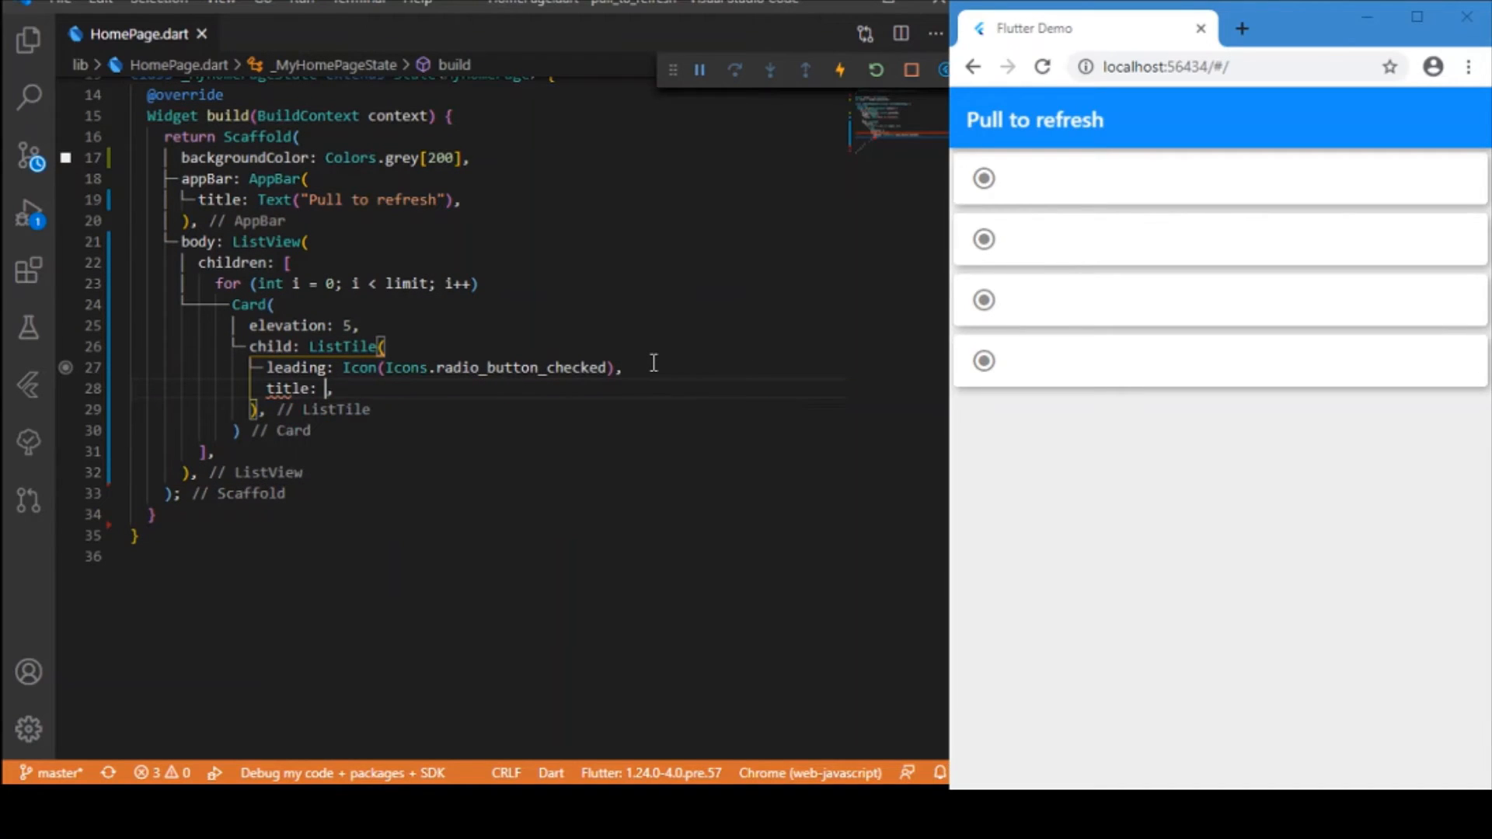
# Add title Text("Item ${(i)}") and a trailing arrow_forward_ios Icon to the ListTile
pyautogui.write('Text()')
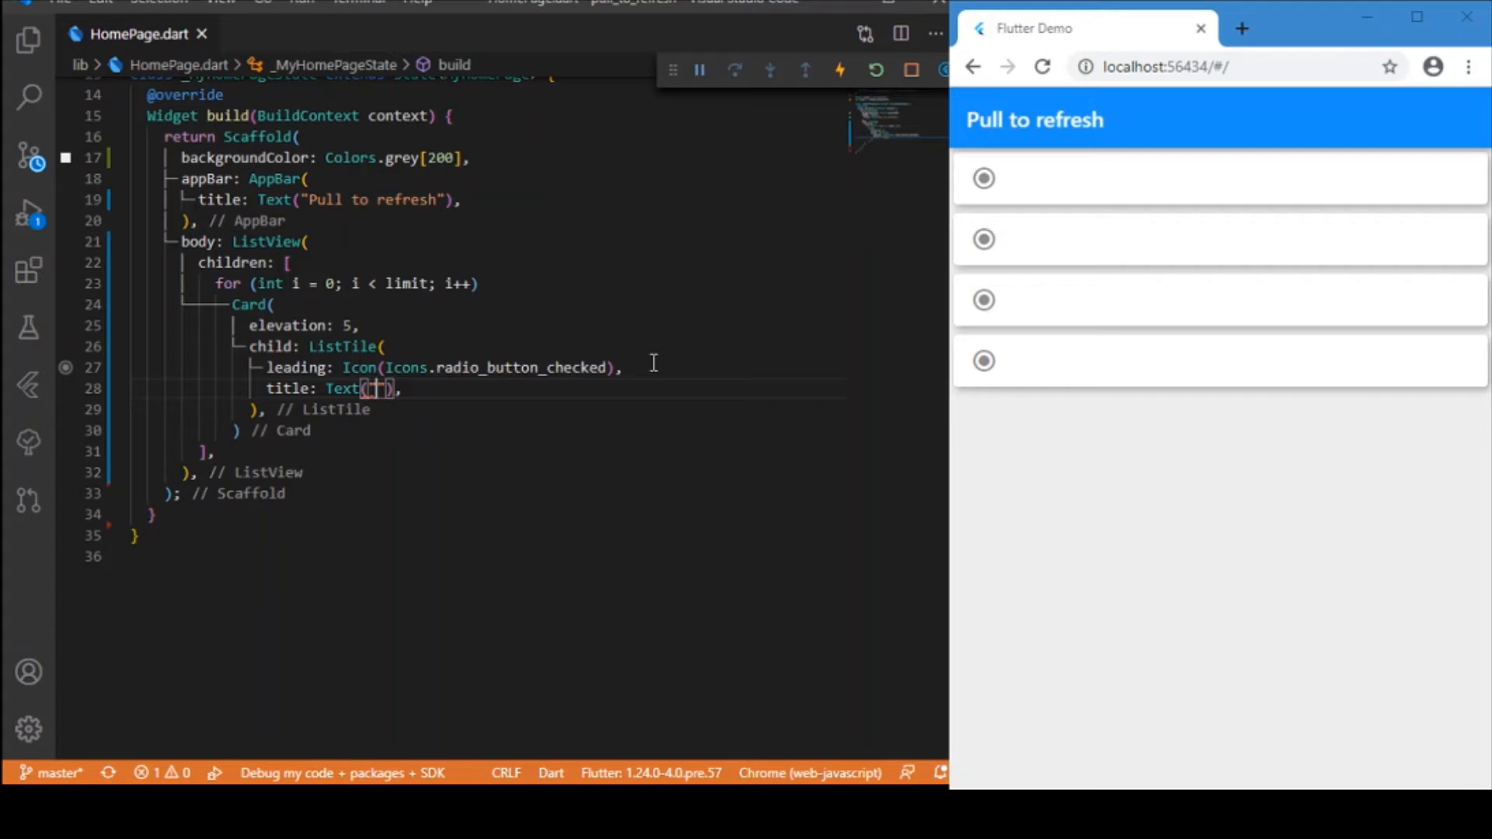
pyautogui.write('Item ${(i)}"')
pyautogui.write('trailing: Icon')
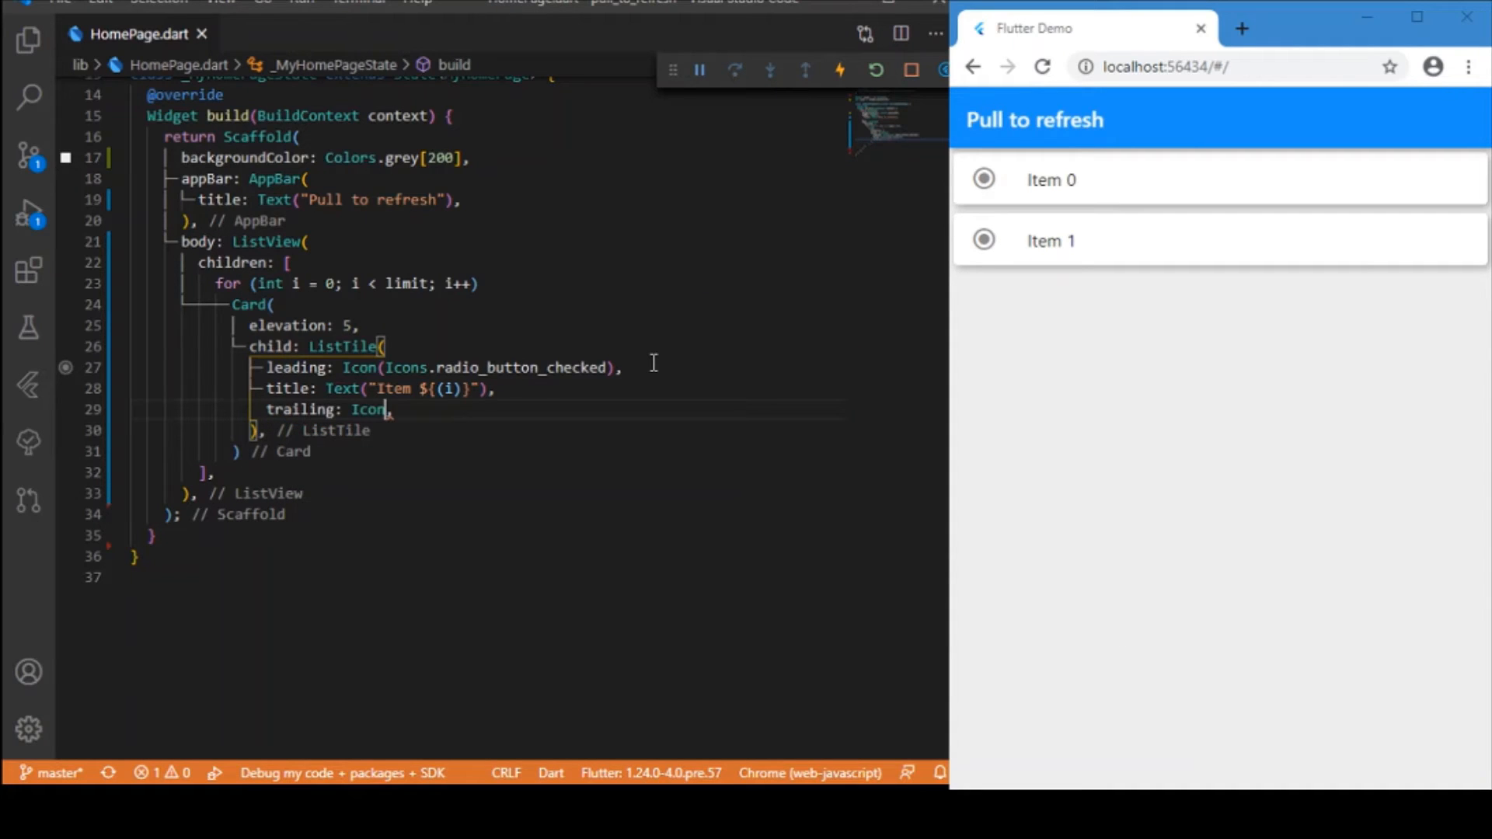
pyautogui.write('(Icons.')
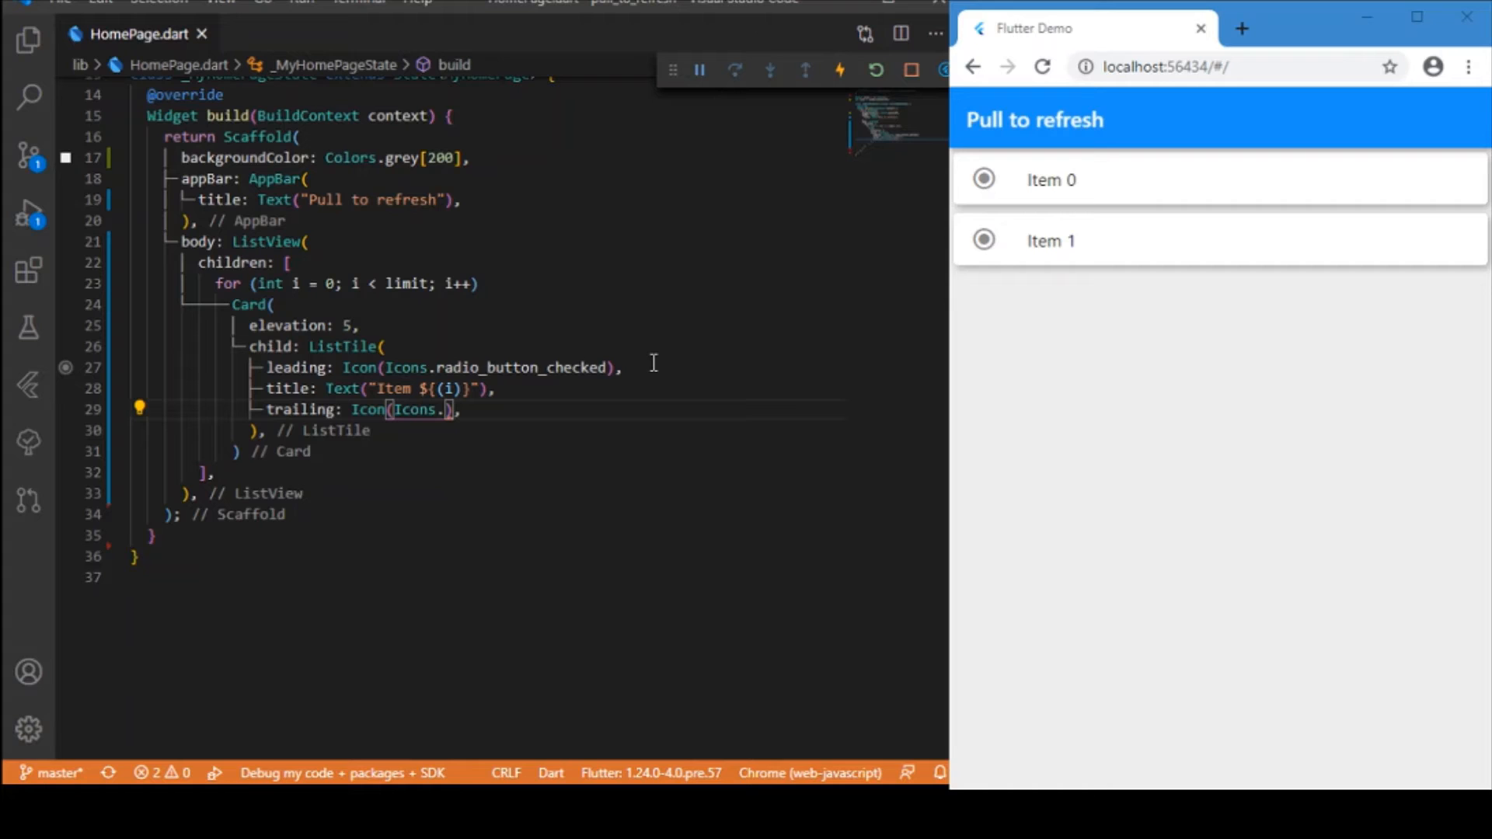
pyautogui.write('arrow_forward_ios')
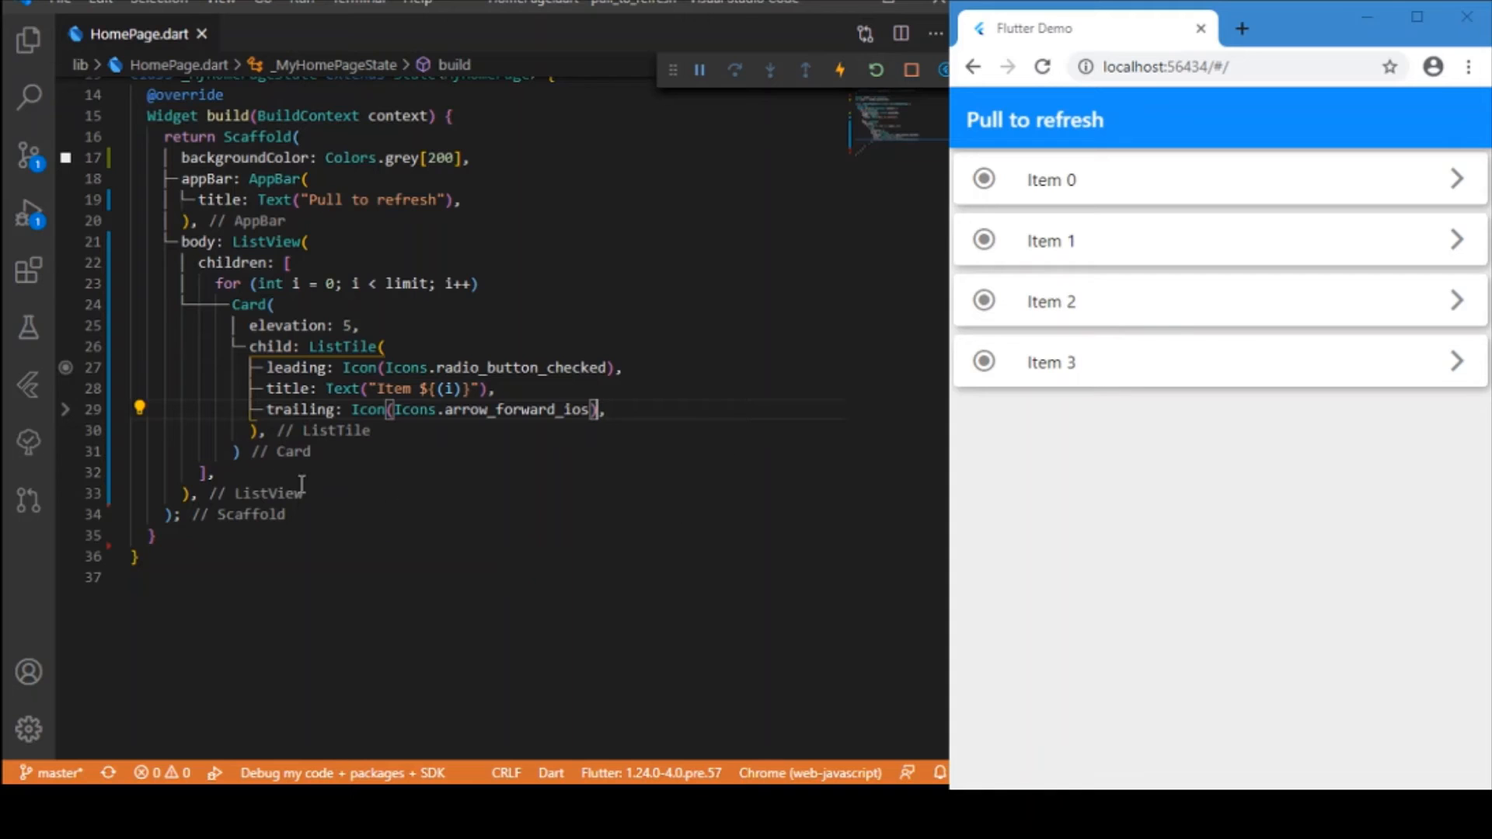
pyautogui.click(873, 70)
pyautogui.write(',')
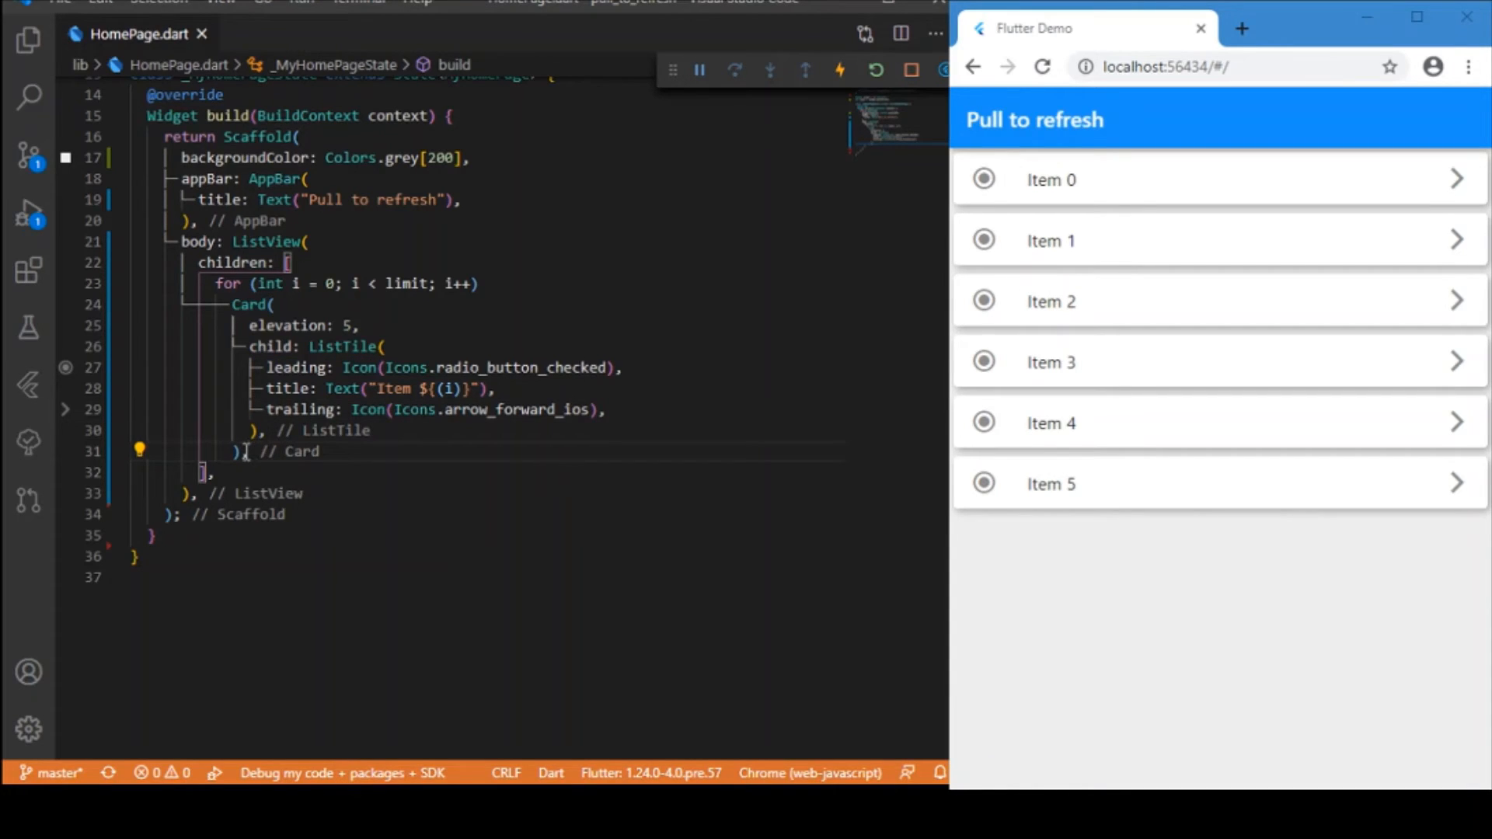
pyautogui.moveTo(875, 407)
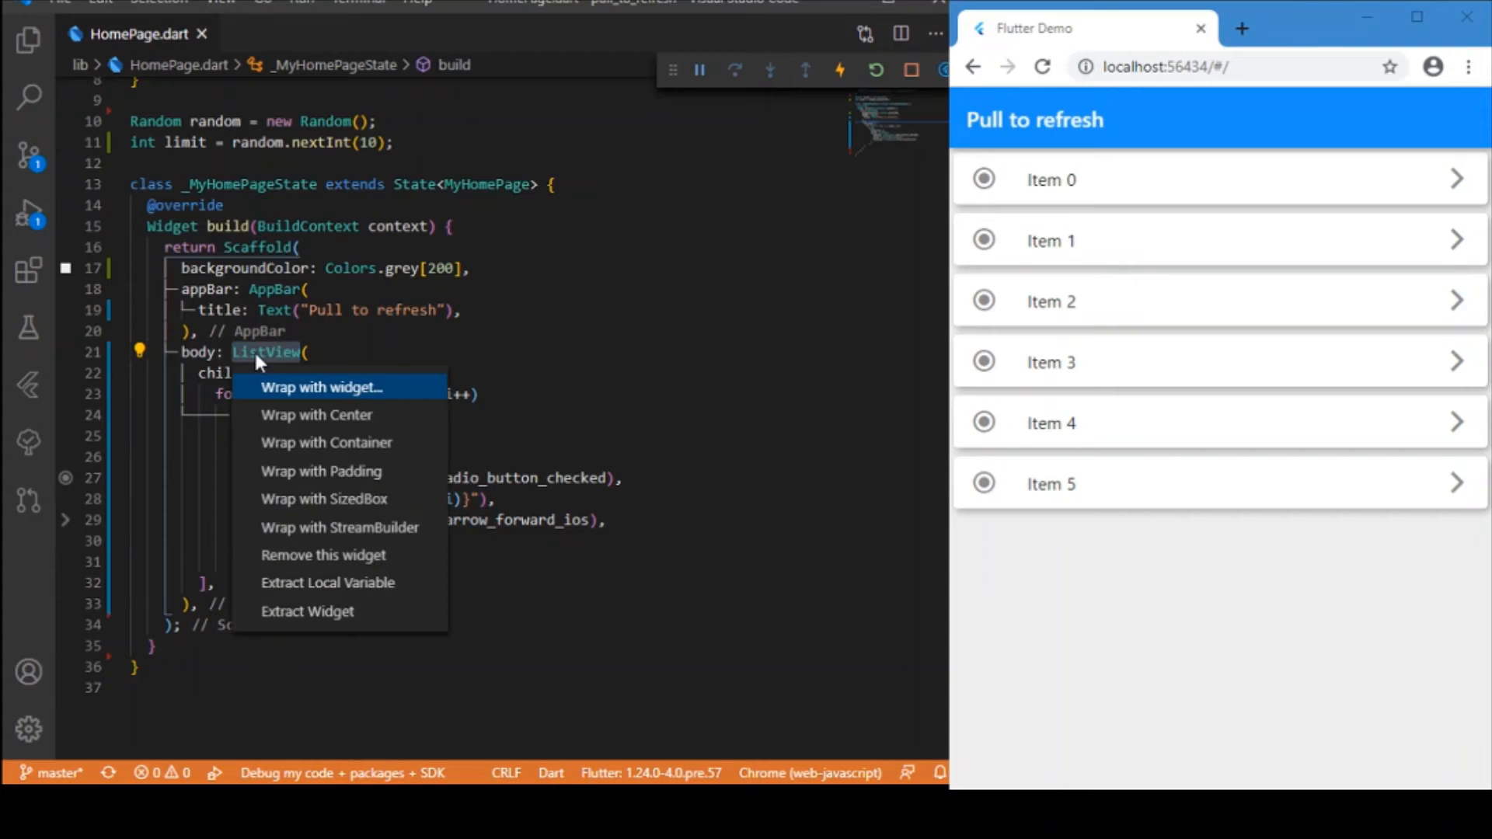
# Wrap the ListView with a RefreshIndicator widget and start its key: property
pyautogui.click(323, 387)
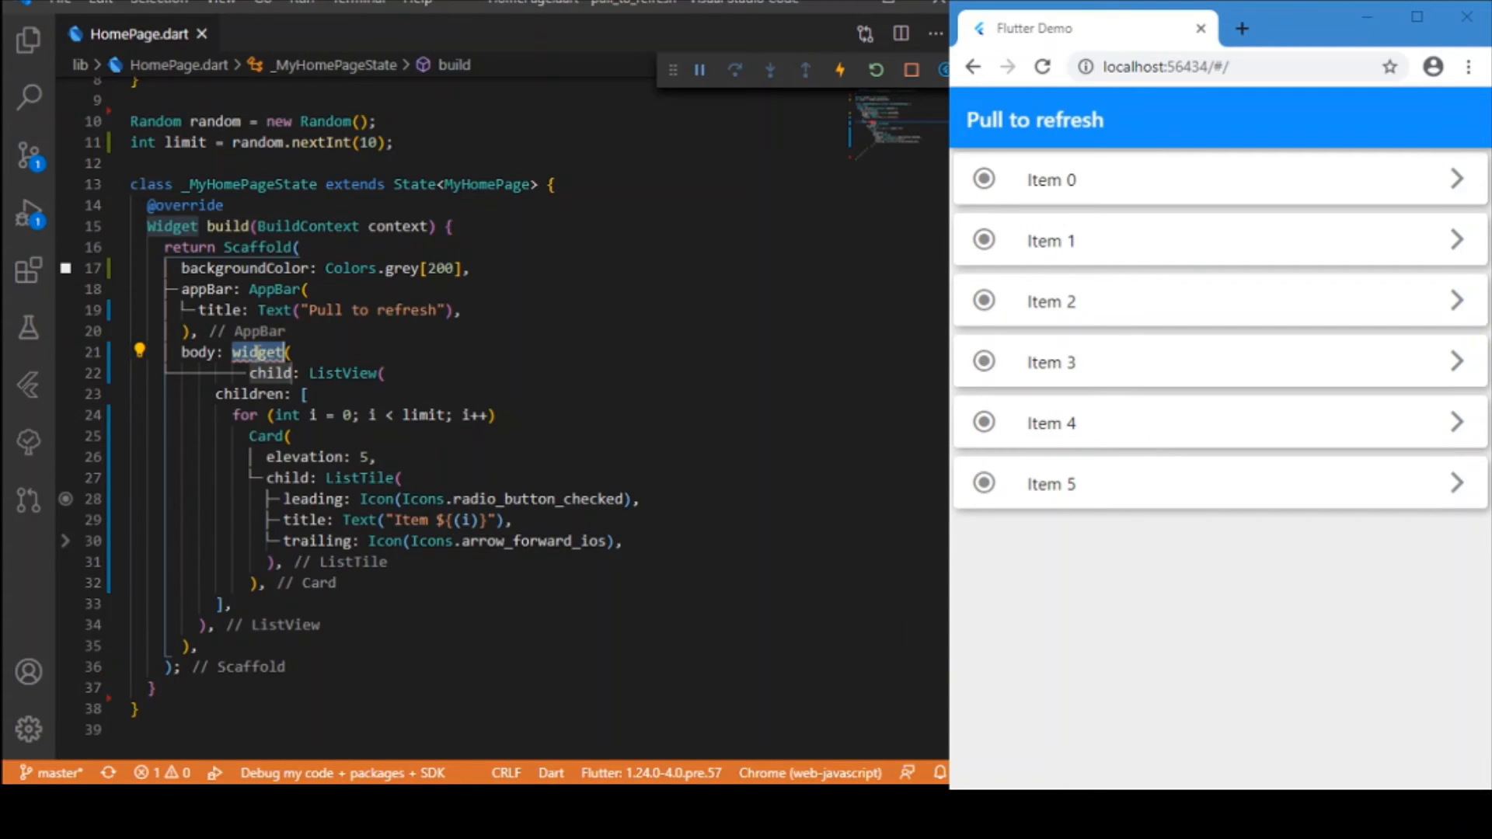
pyautogui.write('RefreshIn')
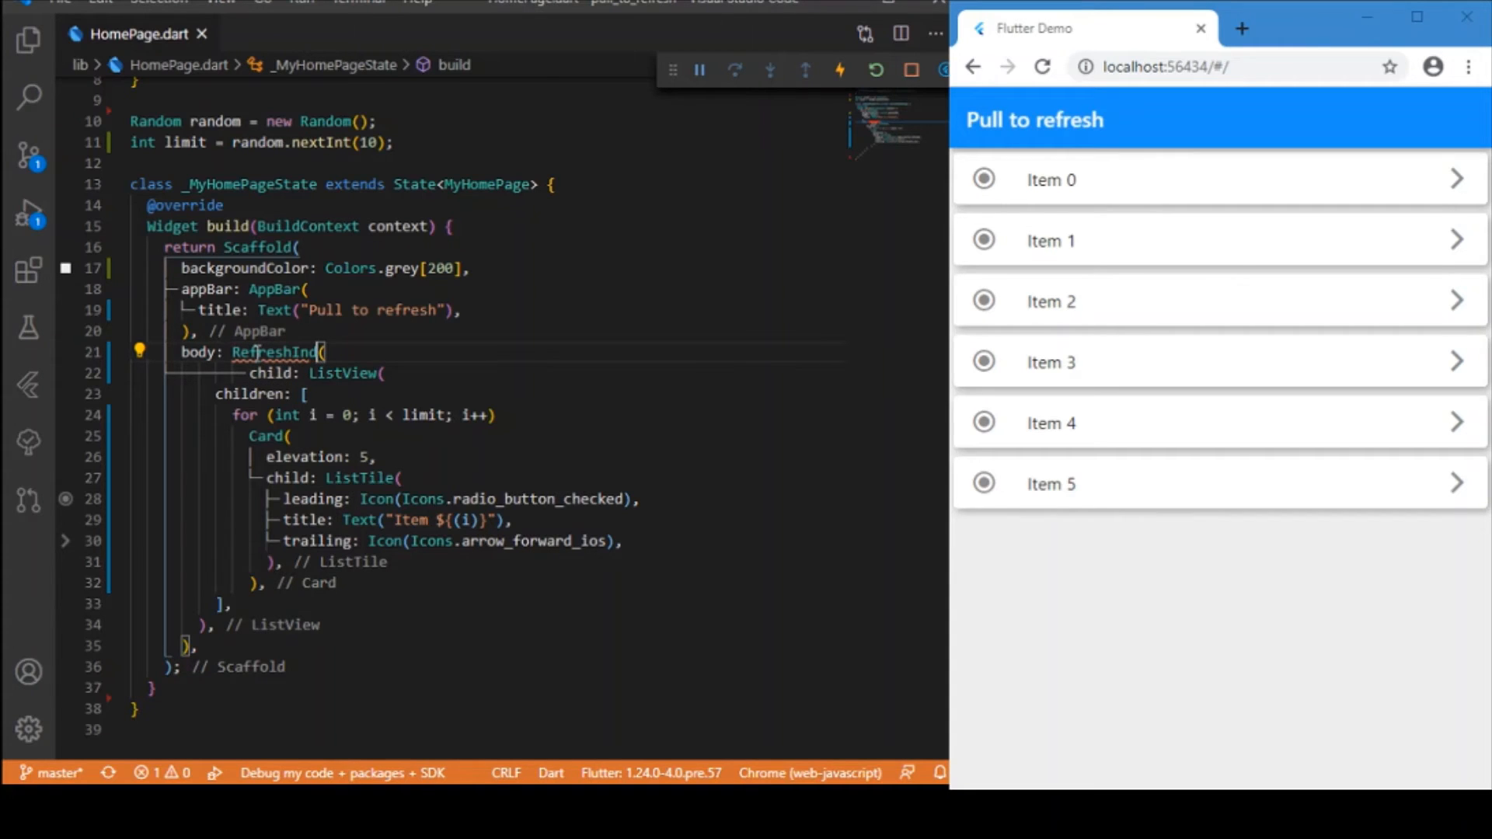
pyautogui.write('icator')
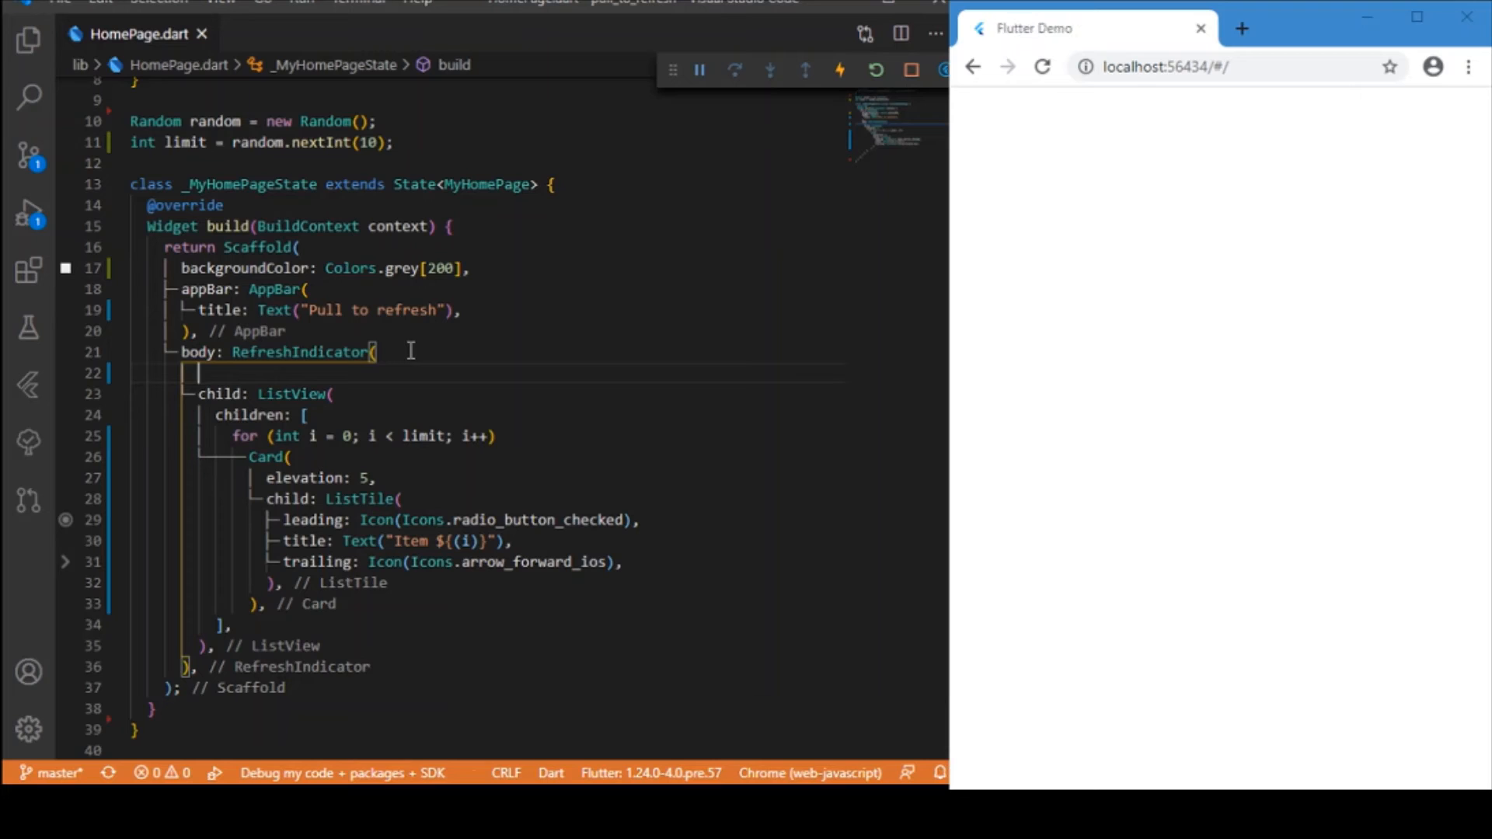
pyautogui.write('key: ,')
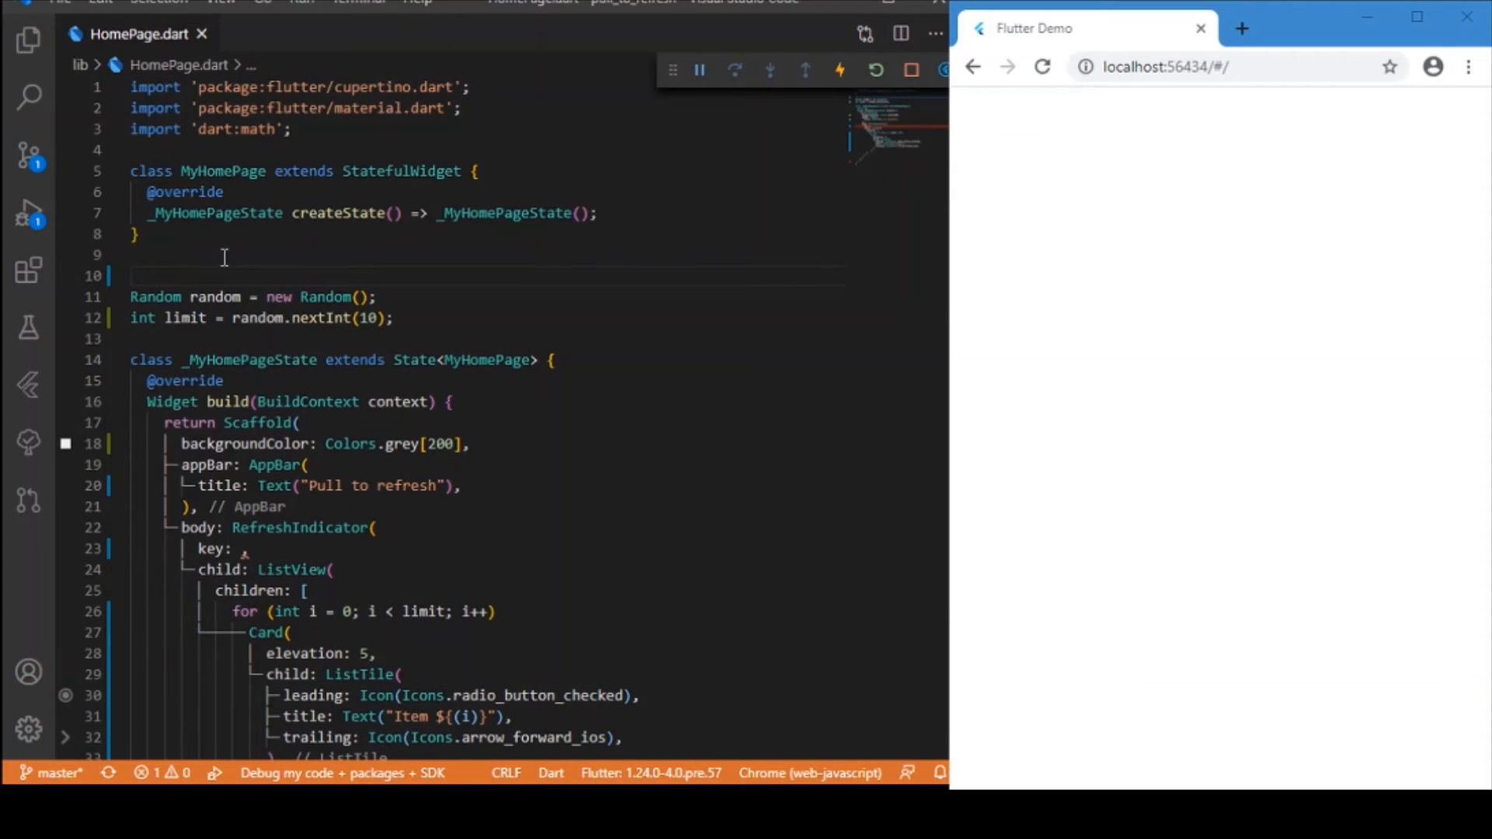
# Declare var refreshKey = GlobalKey<RefreshIndicatorState>(); and use it as the RefreshIndicator's key
pyautogui.write('var')
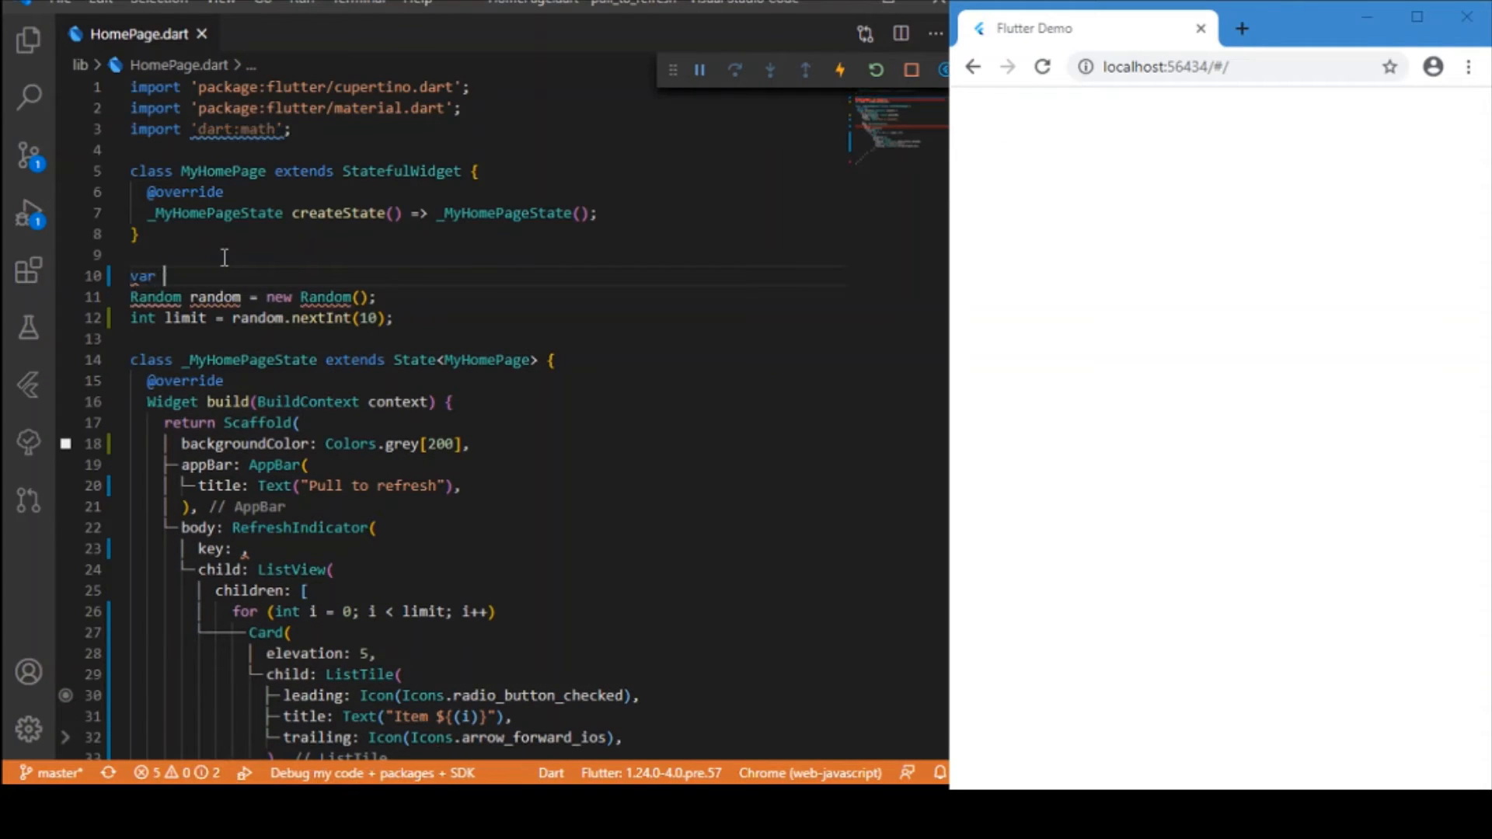
pyautogui.write('refresh')
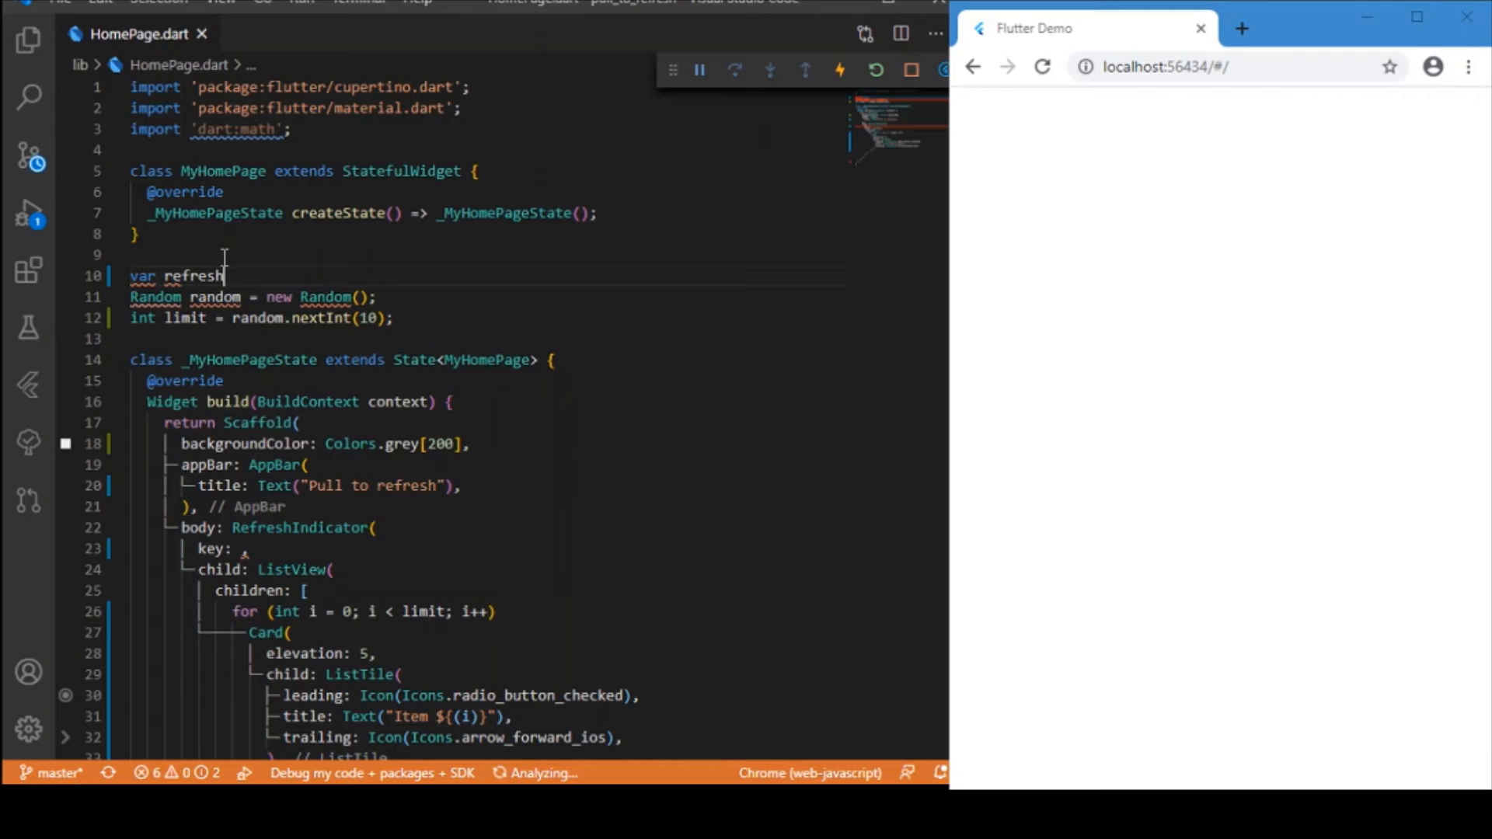
pyautogui.write('Key')
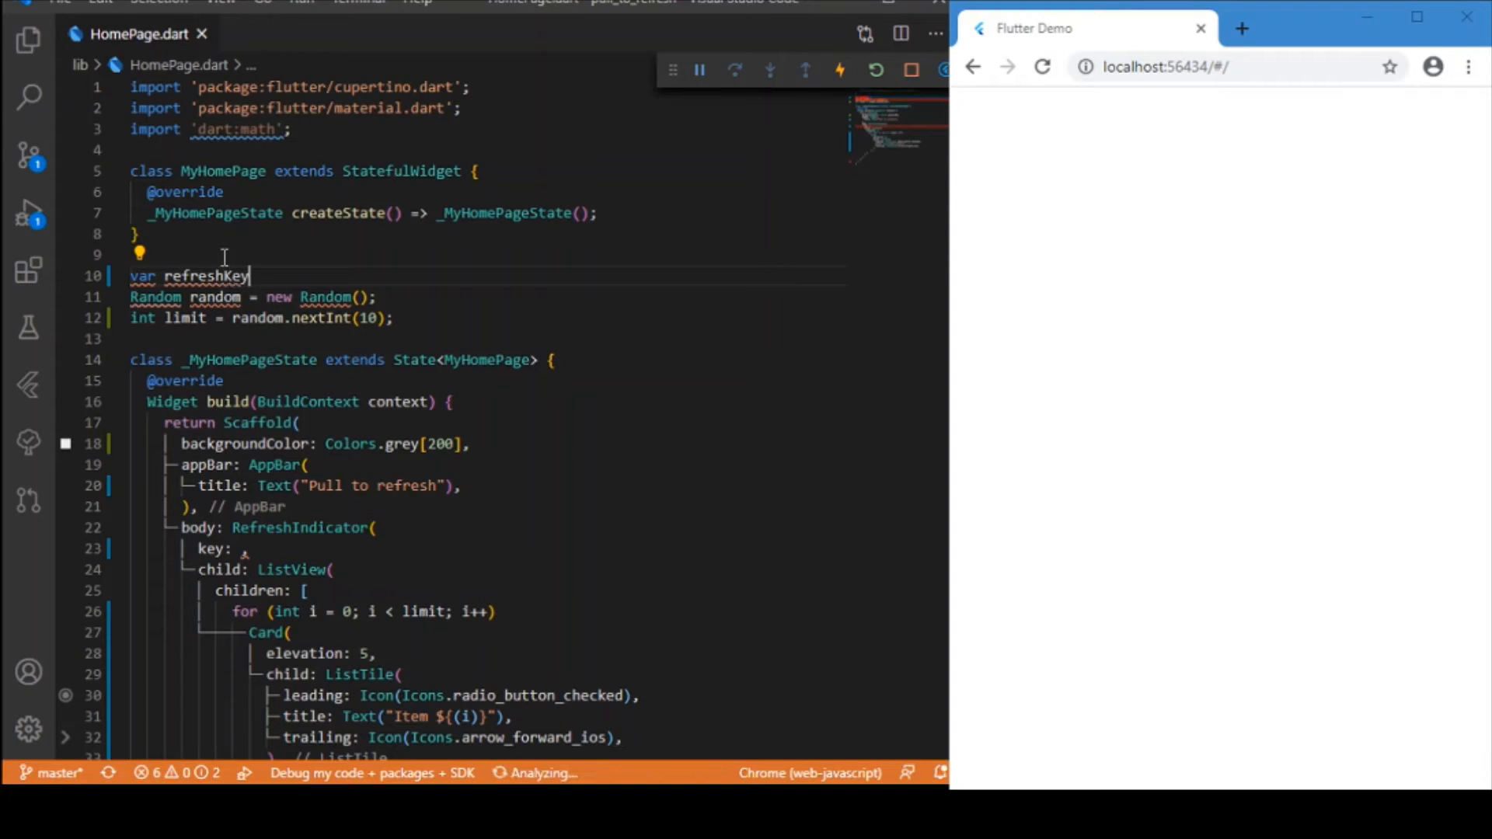
pyautogui.write('=GlobalKey')
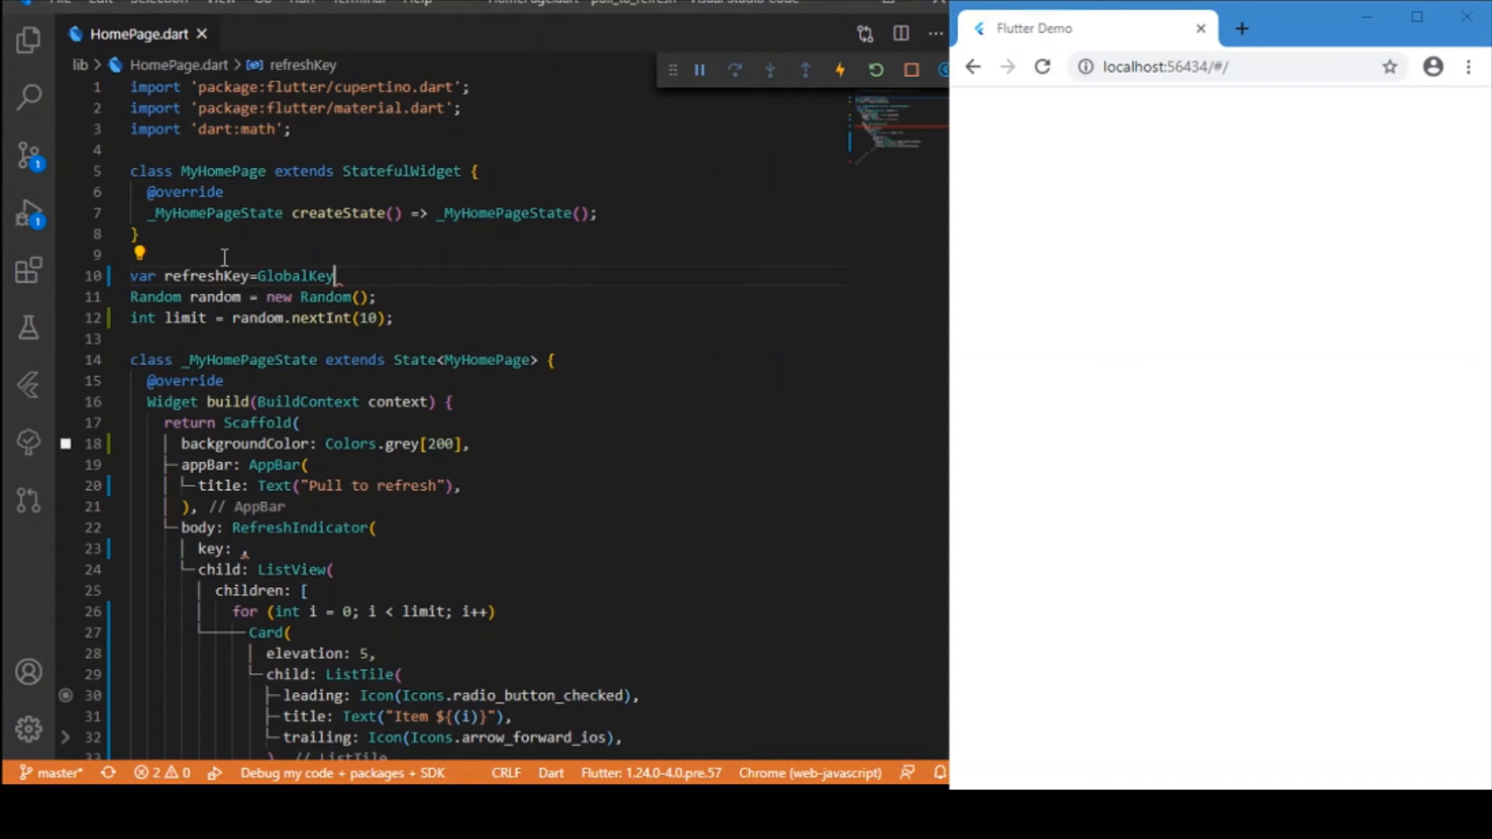
pyautogui.write('<')
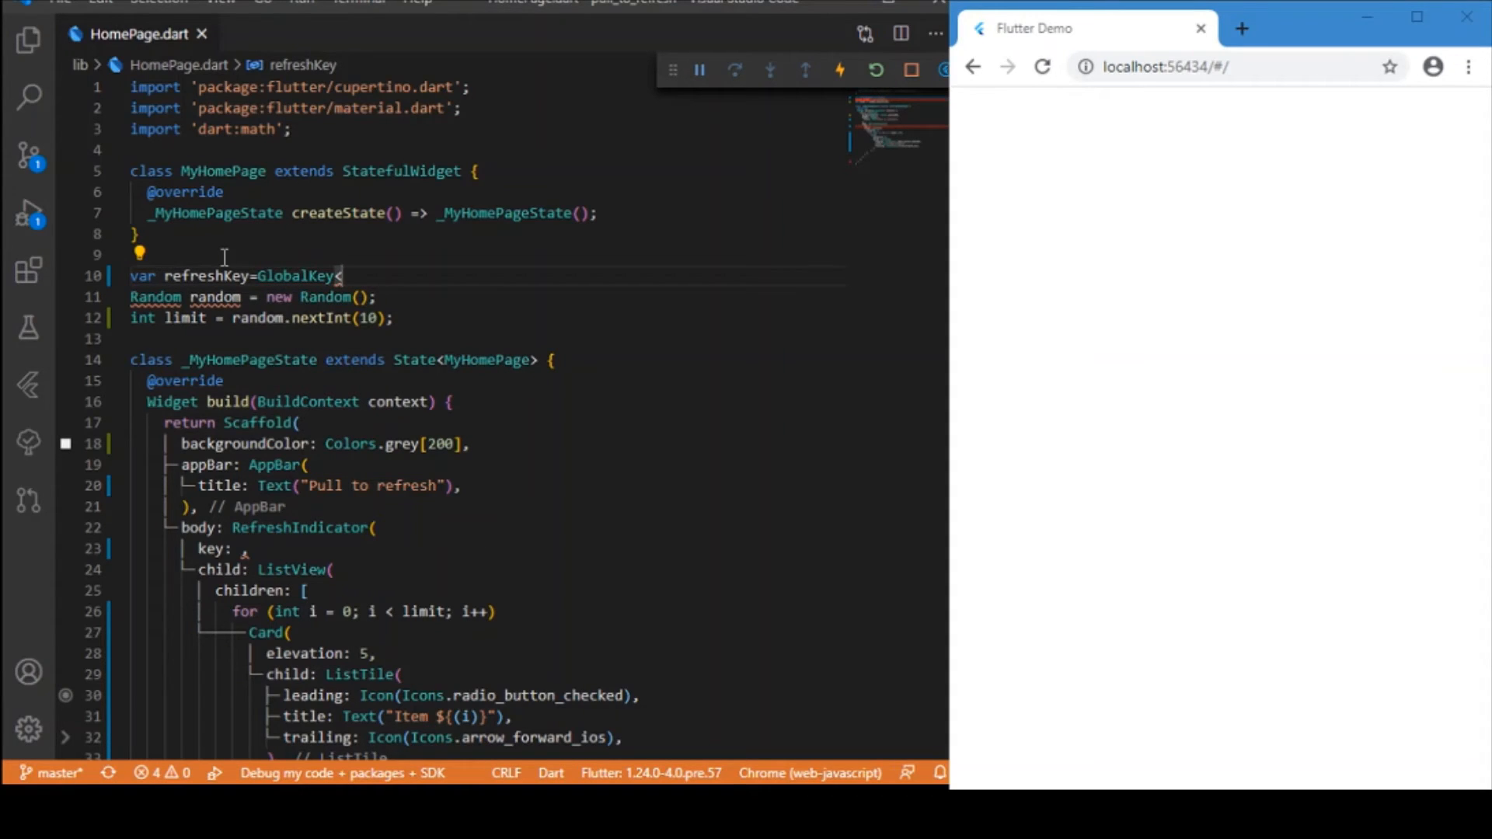
pyautogui.write('Re')
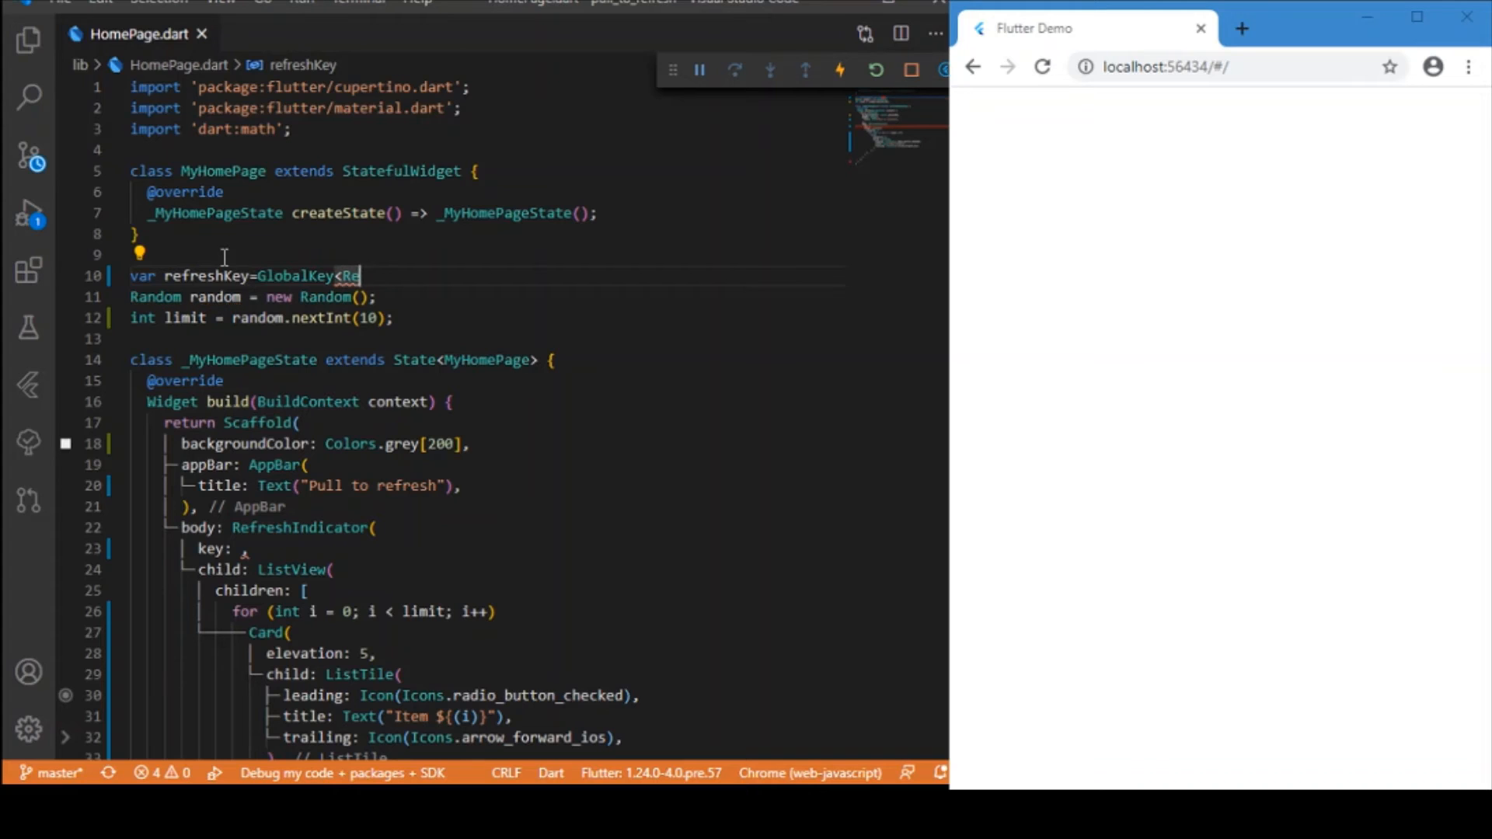
pyautogui.write('fre')
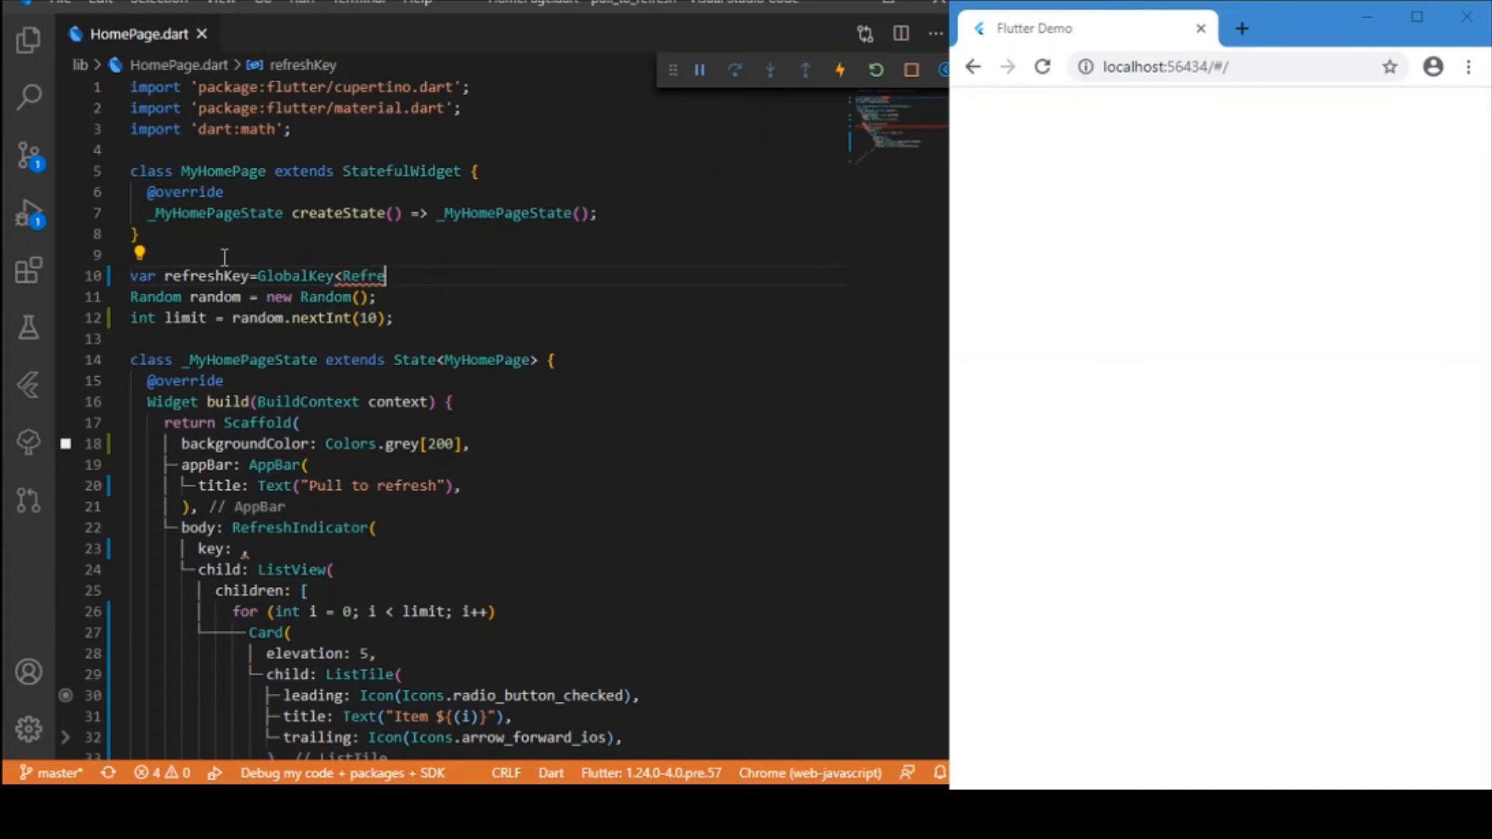
pyautogui.write('Indicator>();')
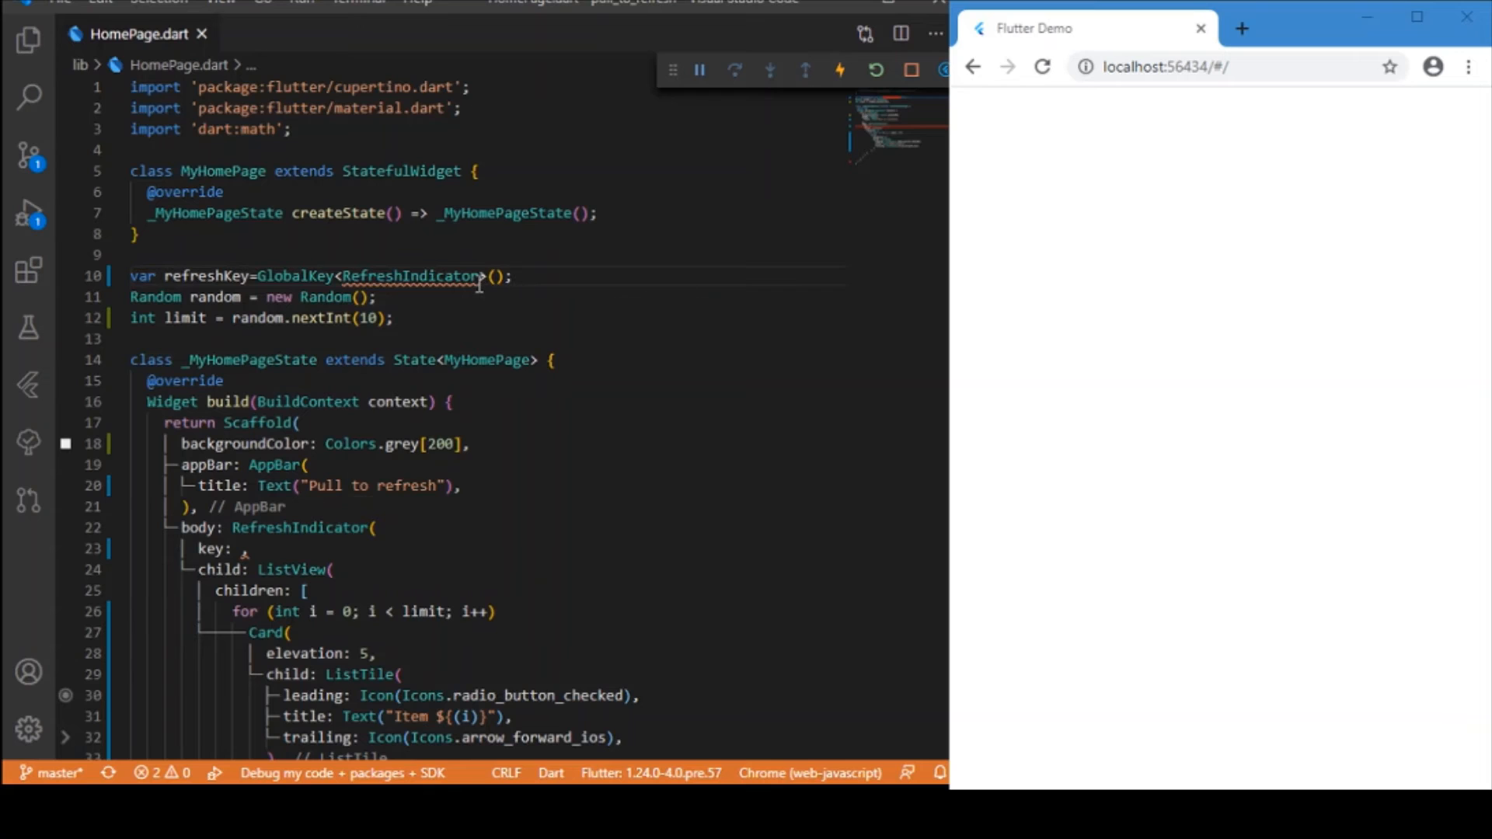
pyautogui.write('State')
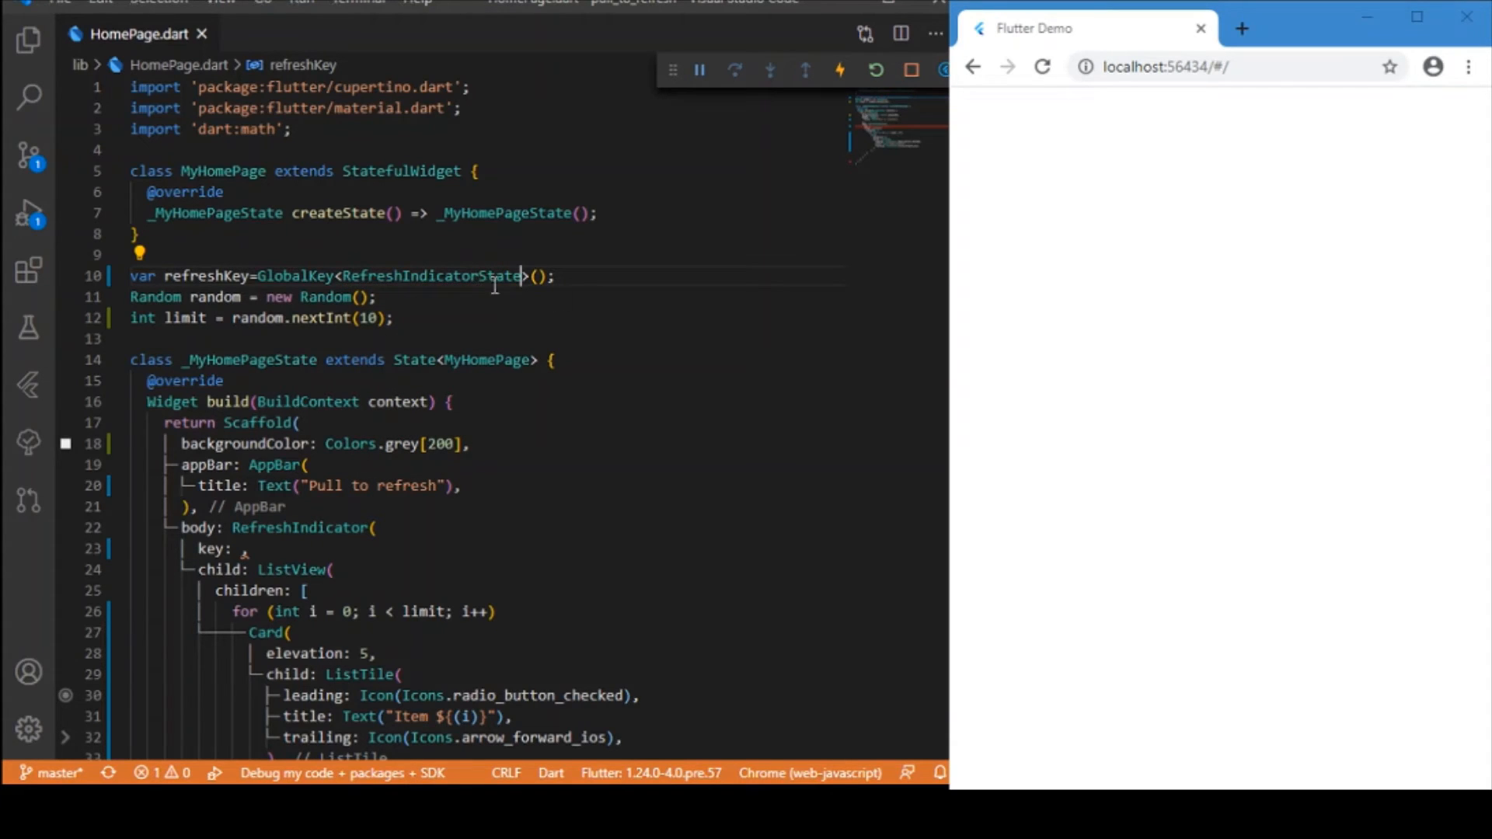
pyautogui.scroll(-3)
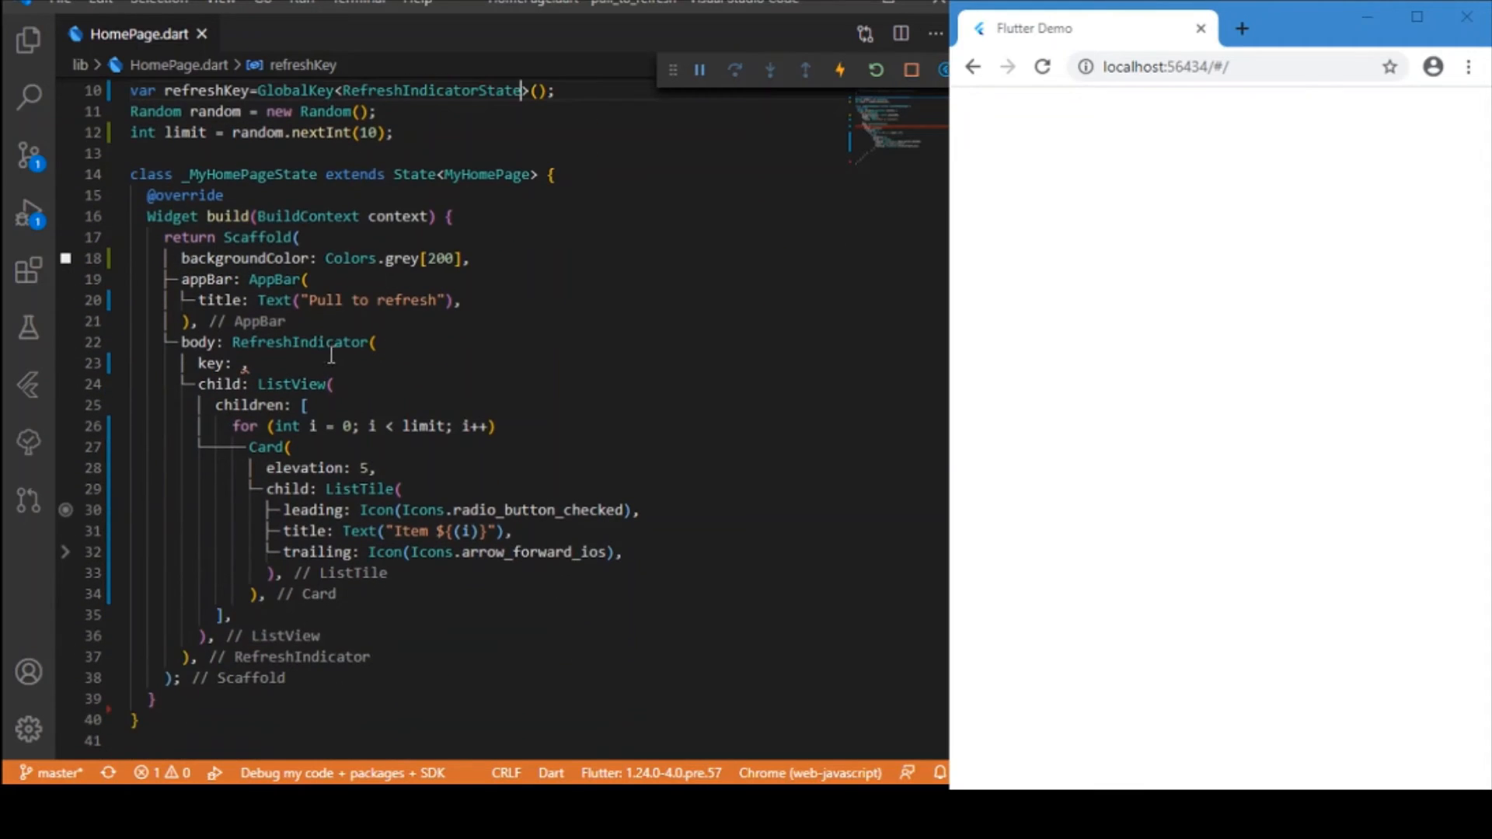
pyautogui.doubleClick(214, 112)
pyautogui.write(' refreshKey,')
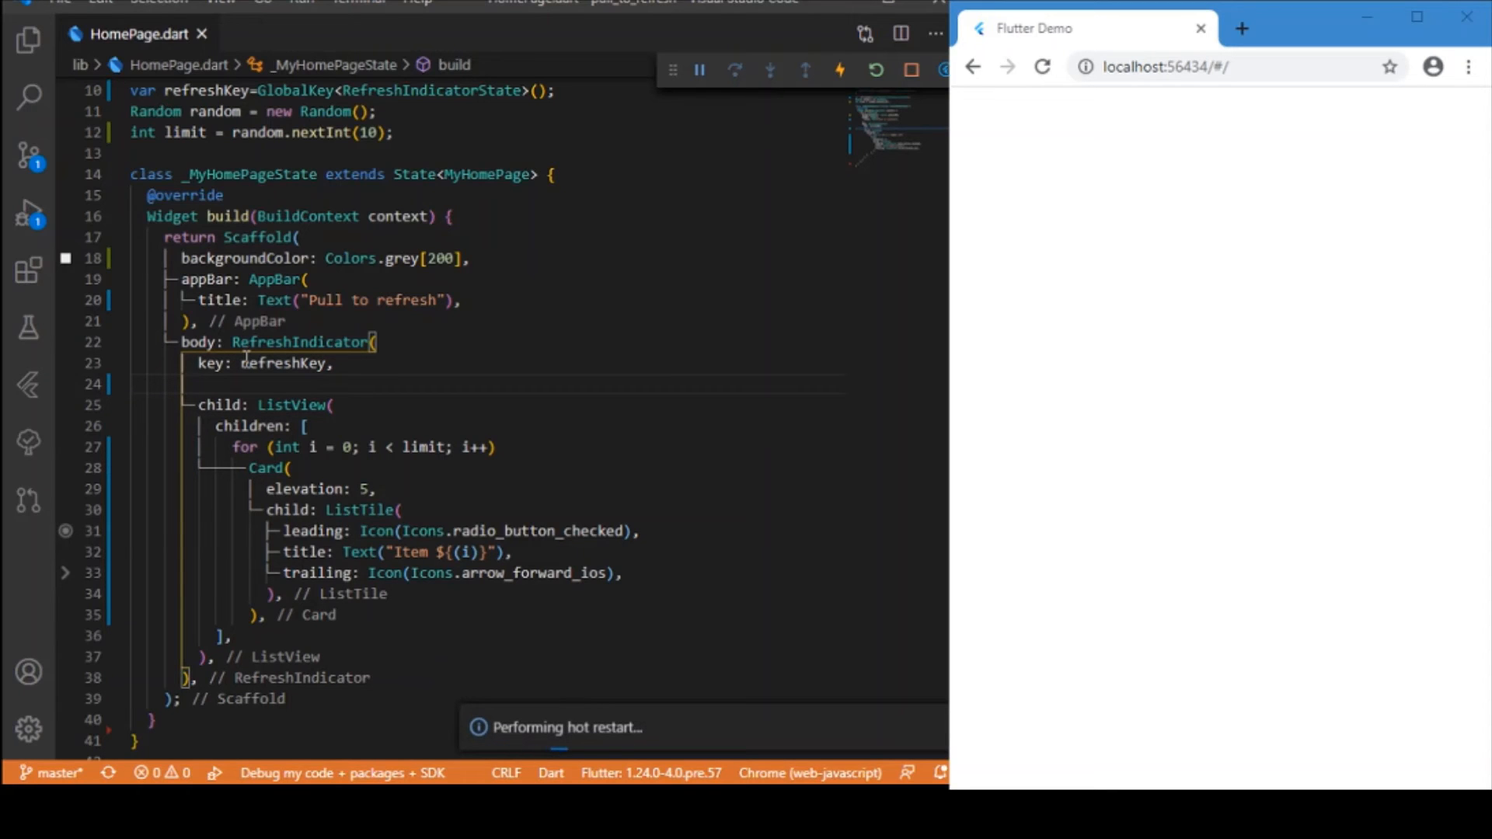
# Add an onRefresh: property to the RefreshIndicator below its key
pyautogui.write('onRefresh: ,')
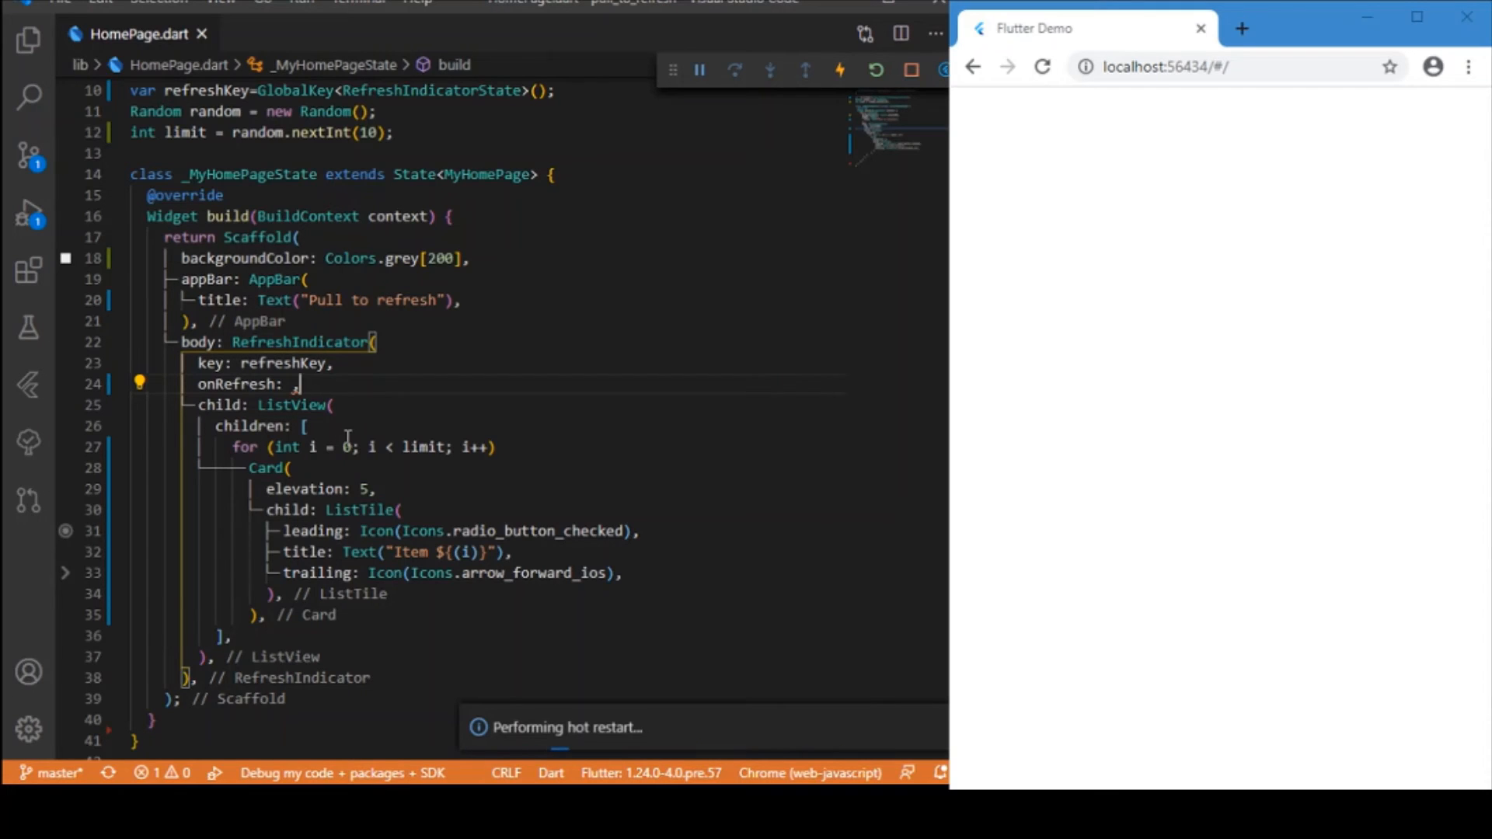
pyautogui.scroll(-3)
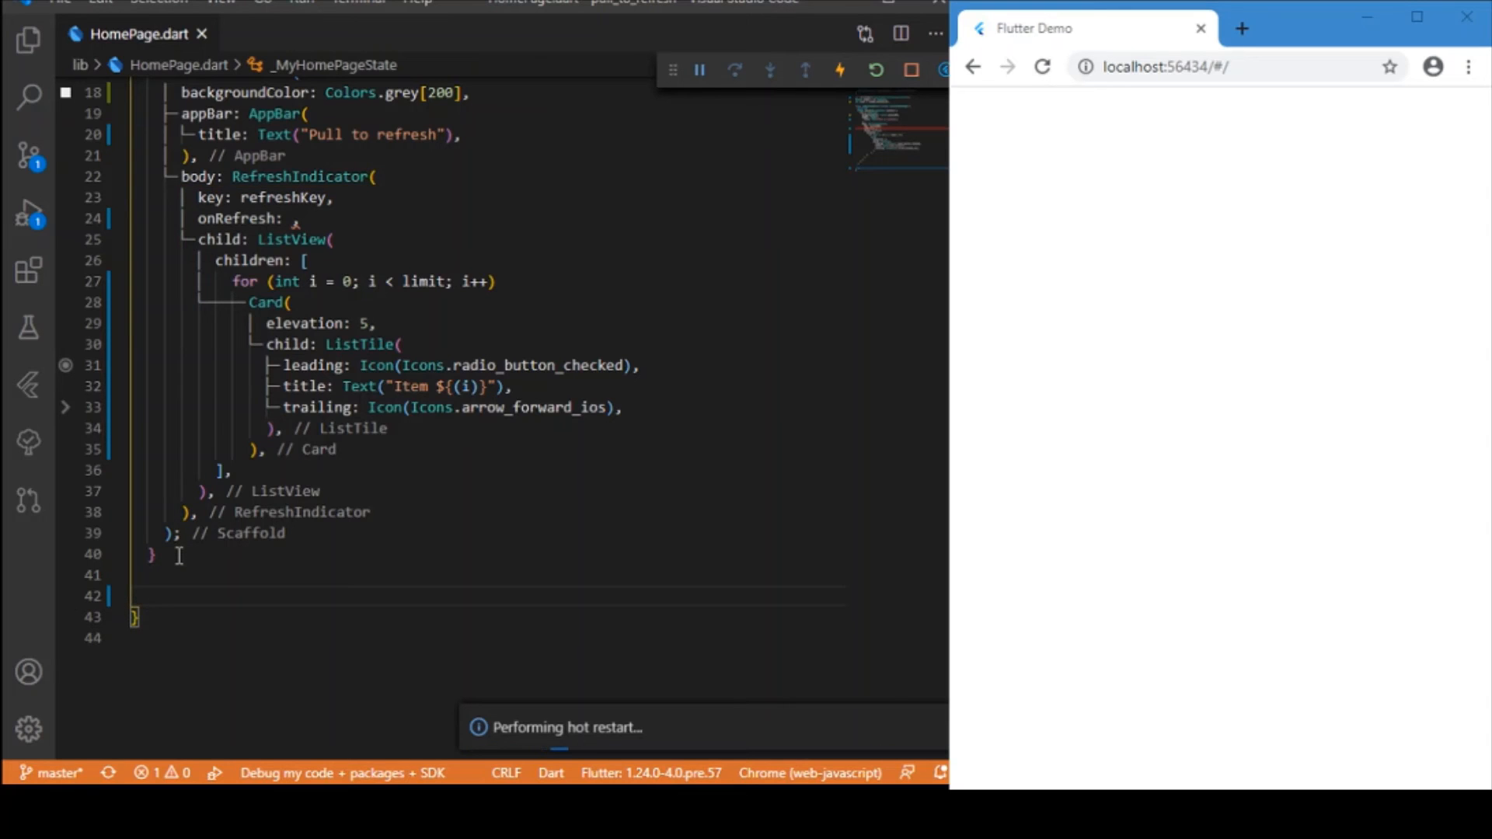
# Declare Future<void> refreshList() async { } below the state class
pyautogui.write('Fi')
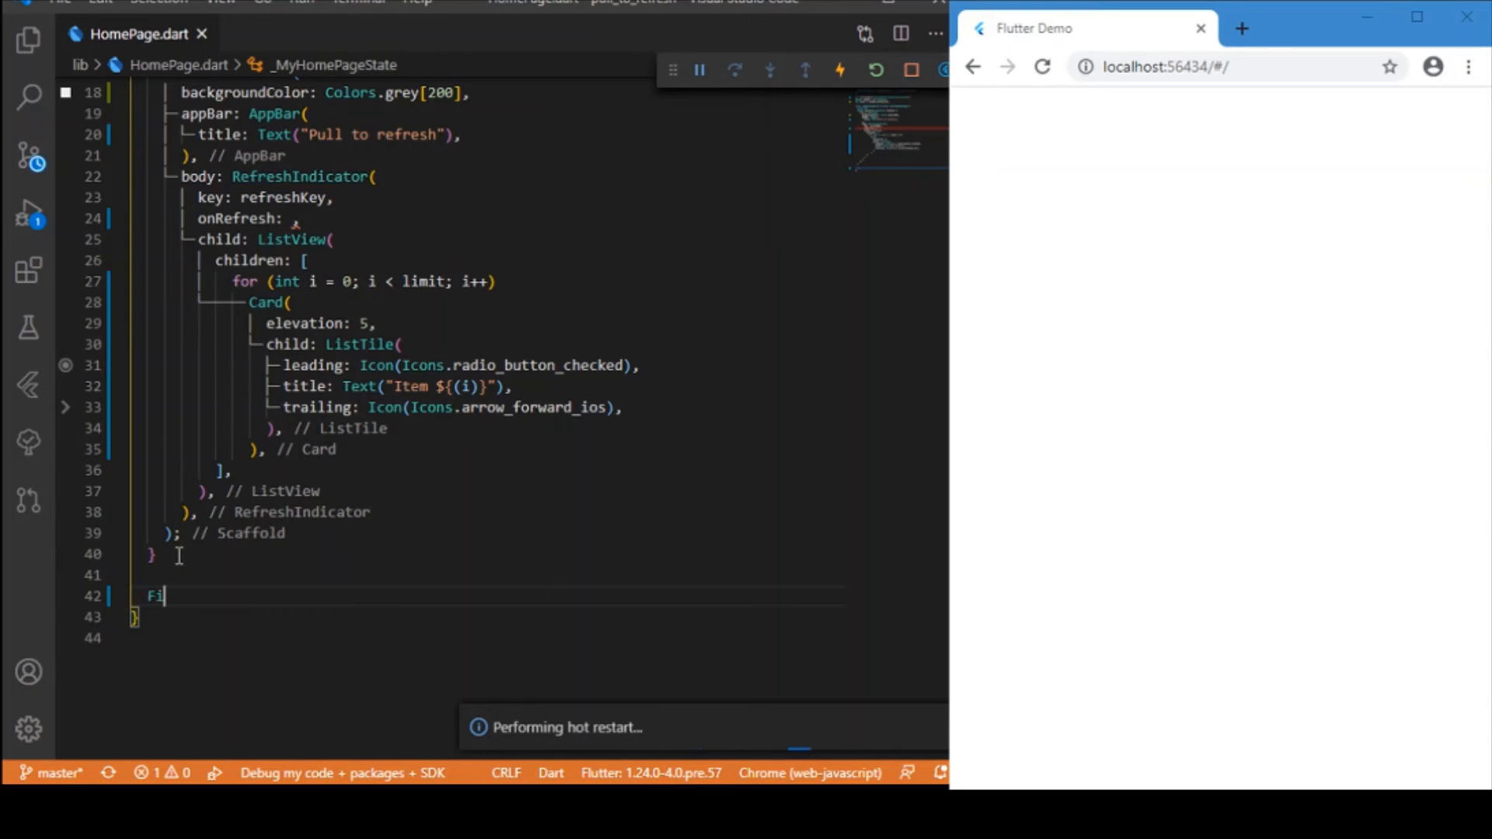
pyautogui.write('ture')
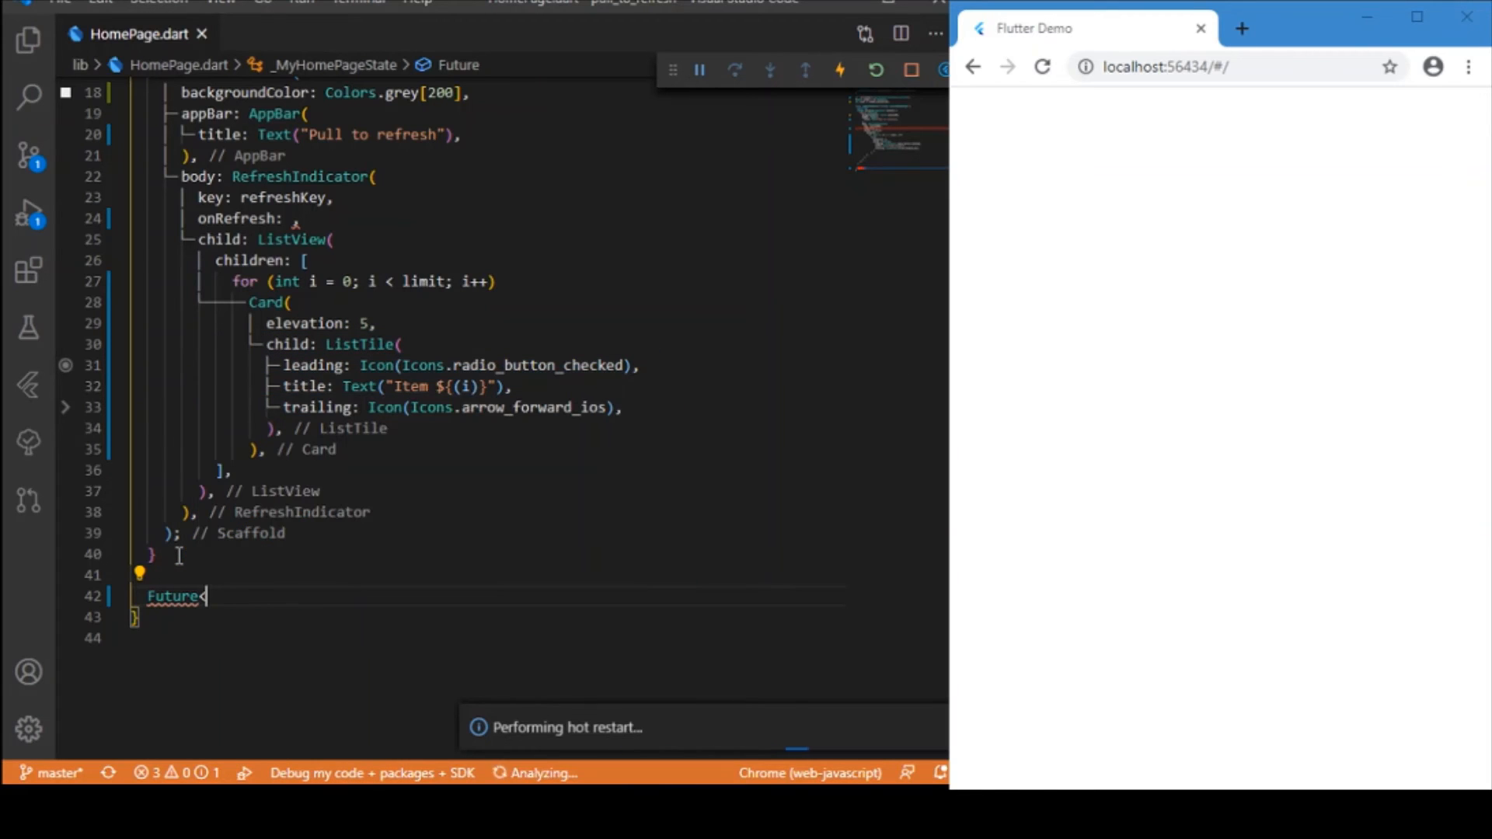
pyautogui.write('<void>')
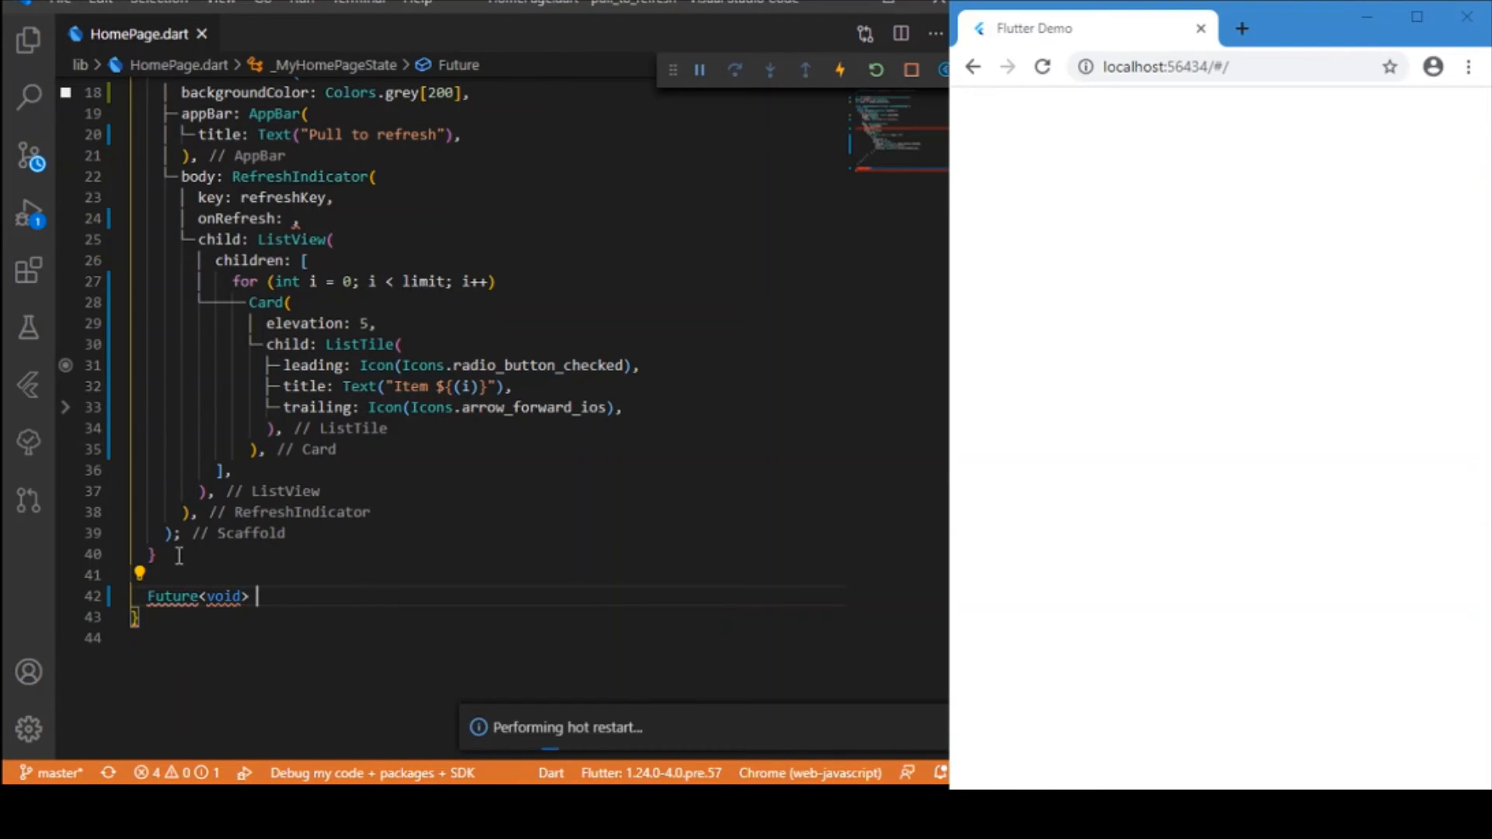
pyautogui.write('t')
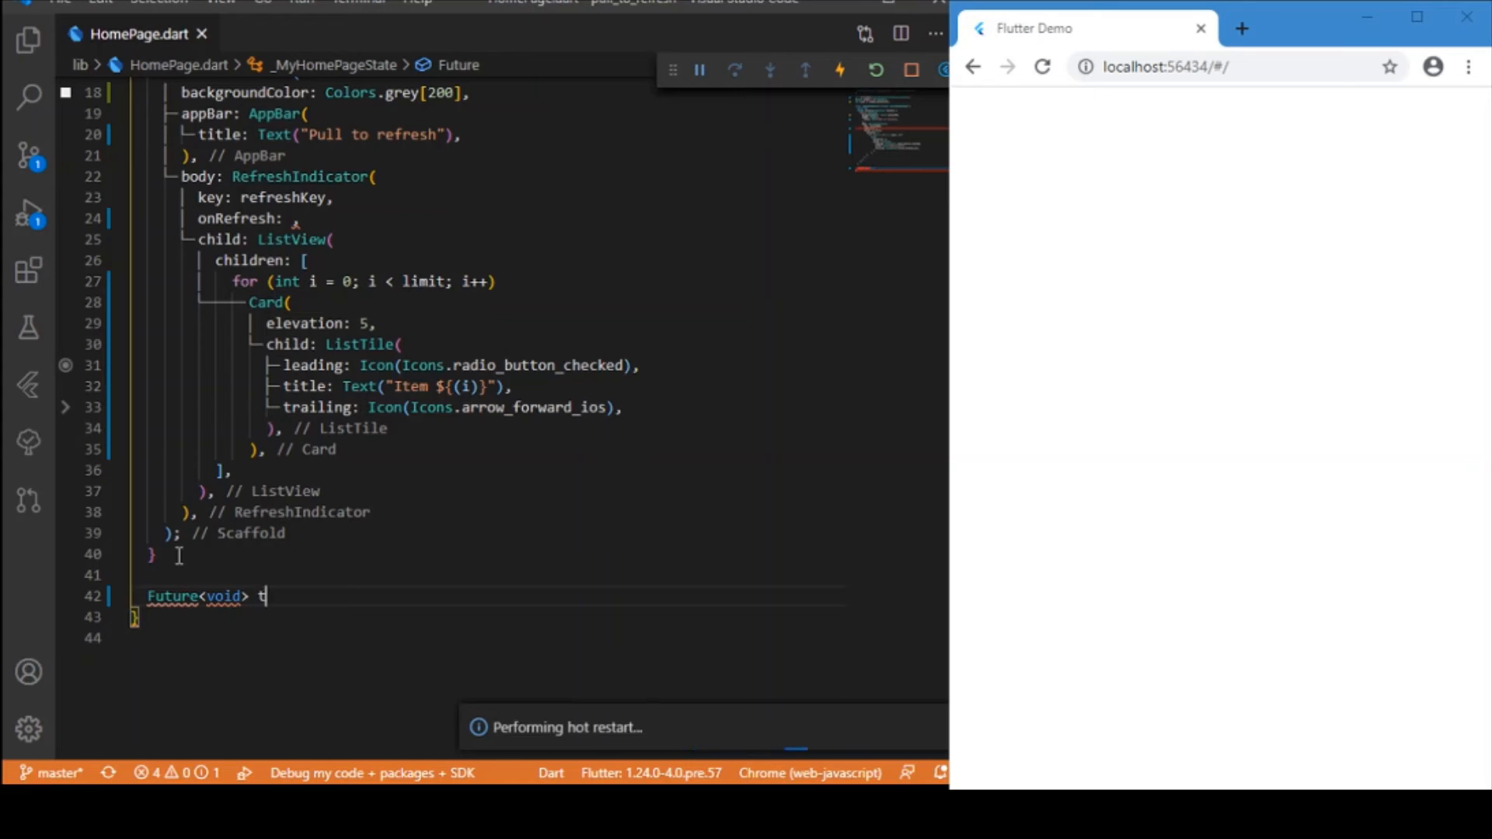
pyautogui.write('refresh')
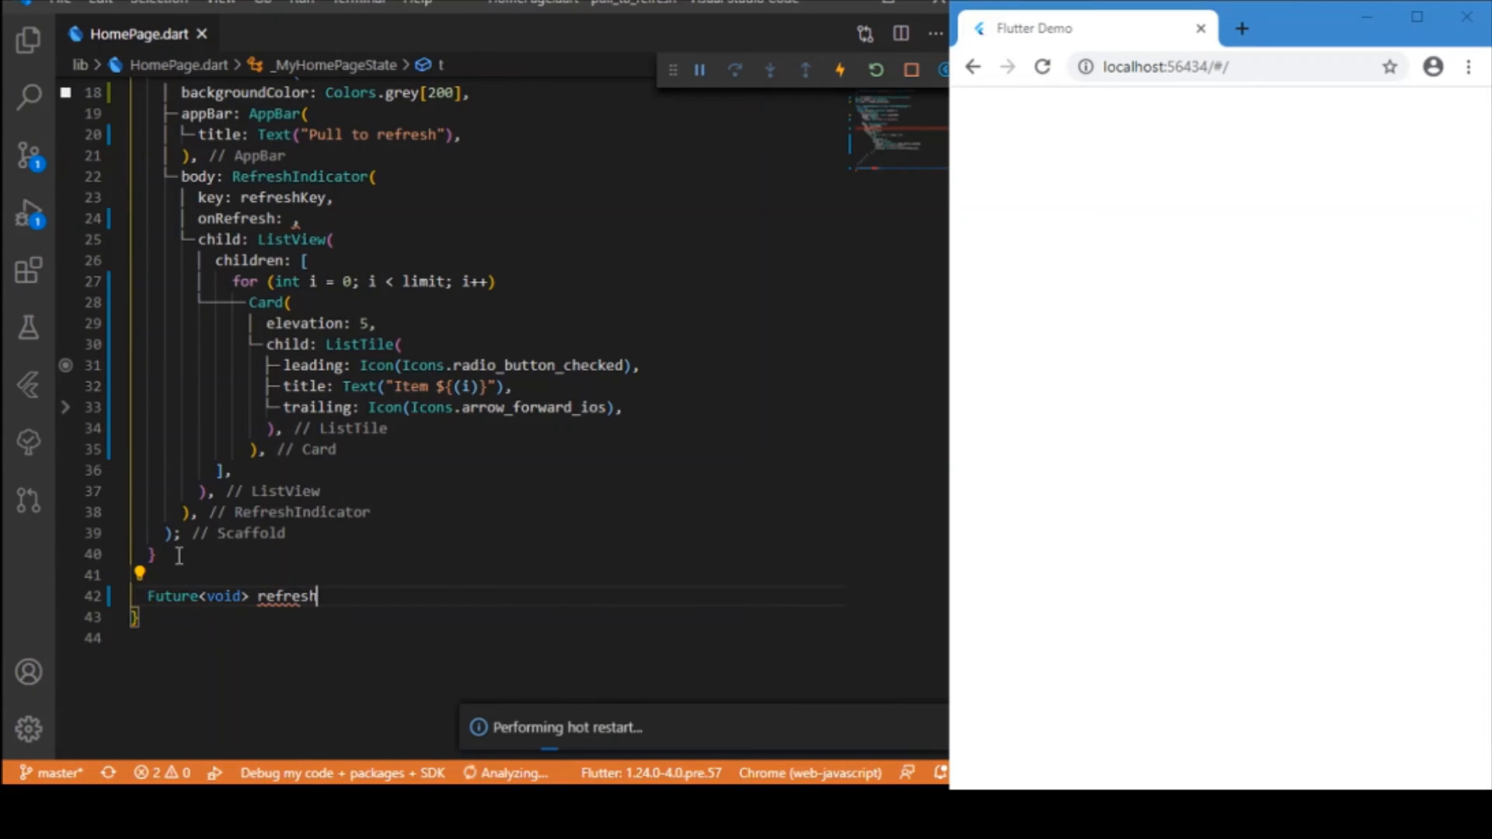
pyautogui.write('List')
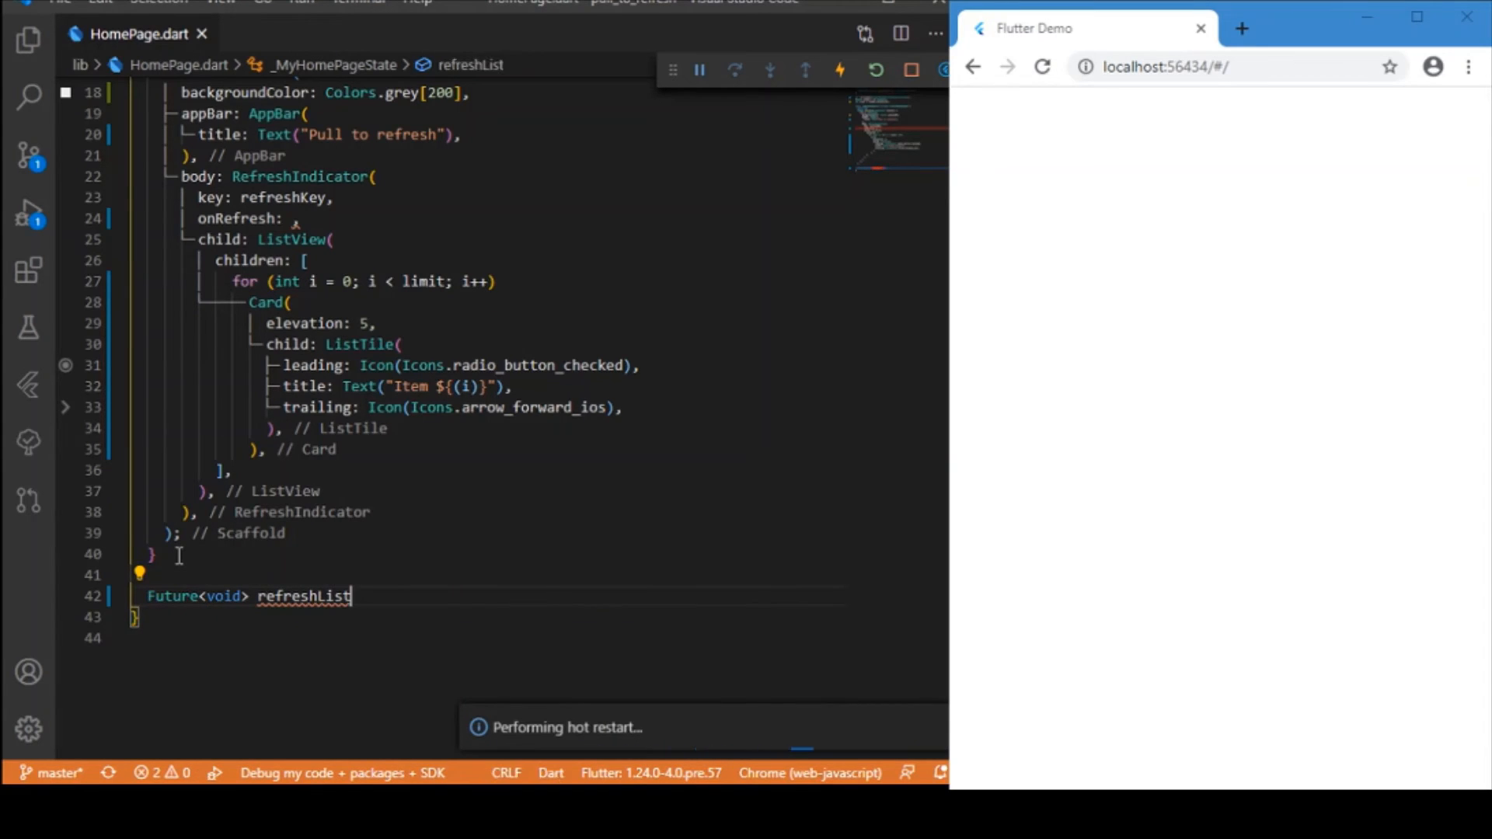
pyautogui.write('()')
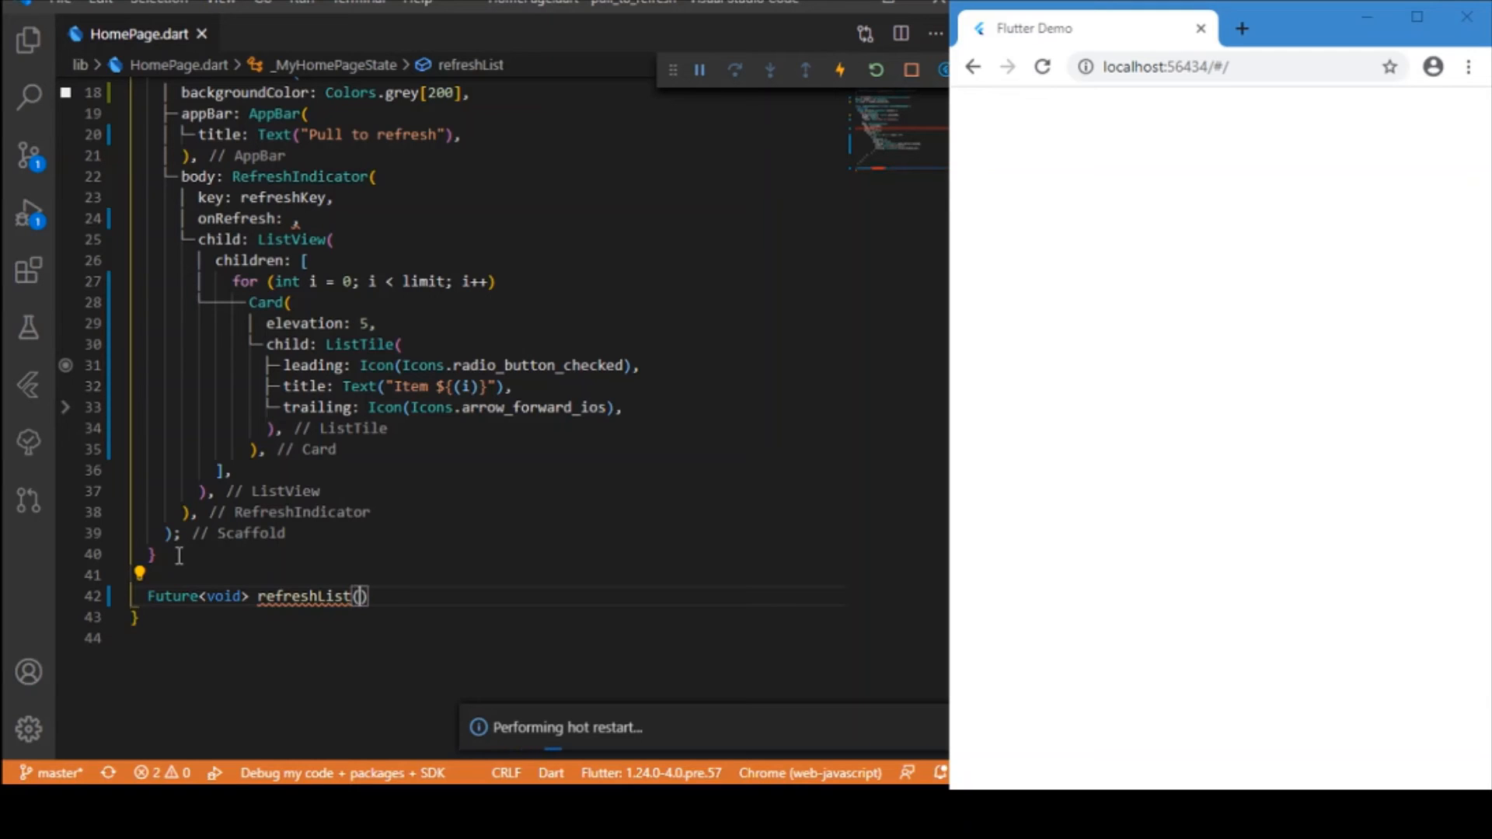
pyautogui.write('async')
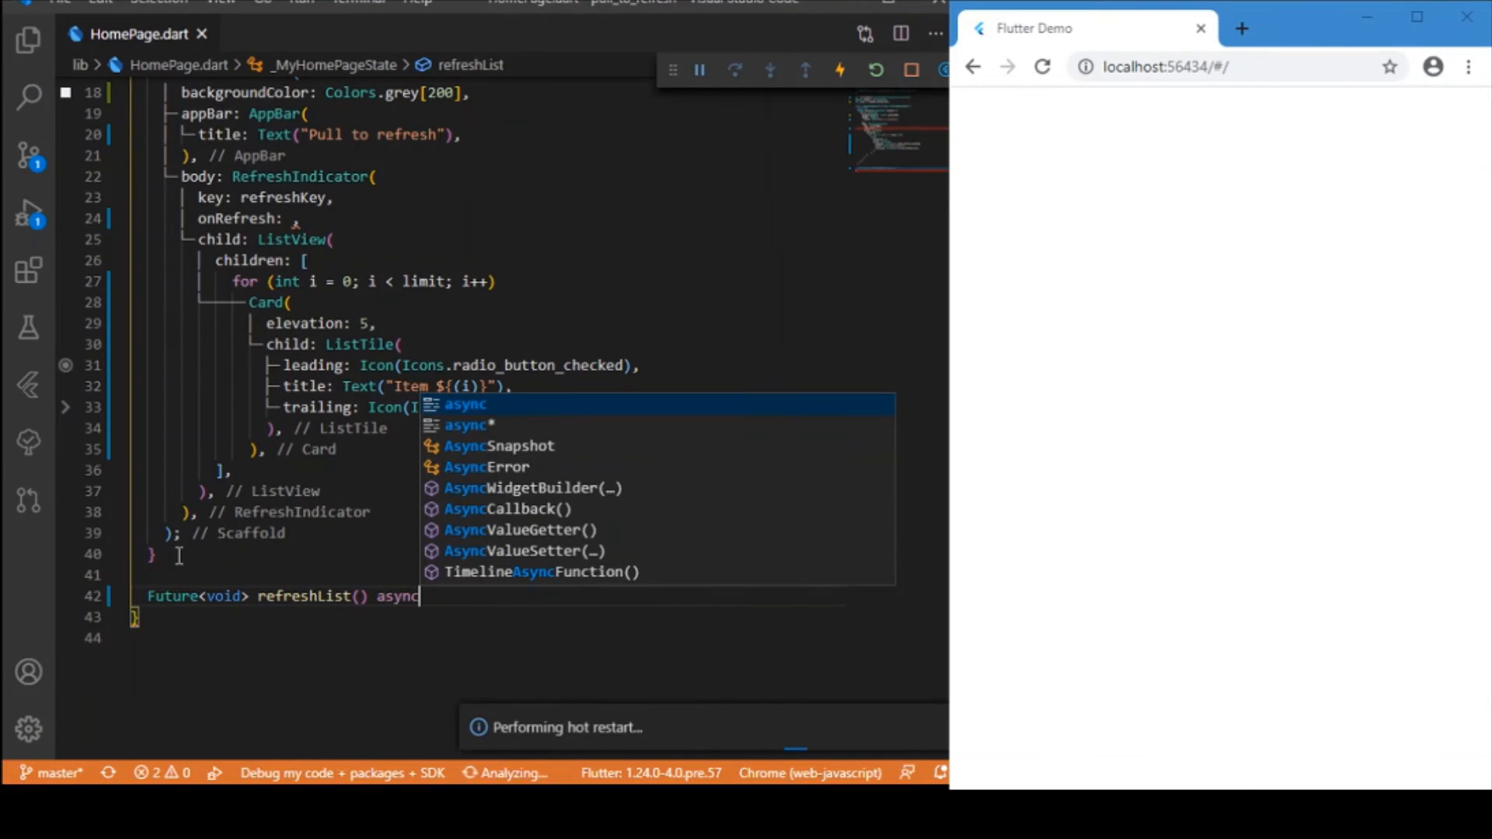
pyautogui.write('{')
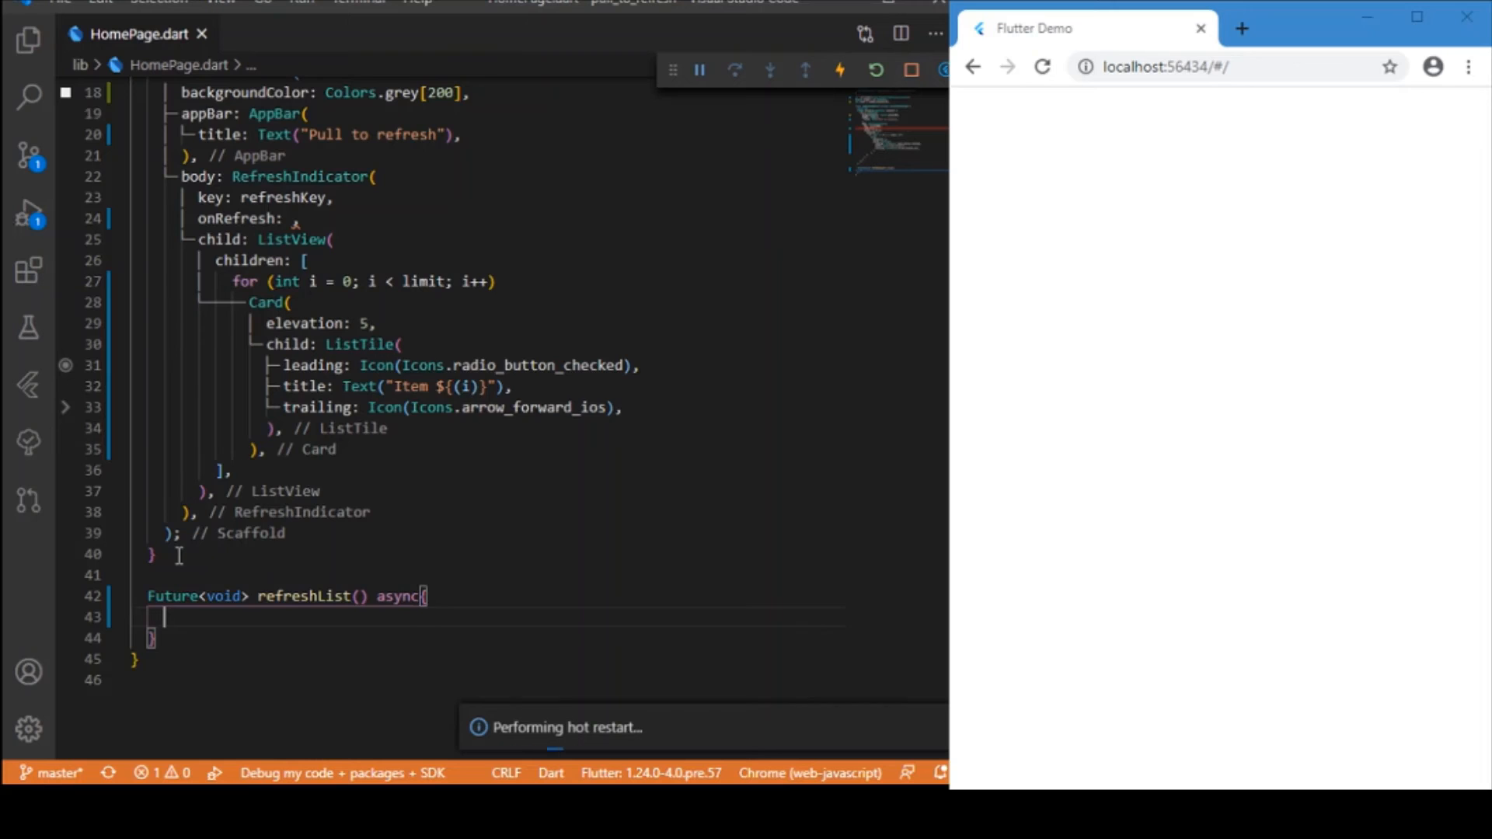
# In refreshList, call refreshKey.currentState?.show(atTop: false);
pyautogui.write('resh')
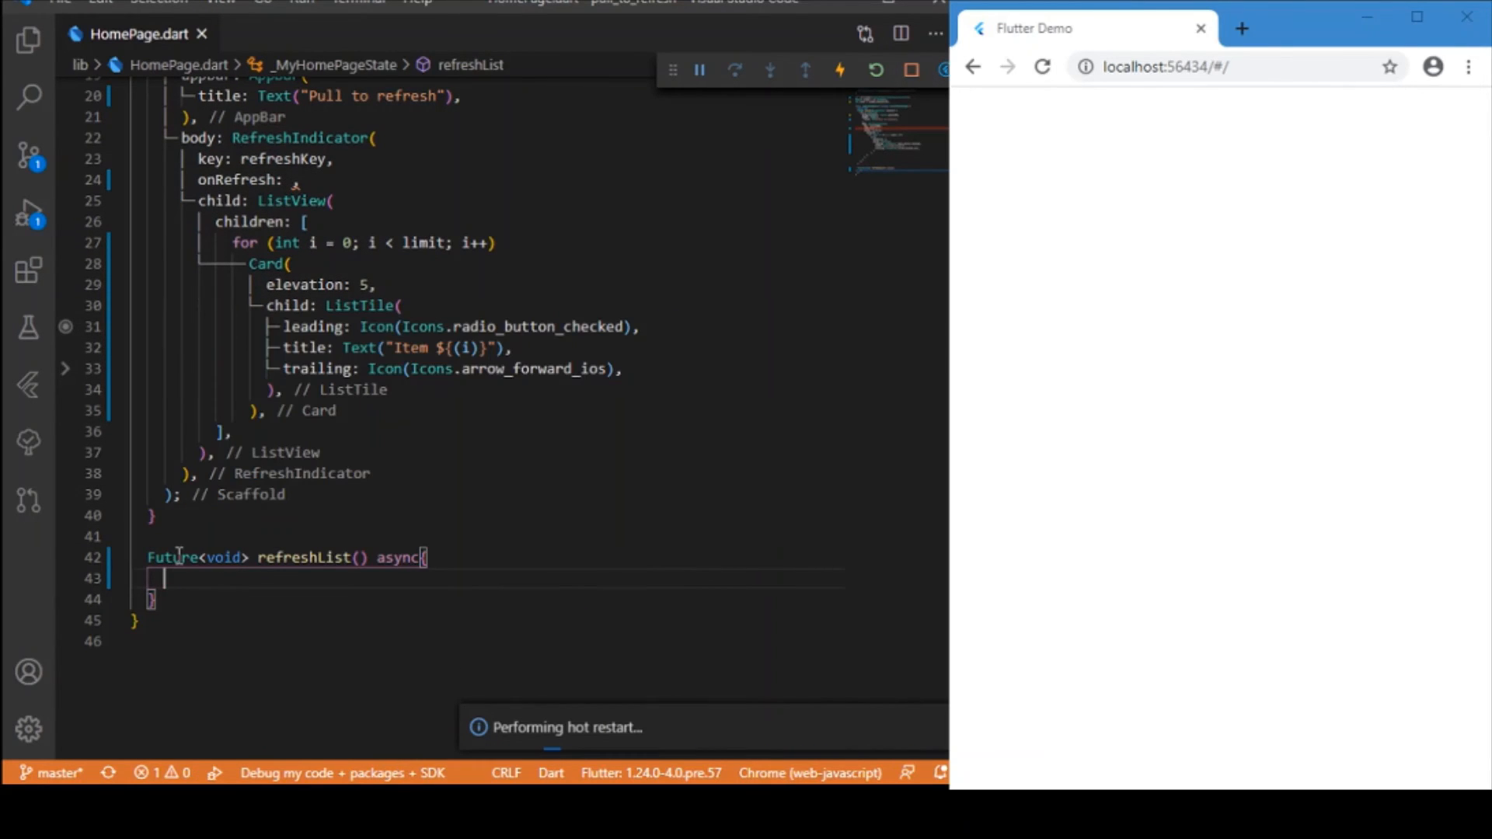
pyautogui.write('refresh')
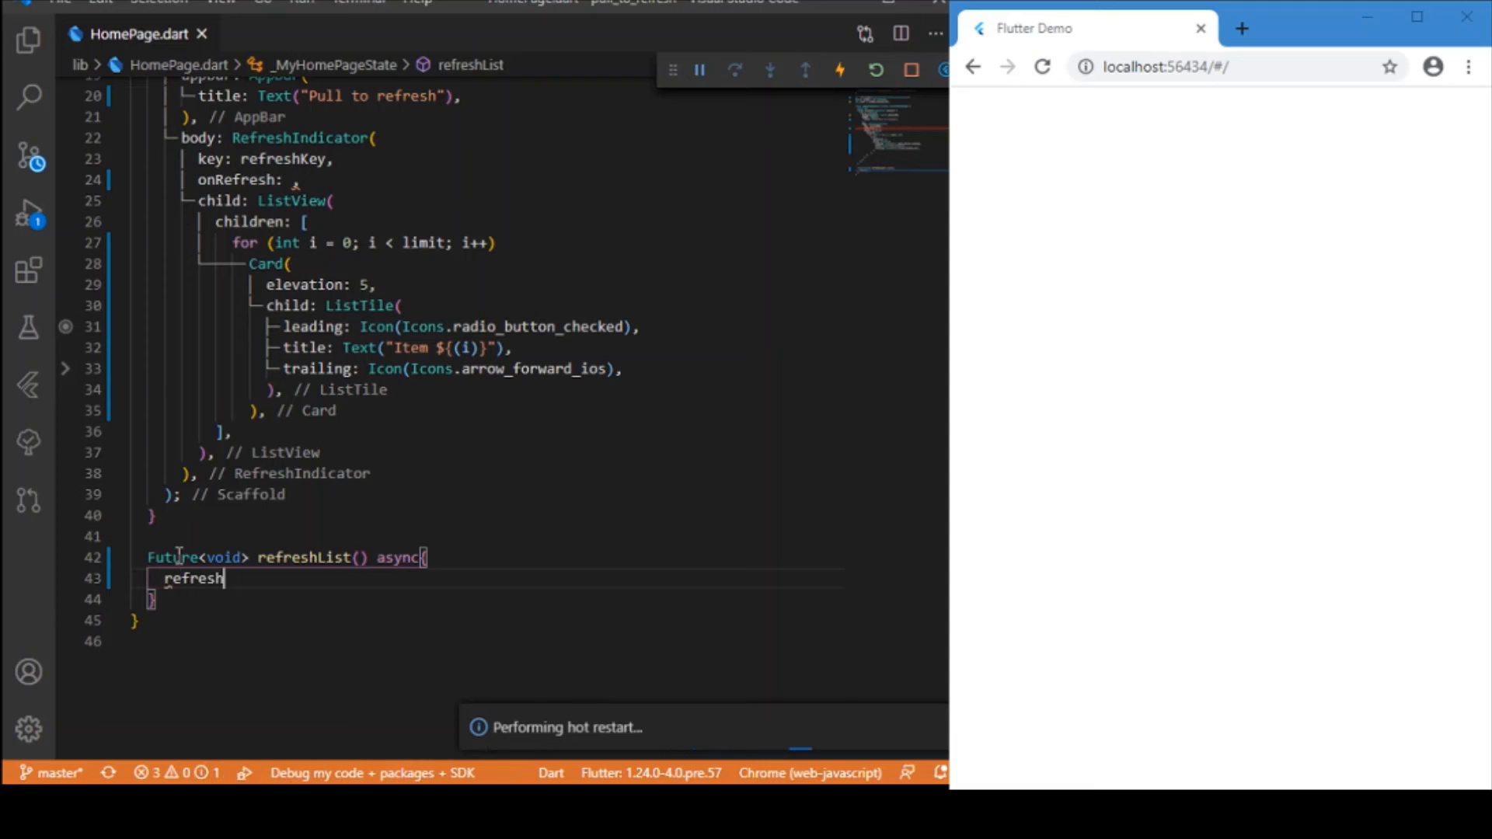
pyautogui.write('Key.cu')
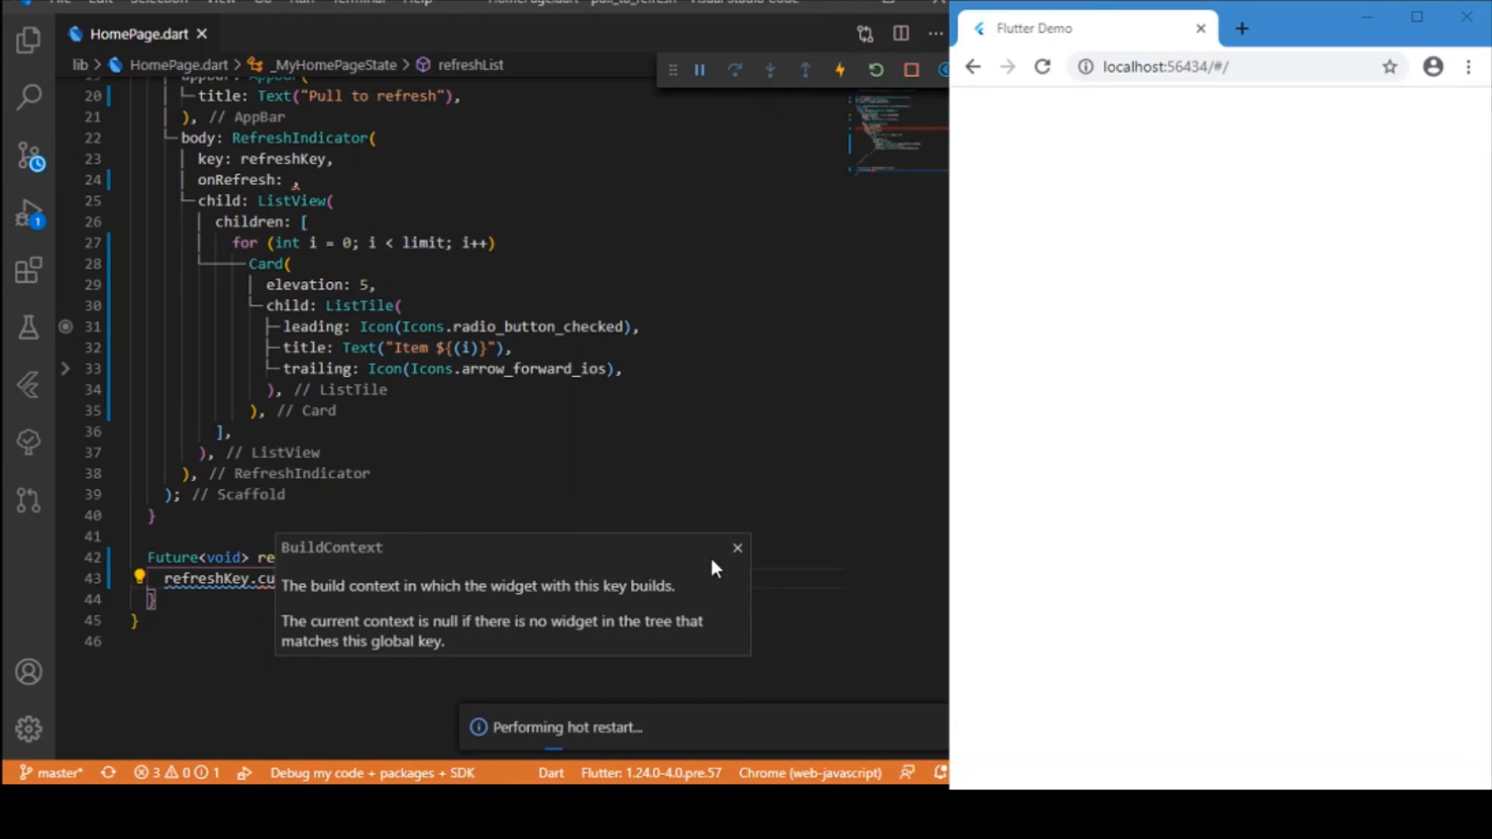
pyautogui.write('async{')
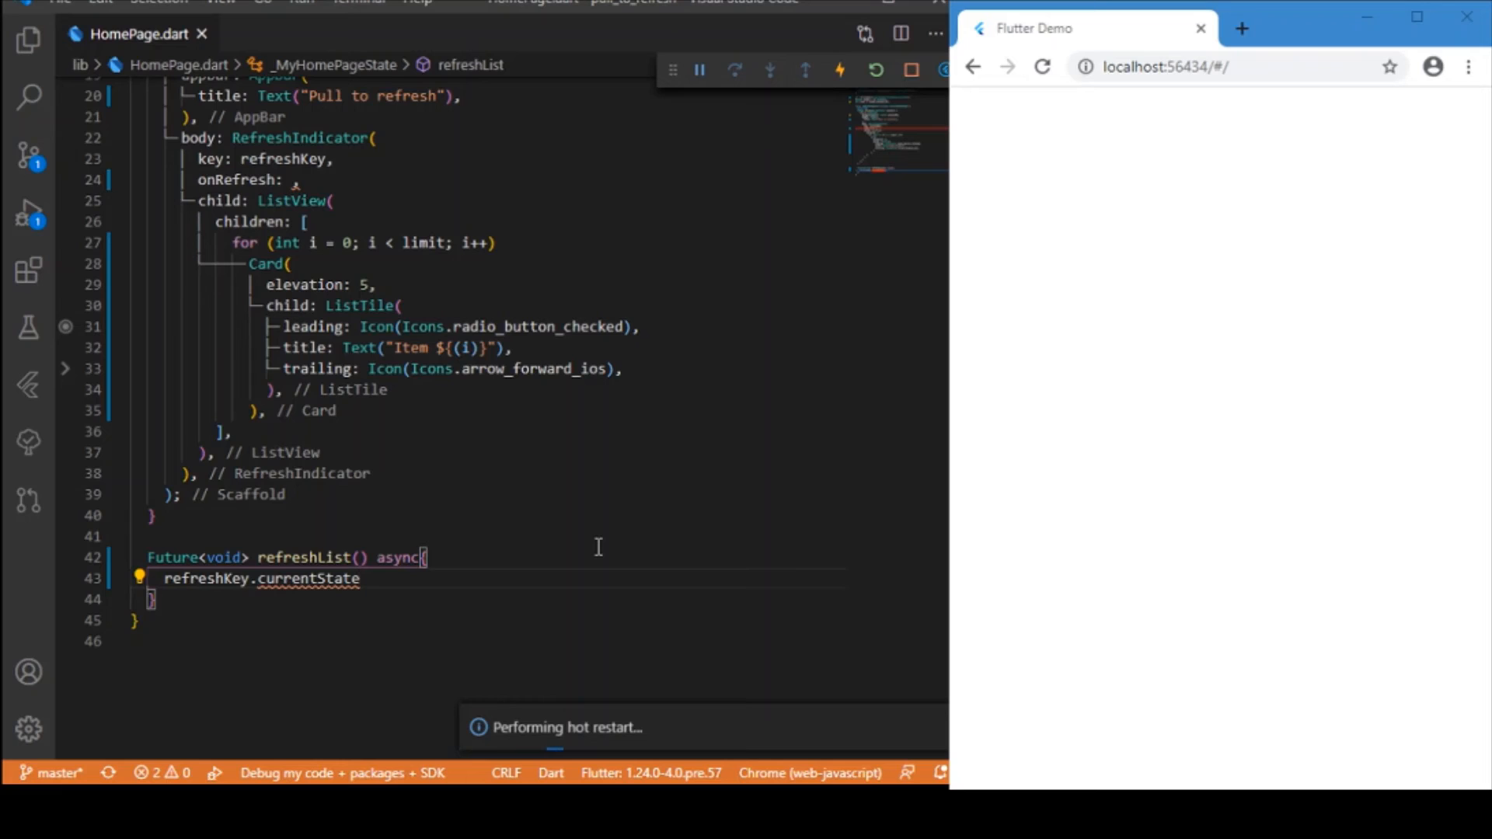
pyautogui.write('?.show(atTop:f')
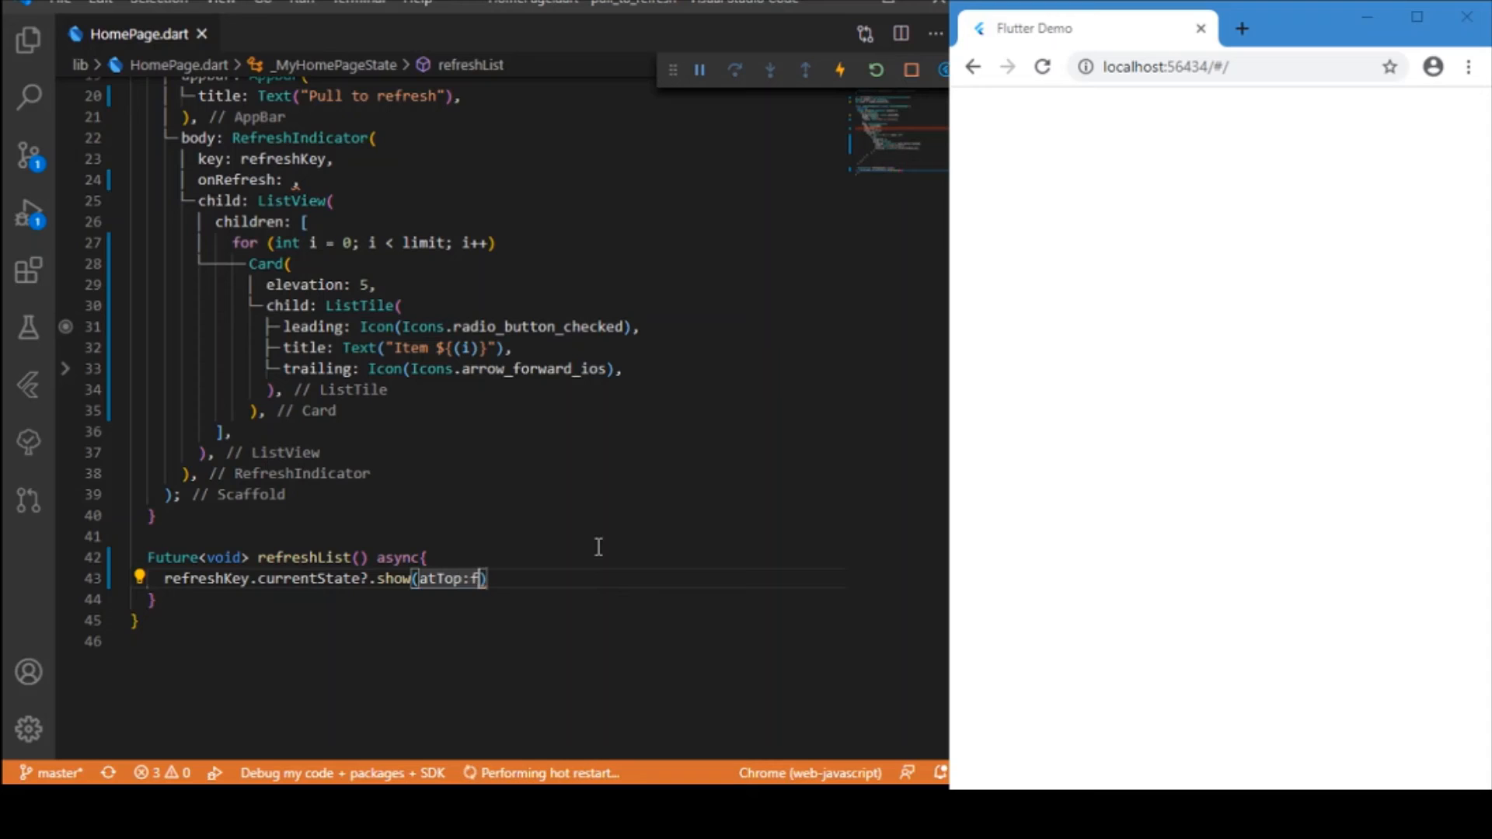
pyautogui.write('alse);')
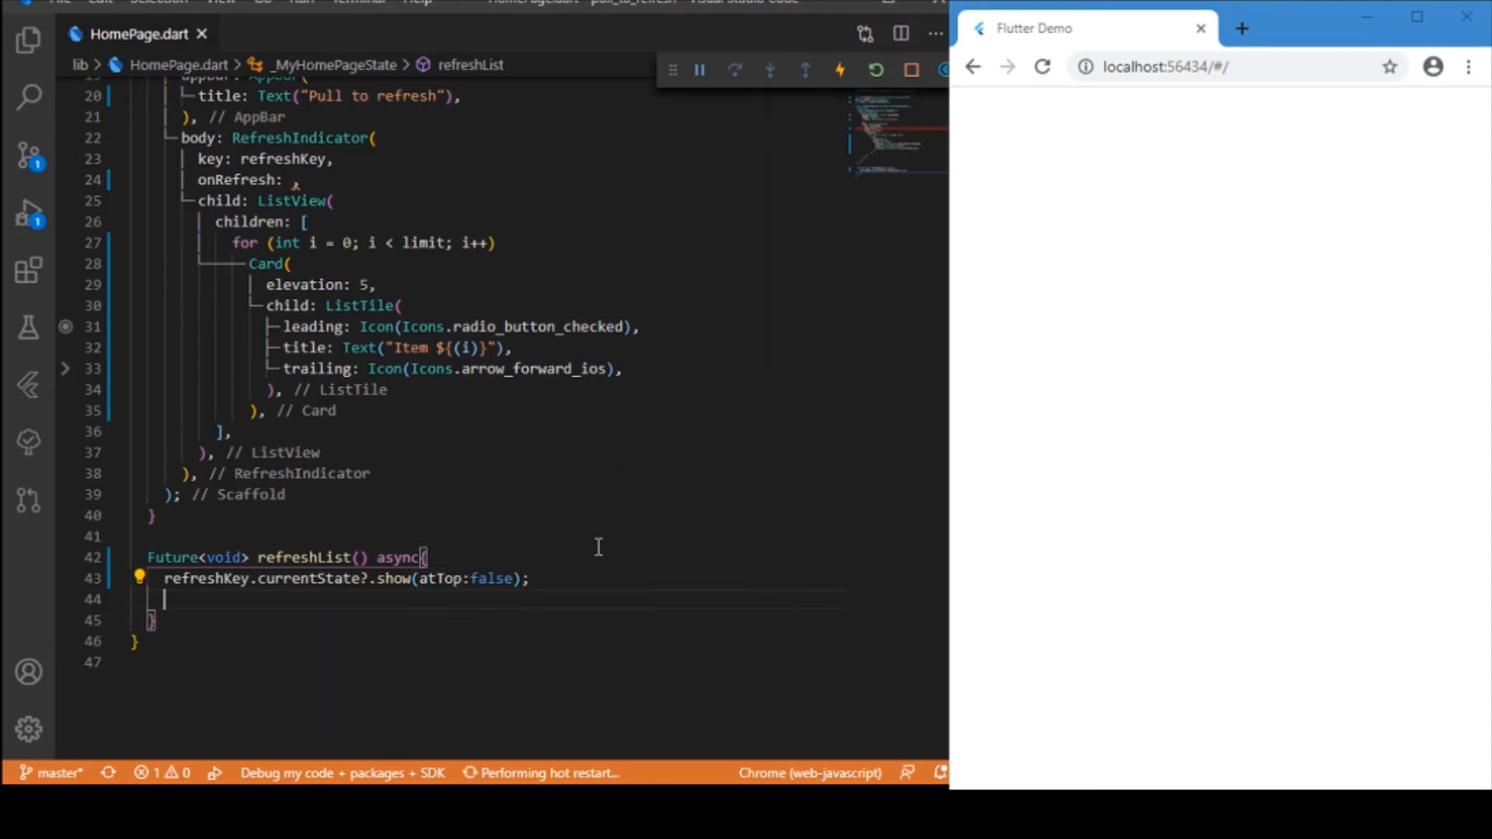
# Add await Future.delayed(Duration(seconds: 2)); after the show call in refreshList
pyautogui.write('await')
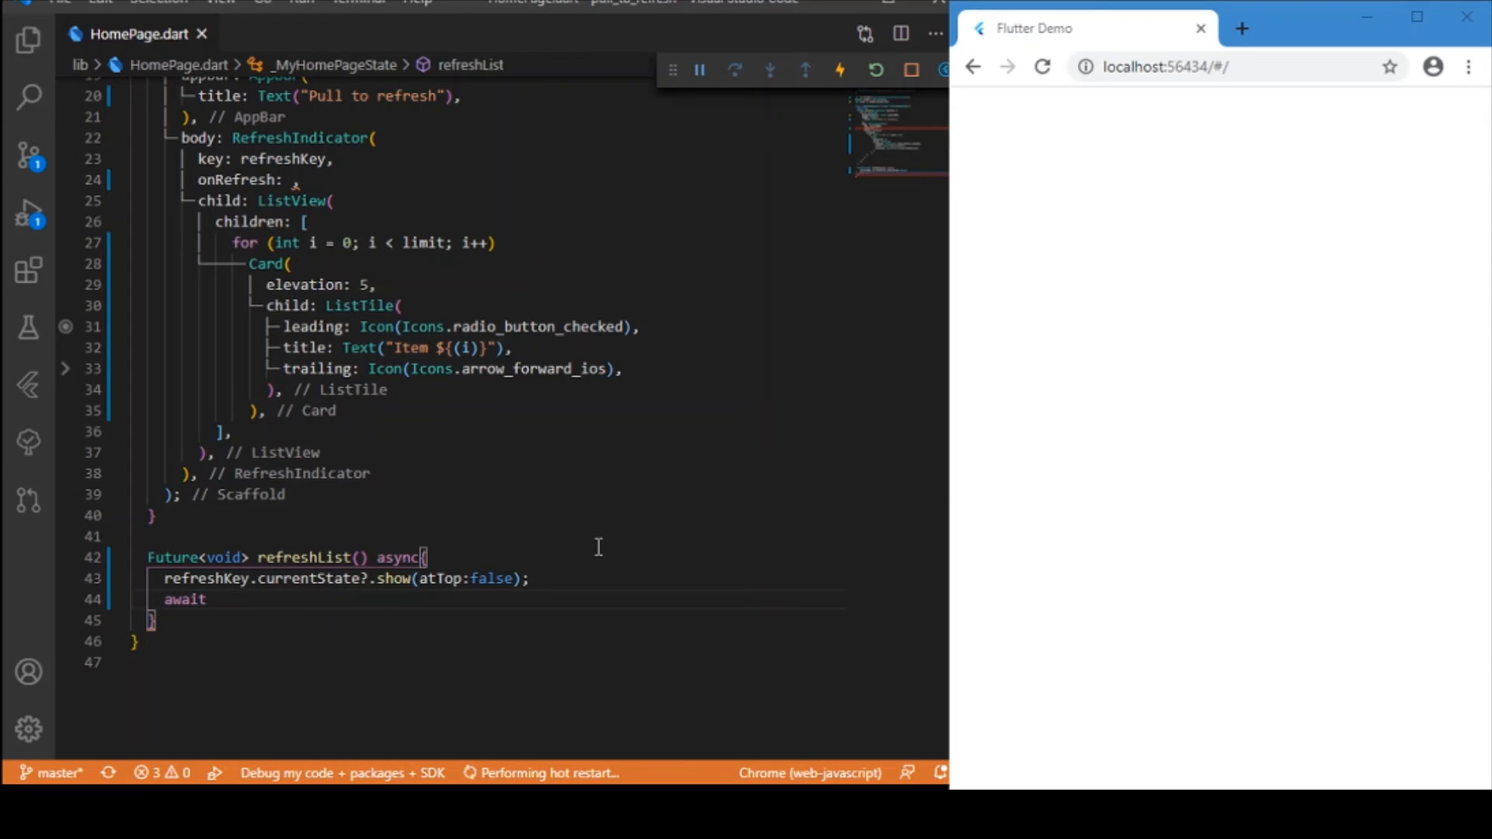
pyautogui.write('Futrre')
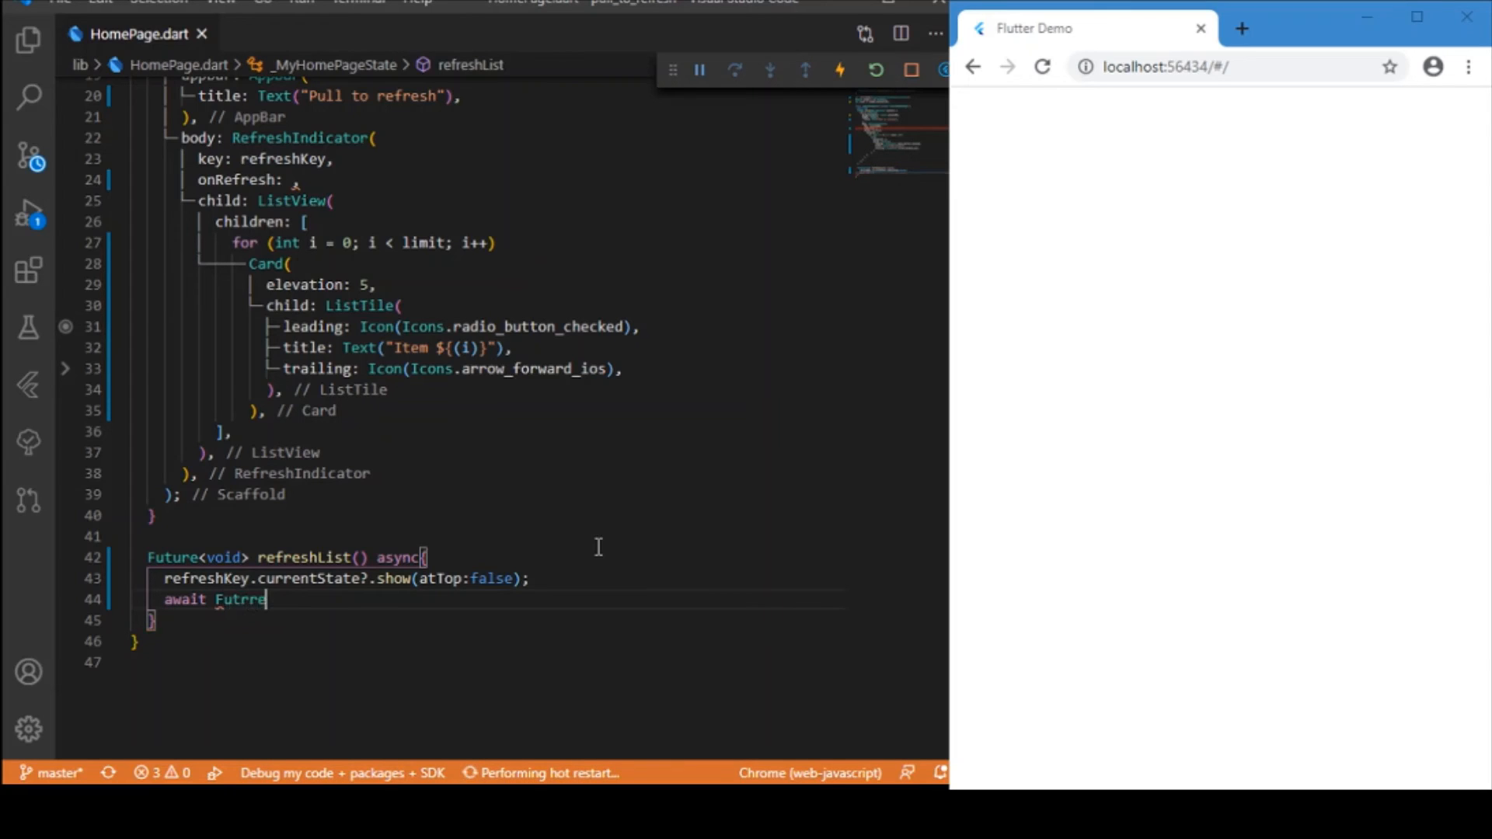
pyautogui.press('Backspace')
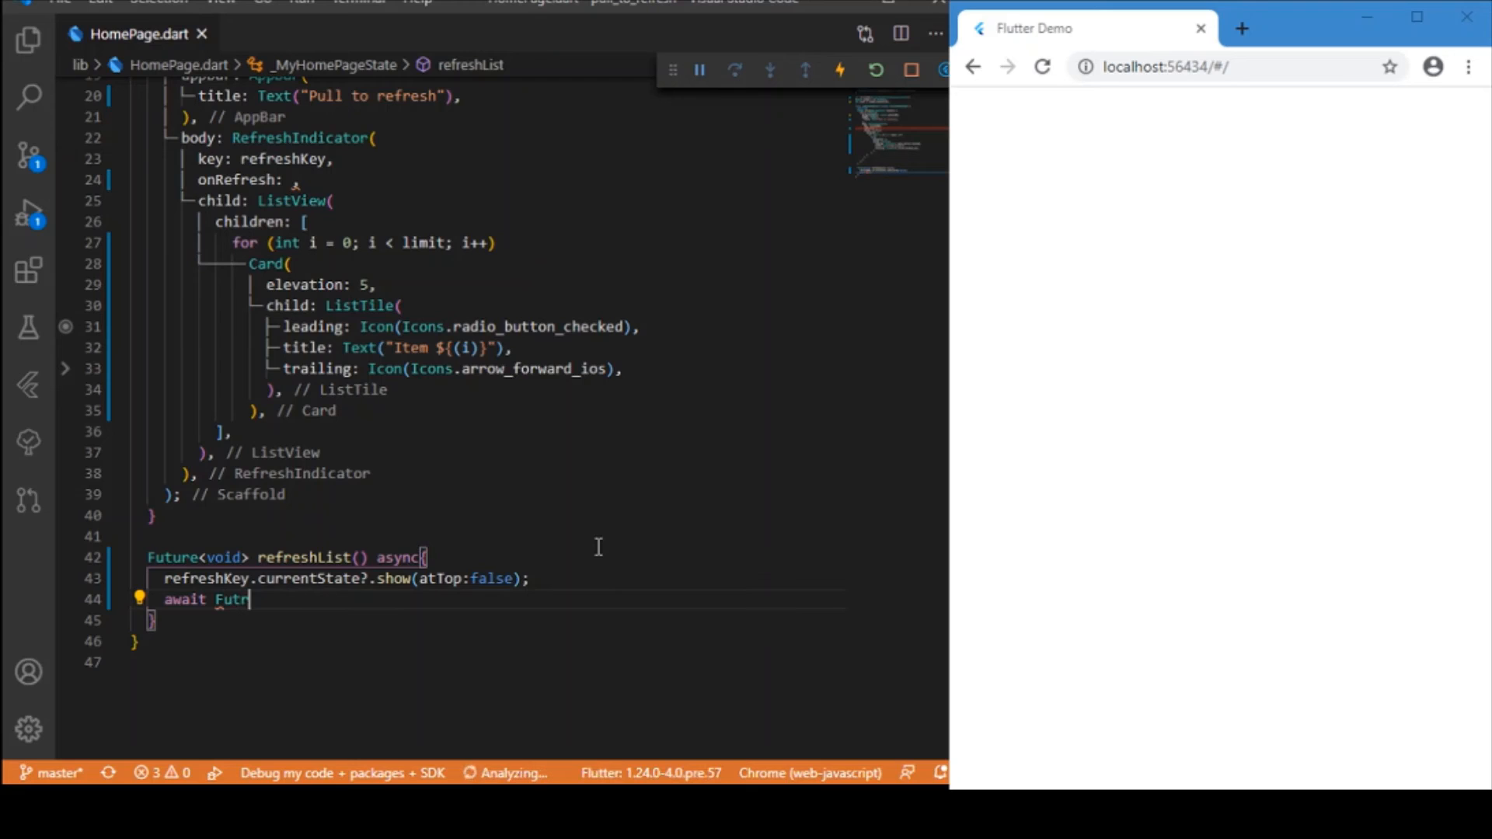
pyautogui.write('e')
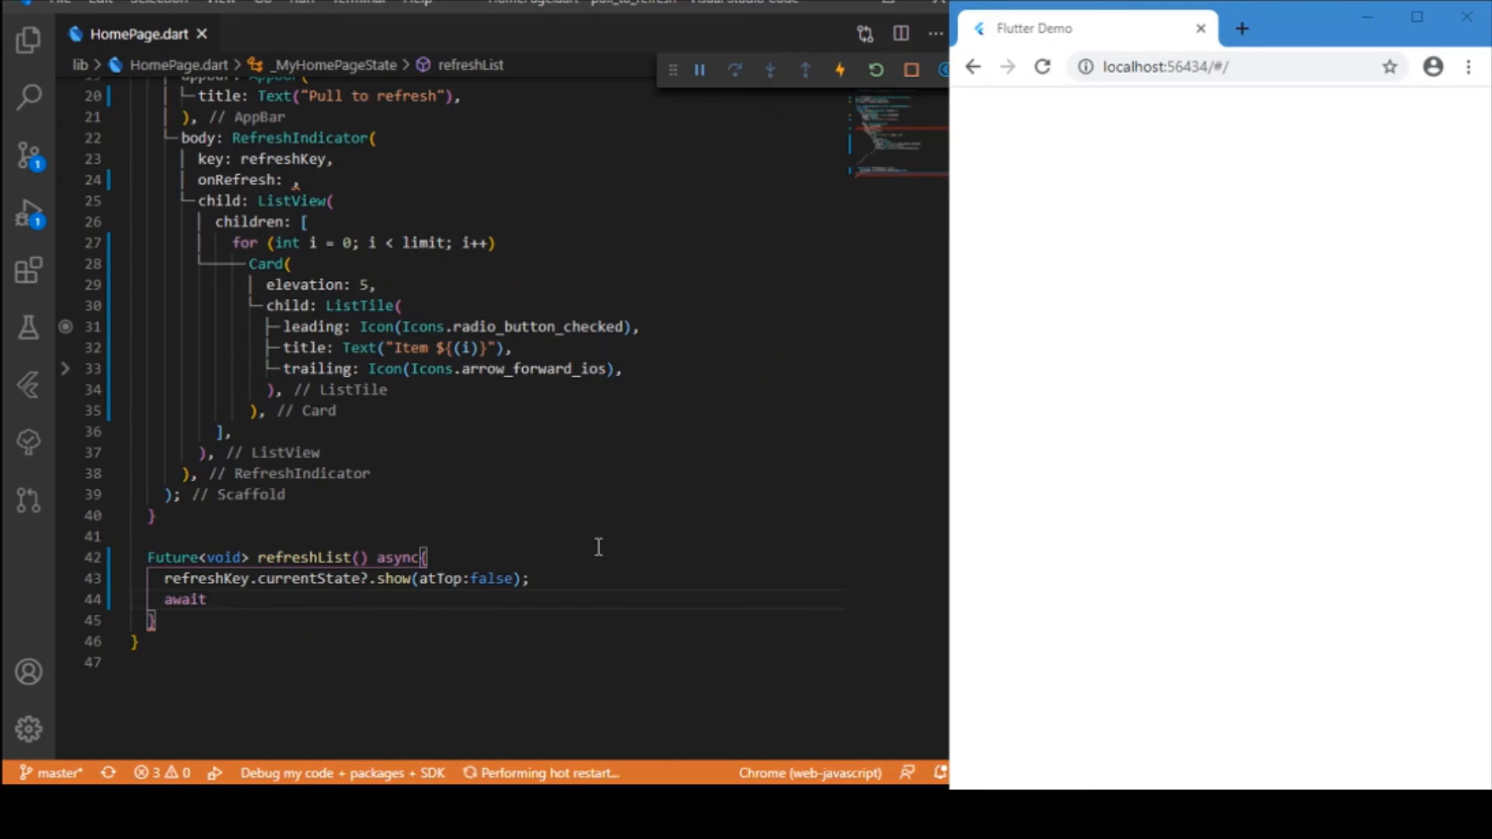
pyautogui.write('Fu')
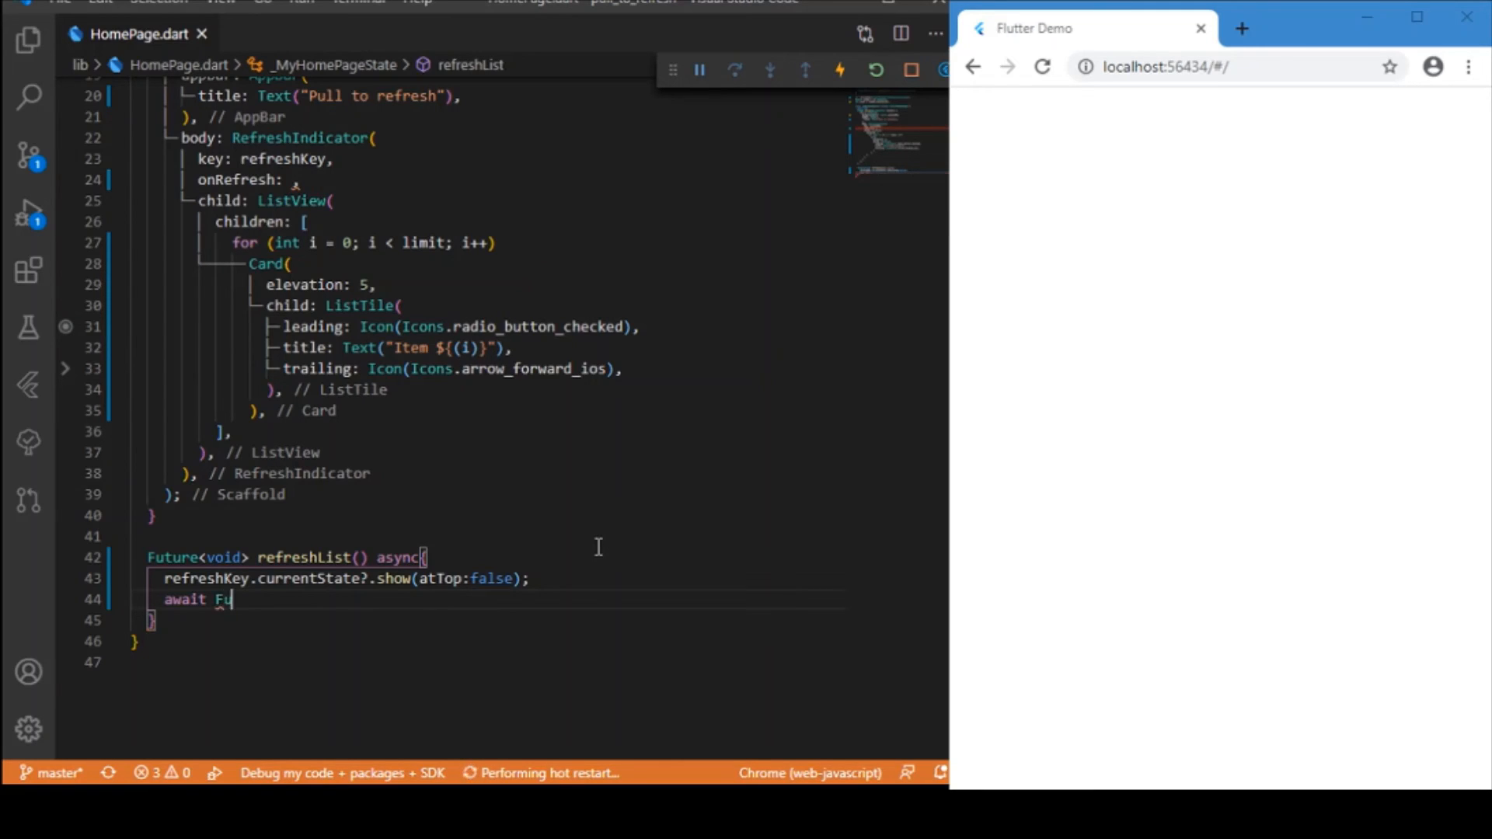
pyautogui.write('ture.delayed(duration')
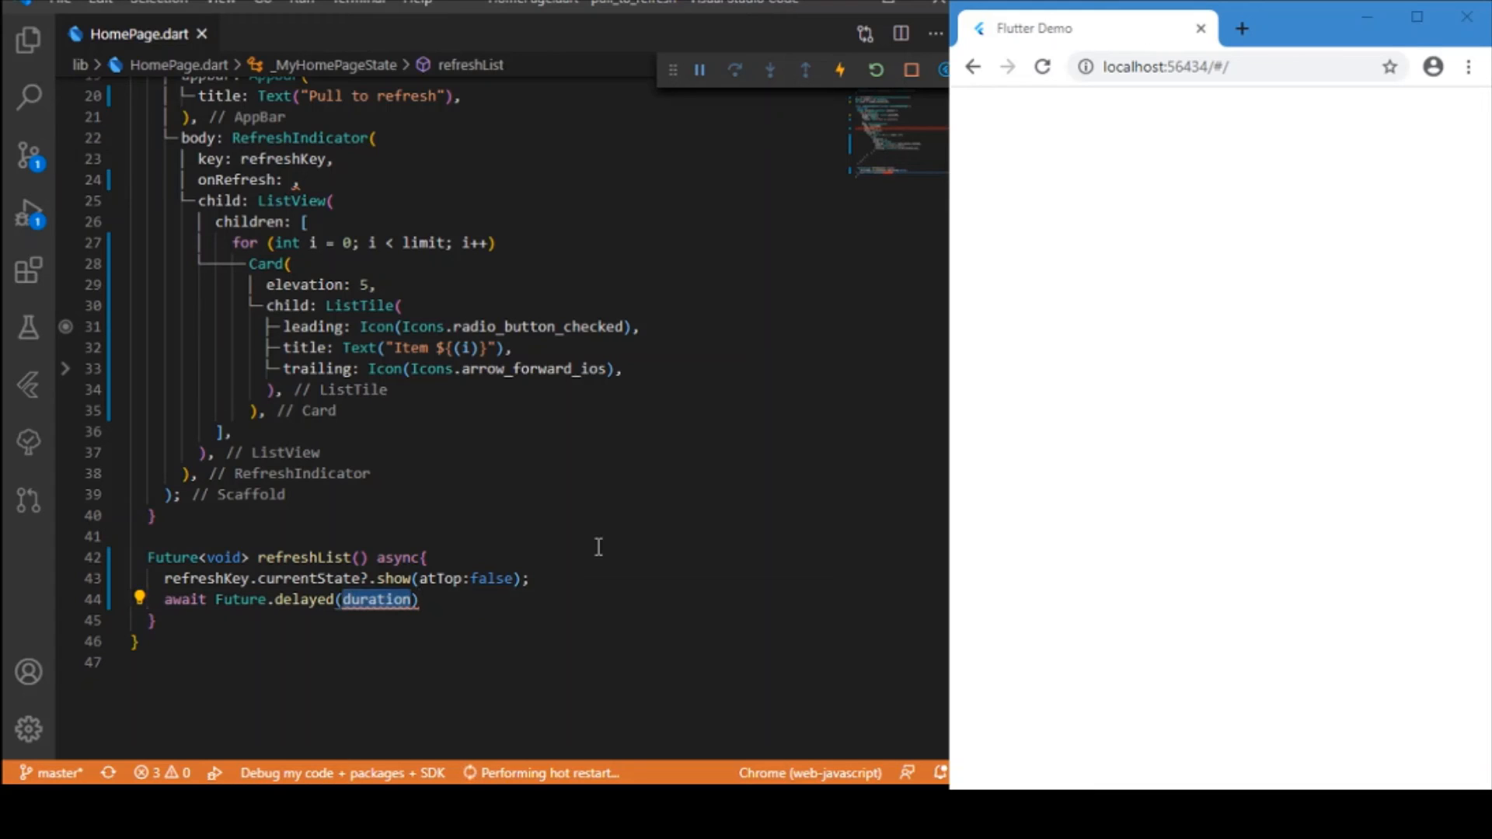
pyautogui.write('Duration')
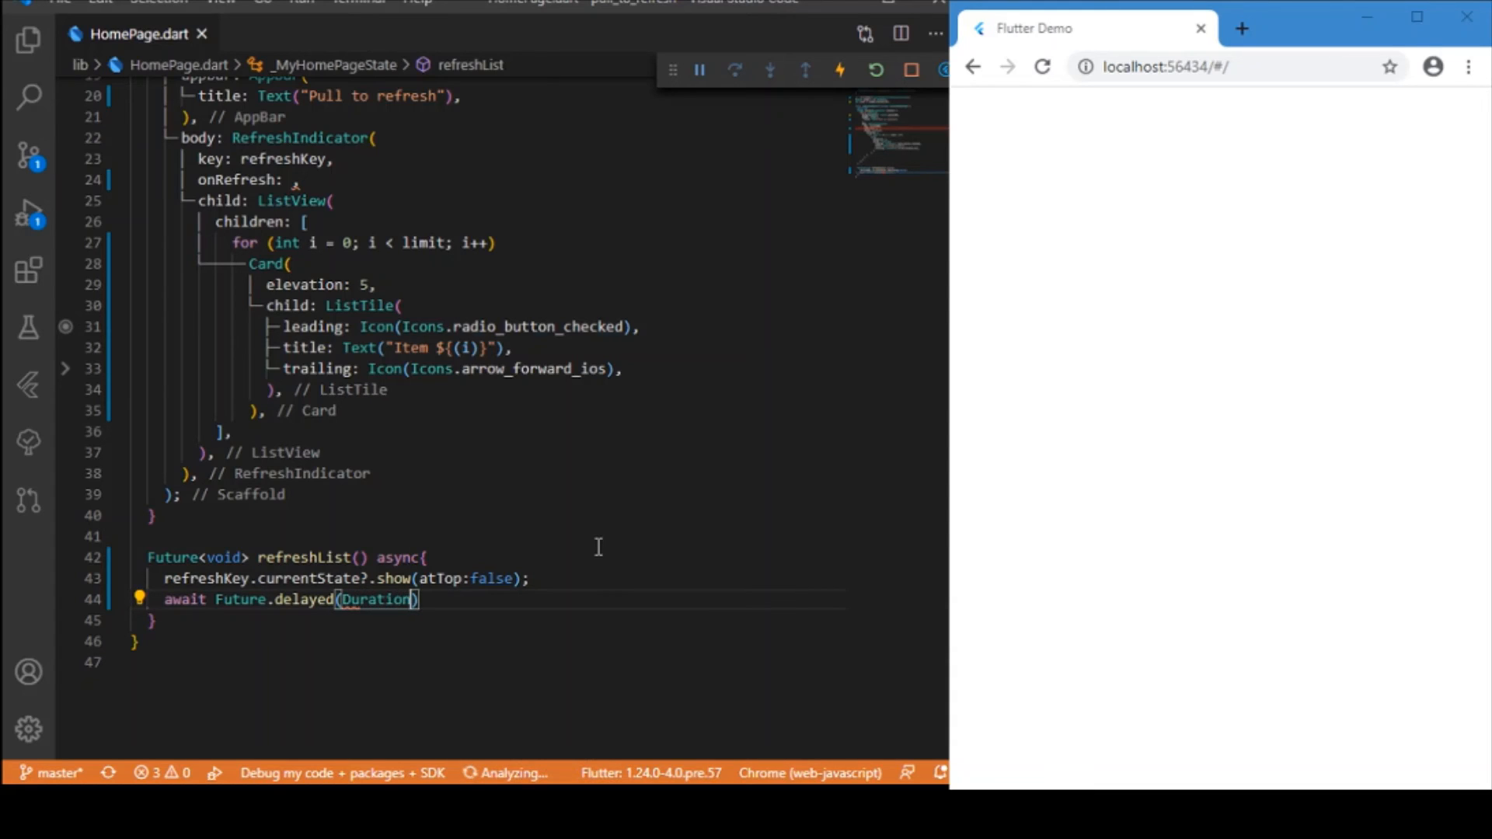
pyautogui.write('seconds:')
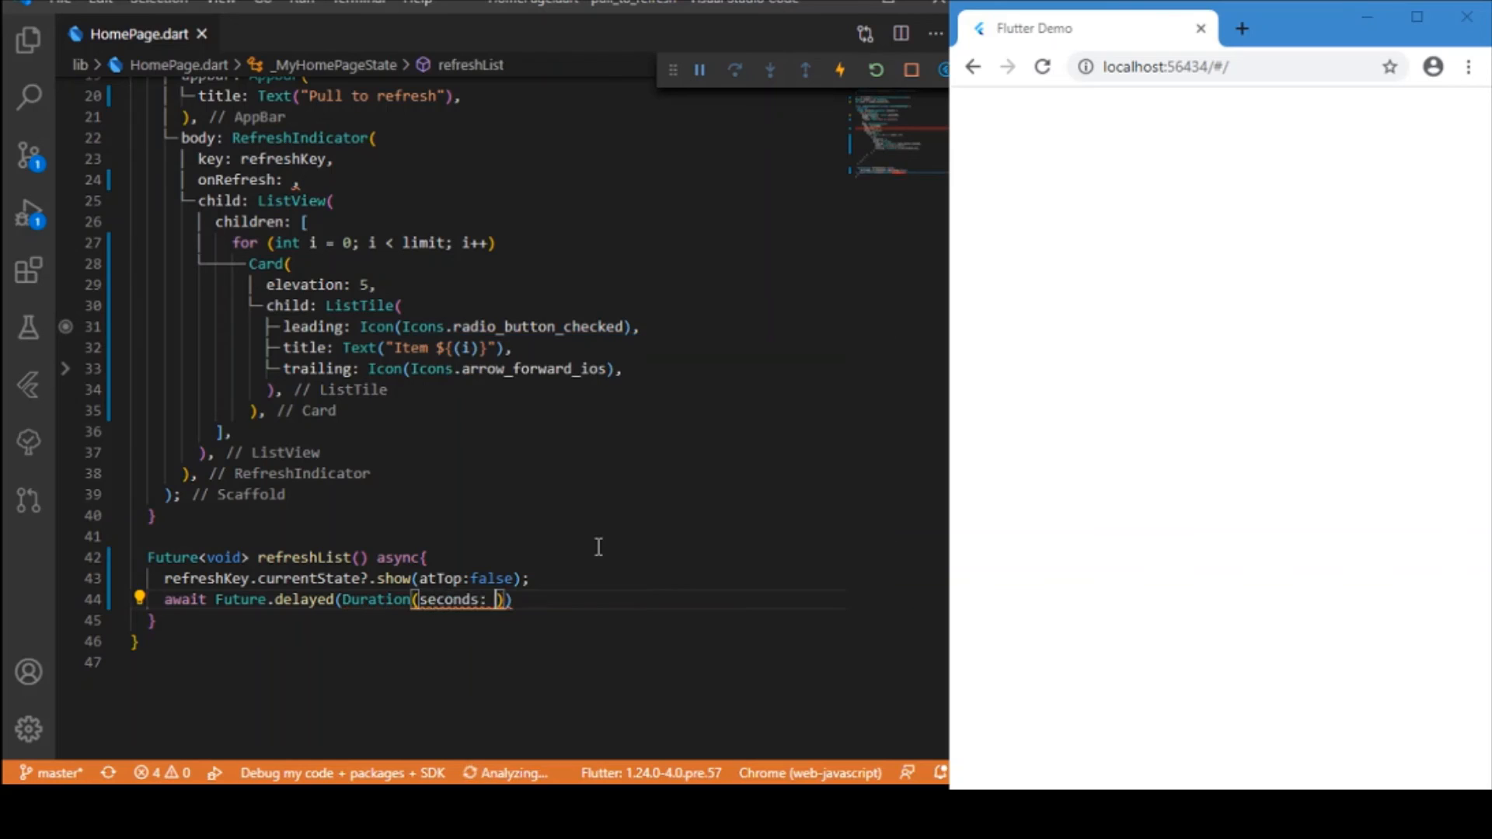
pyautogui.write('2')
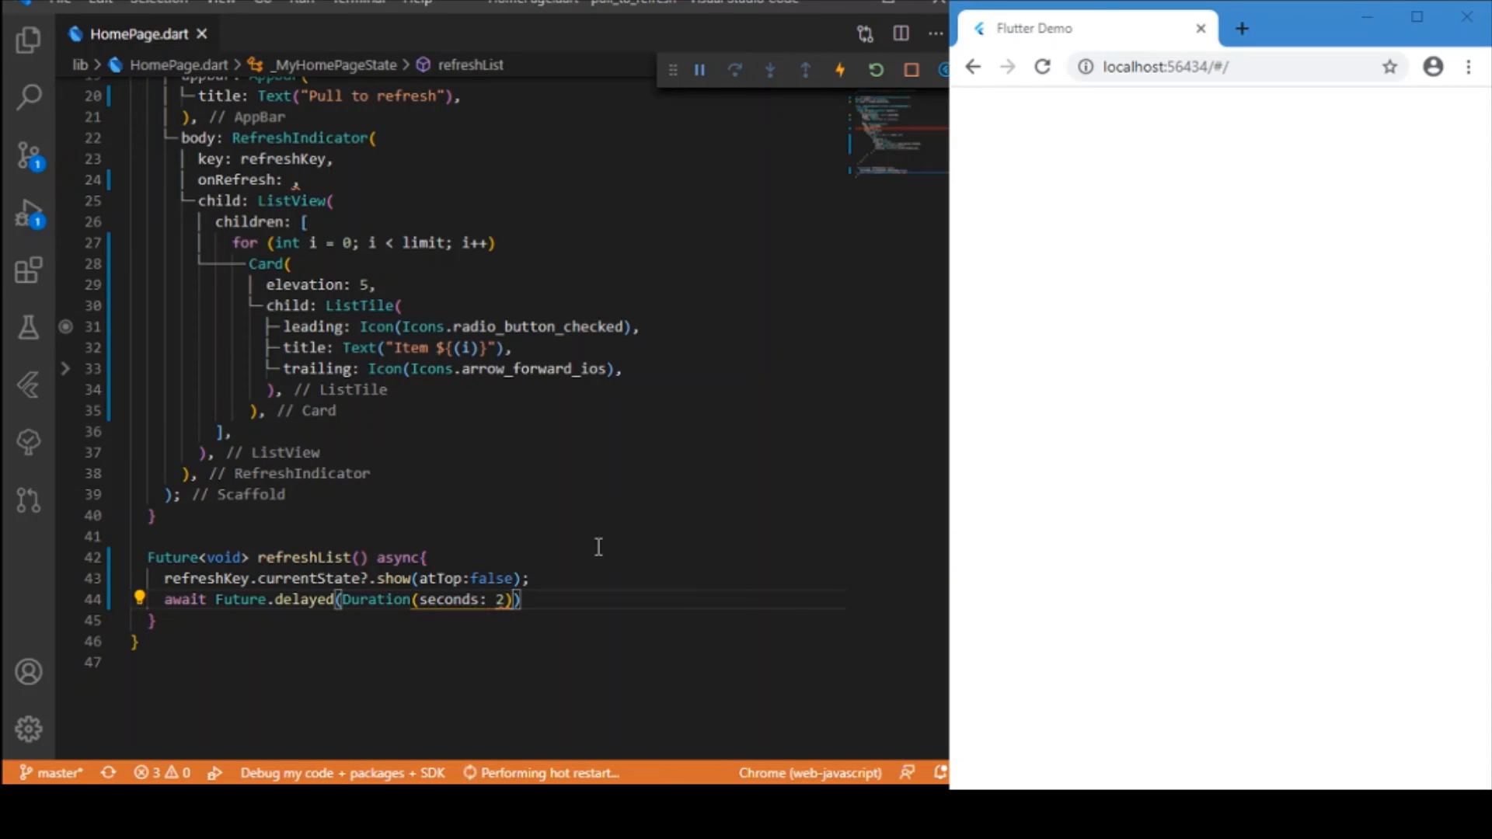
pyautogui.write(';')
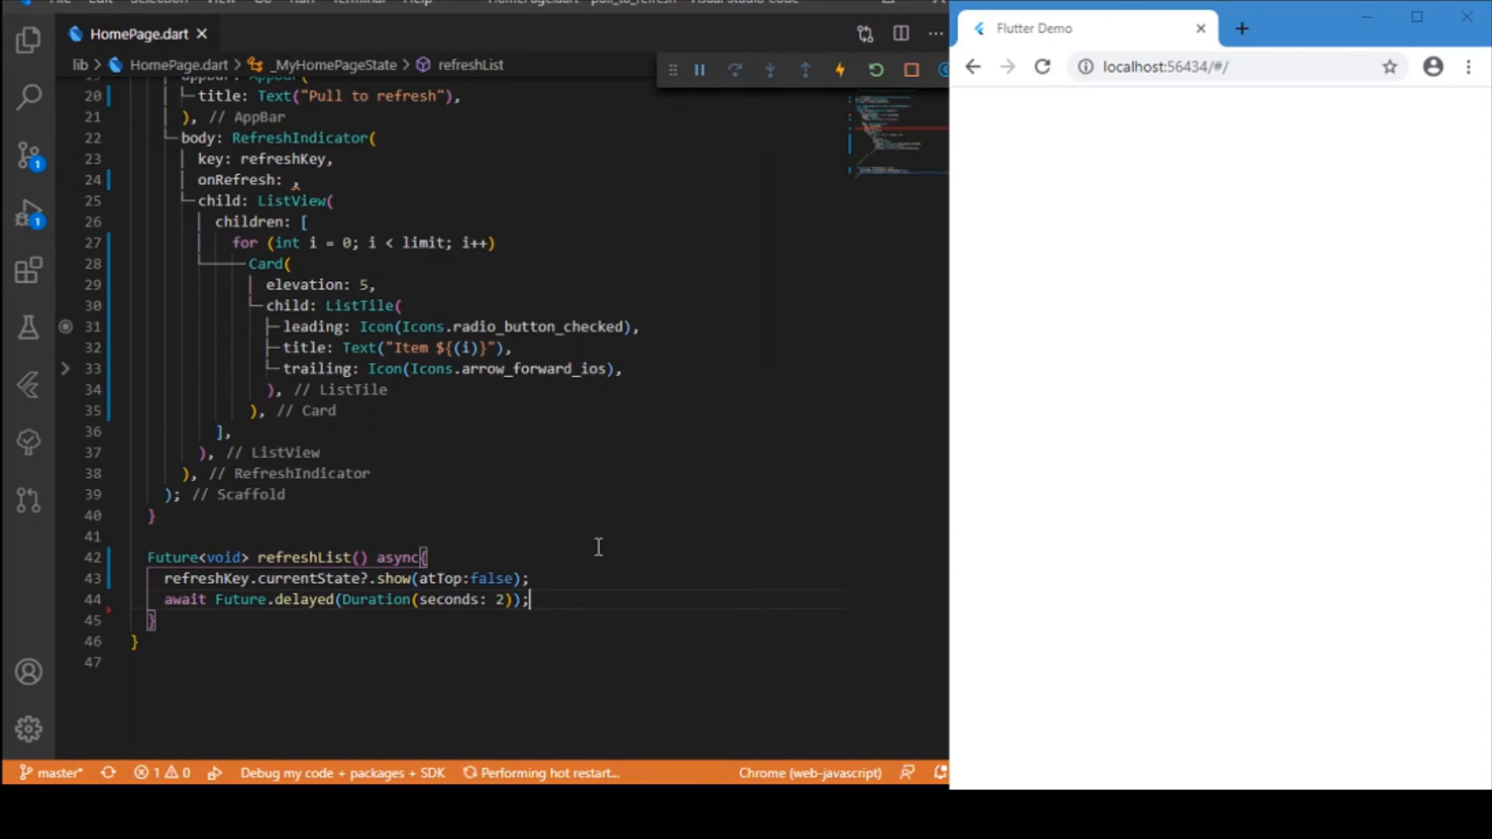
# Add setState(() { limit = random.nextInt(10); }); after the delay in refreshList
pyautogui.write('setState(() {')
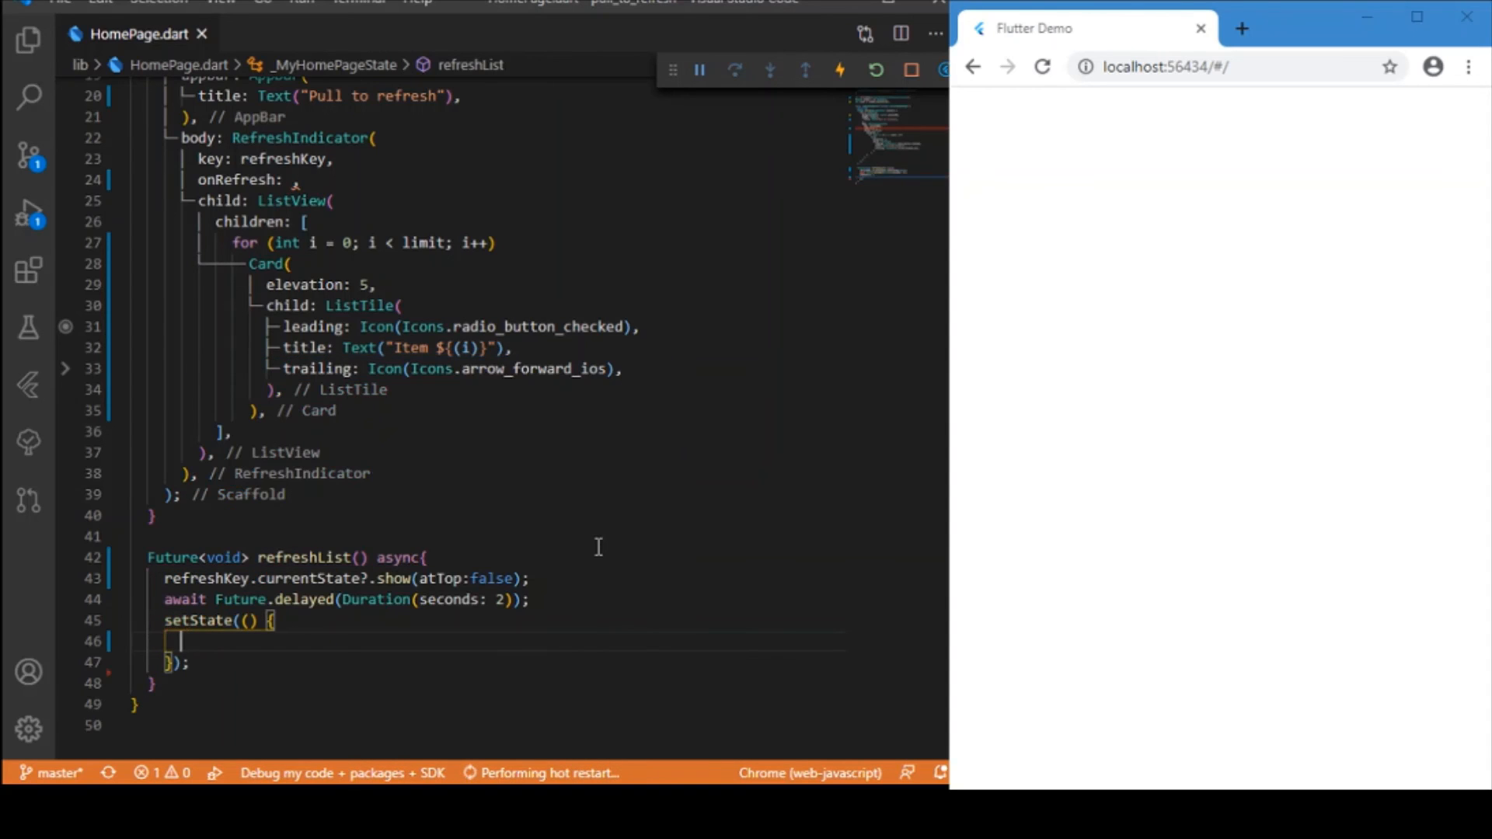
pyautogui.write('limit=')
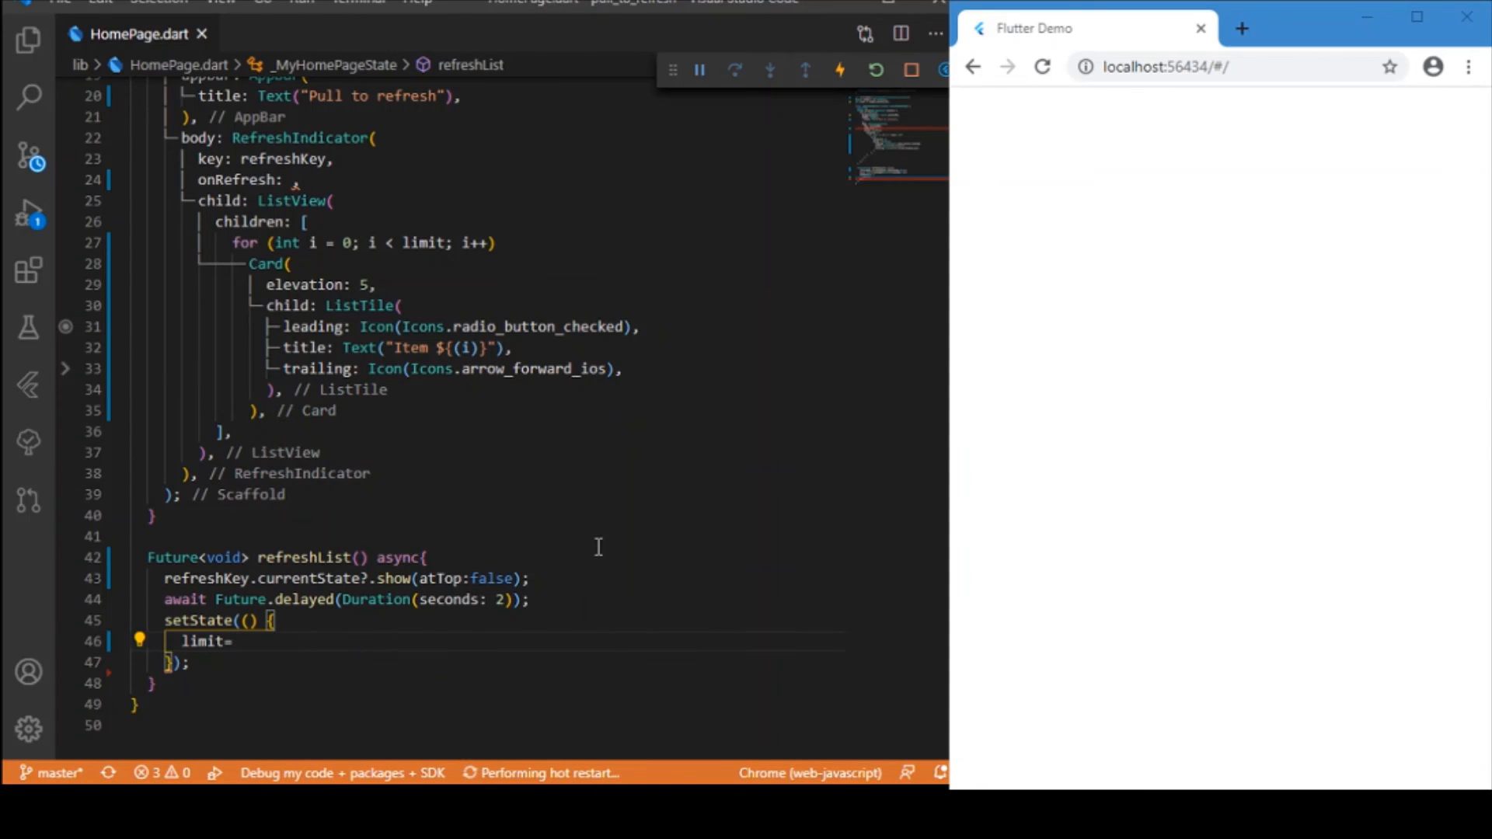
pyautogui.write('random.')
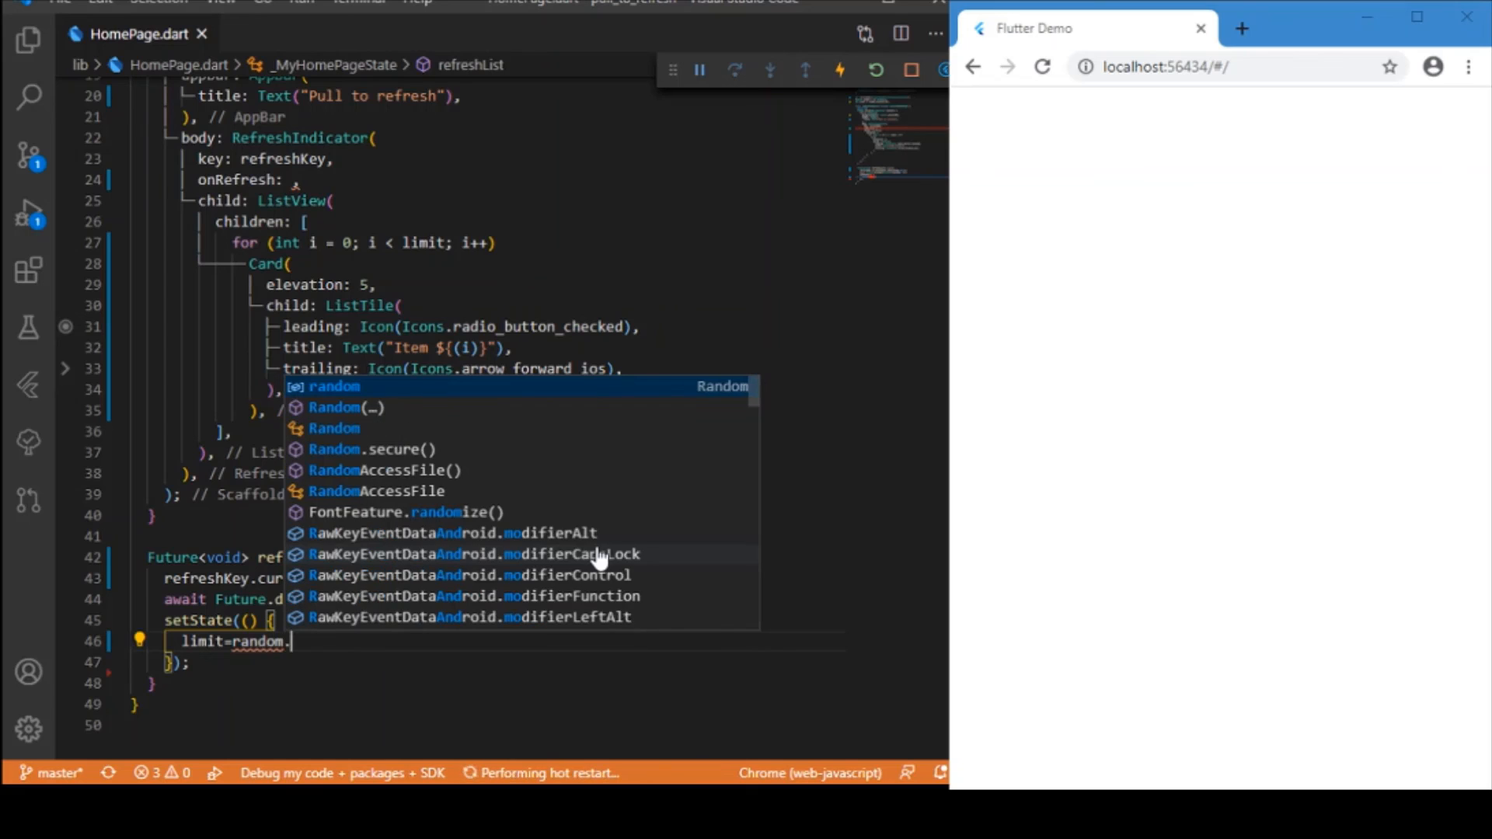
pyautogui.write('nextInt(10')
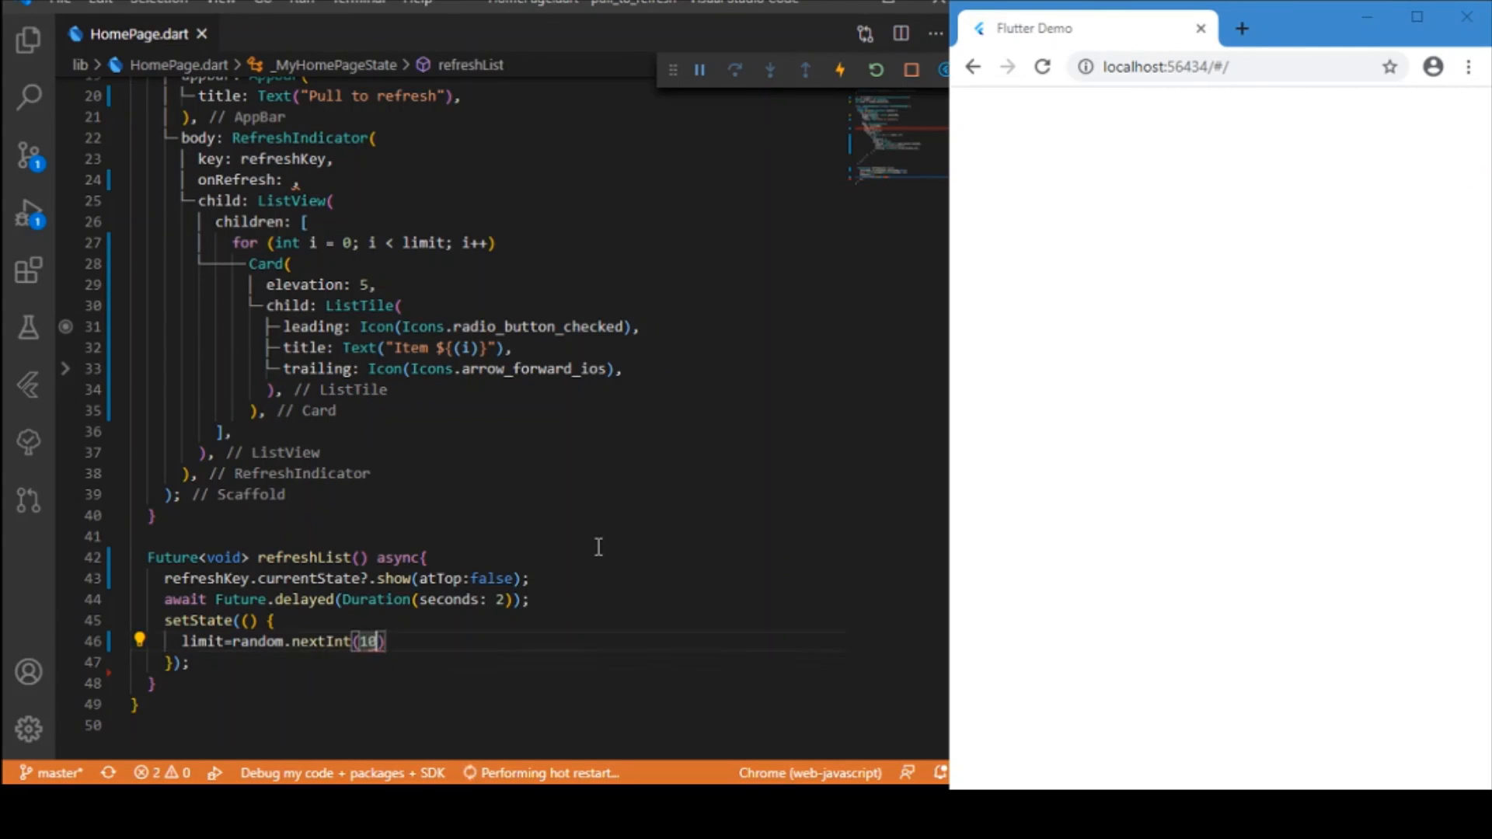
pyautogui.write(';')
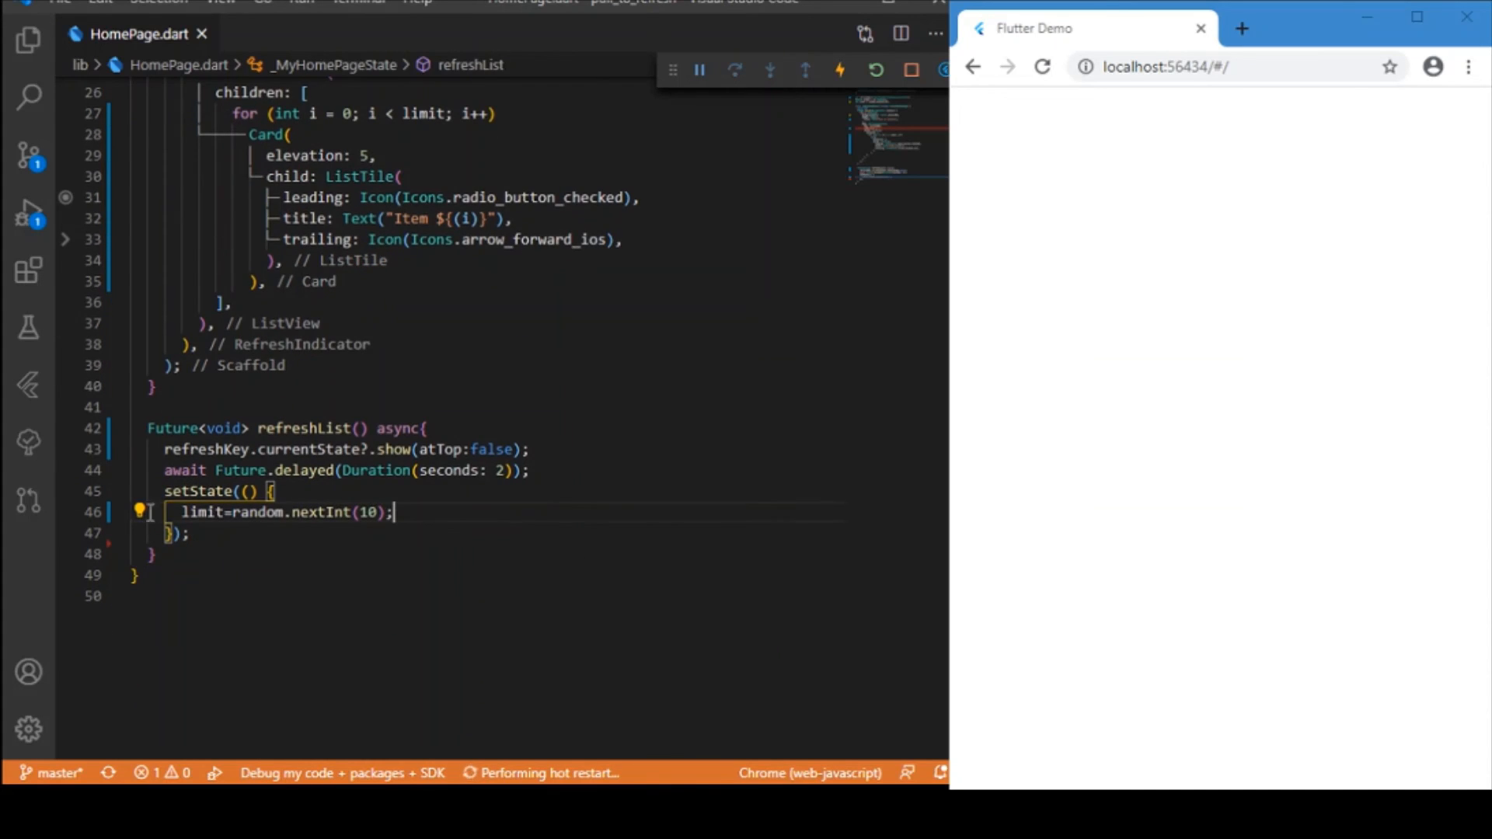
pyautogui.moveTo(219, 534)
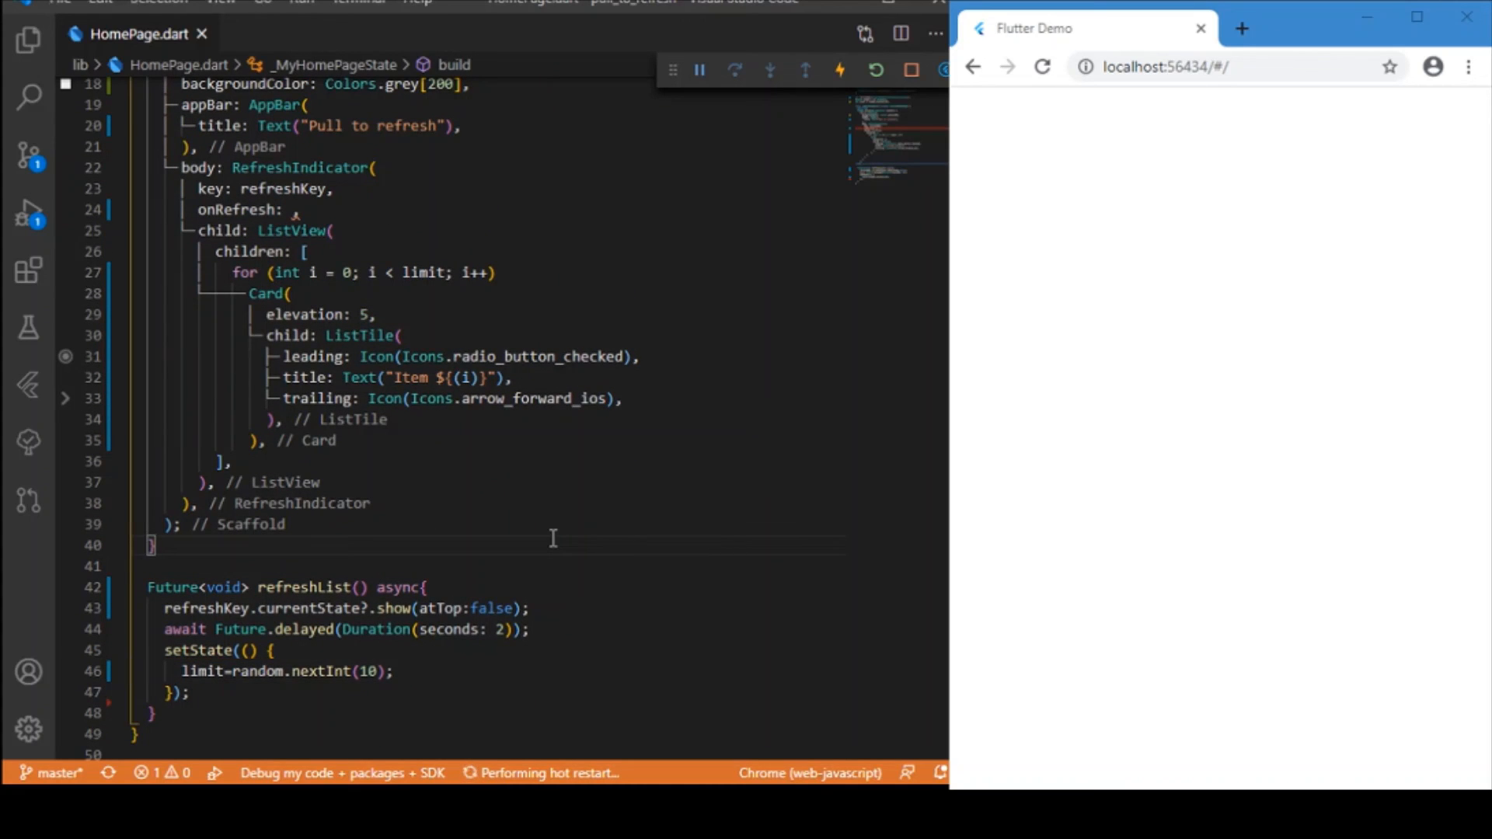
pyautogui.moveTo(256, 581)
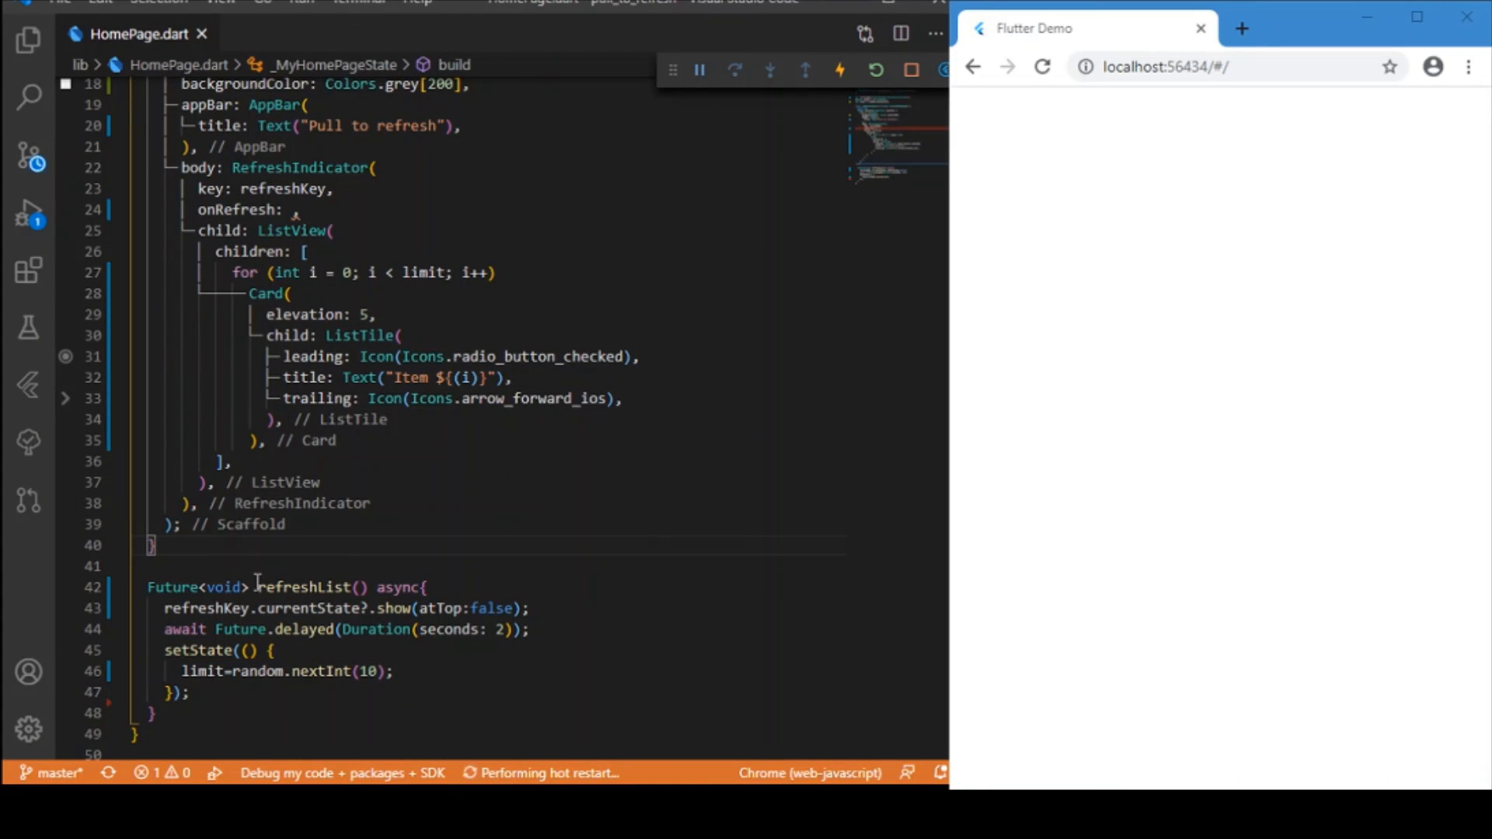
# Set the RefreshIndicator's onRefresh to refreshList and save to reformat
pyautogui.doubleClick(303, 587)
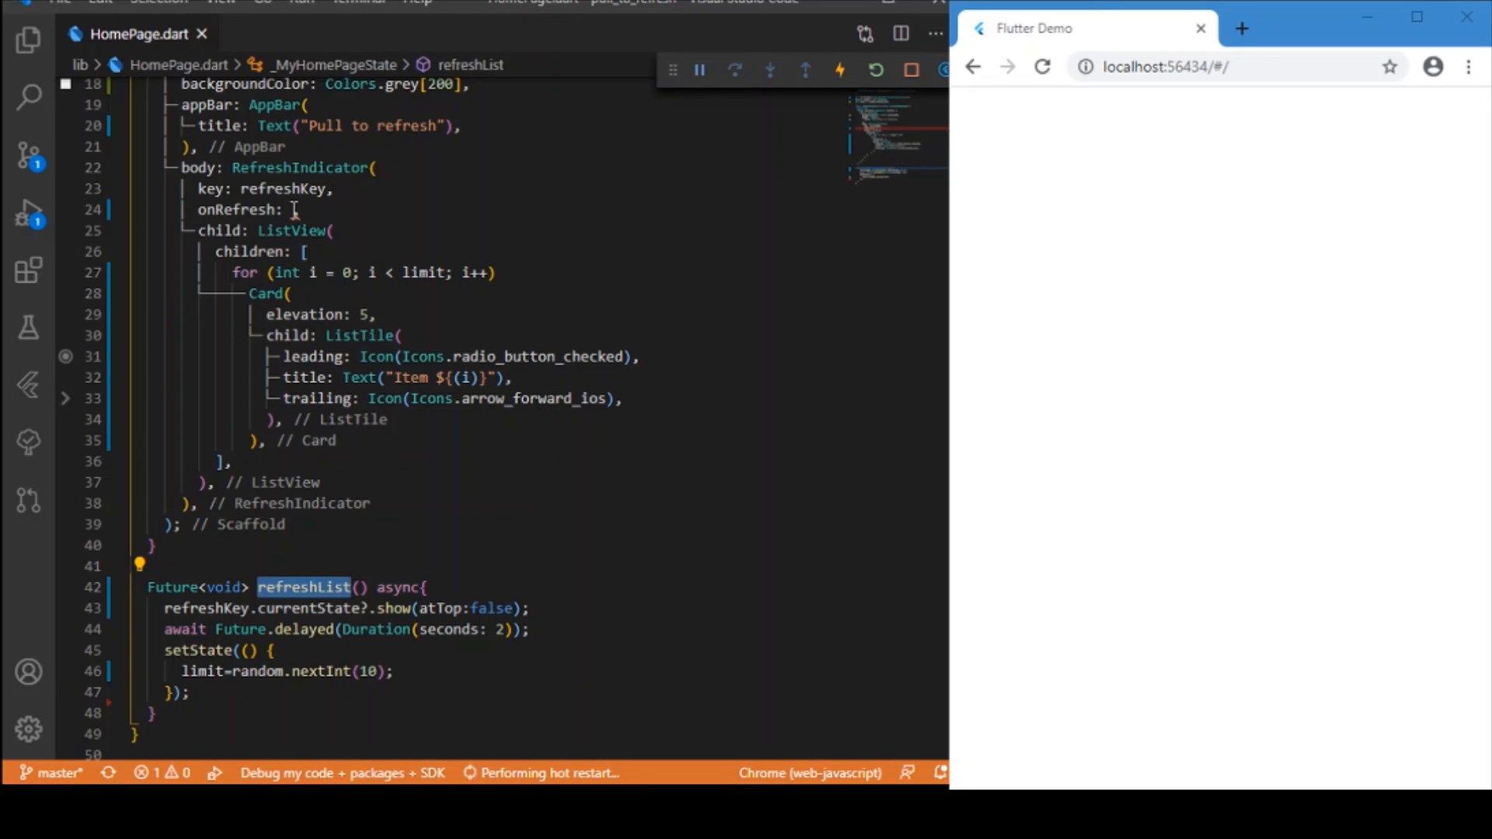
pyautogui.write('refreshList,')
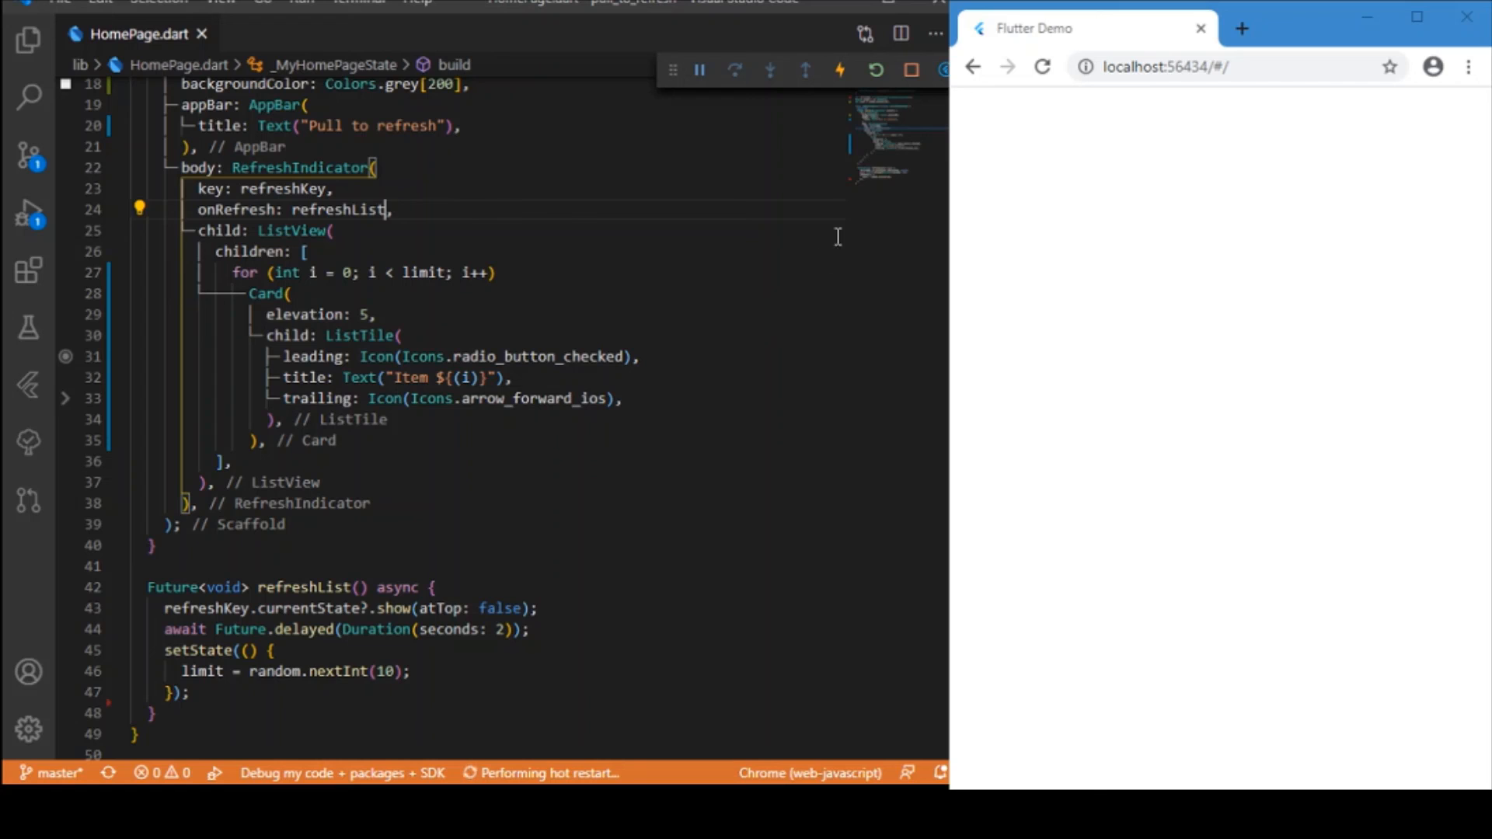
pyautogui.moveTo(1066, 139)
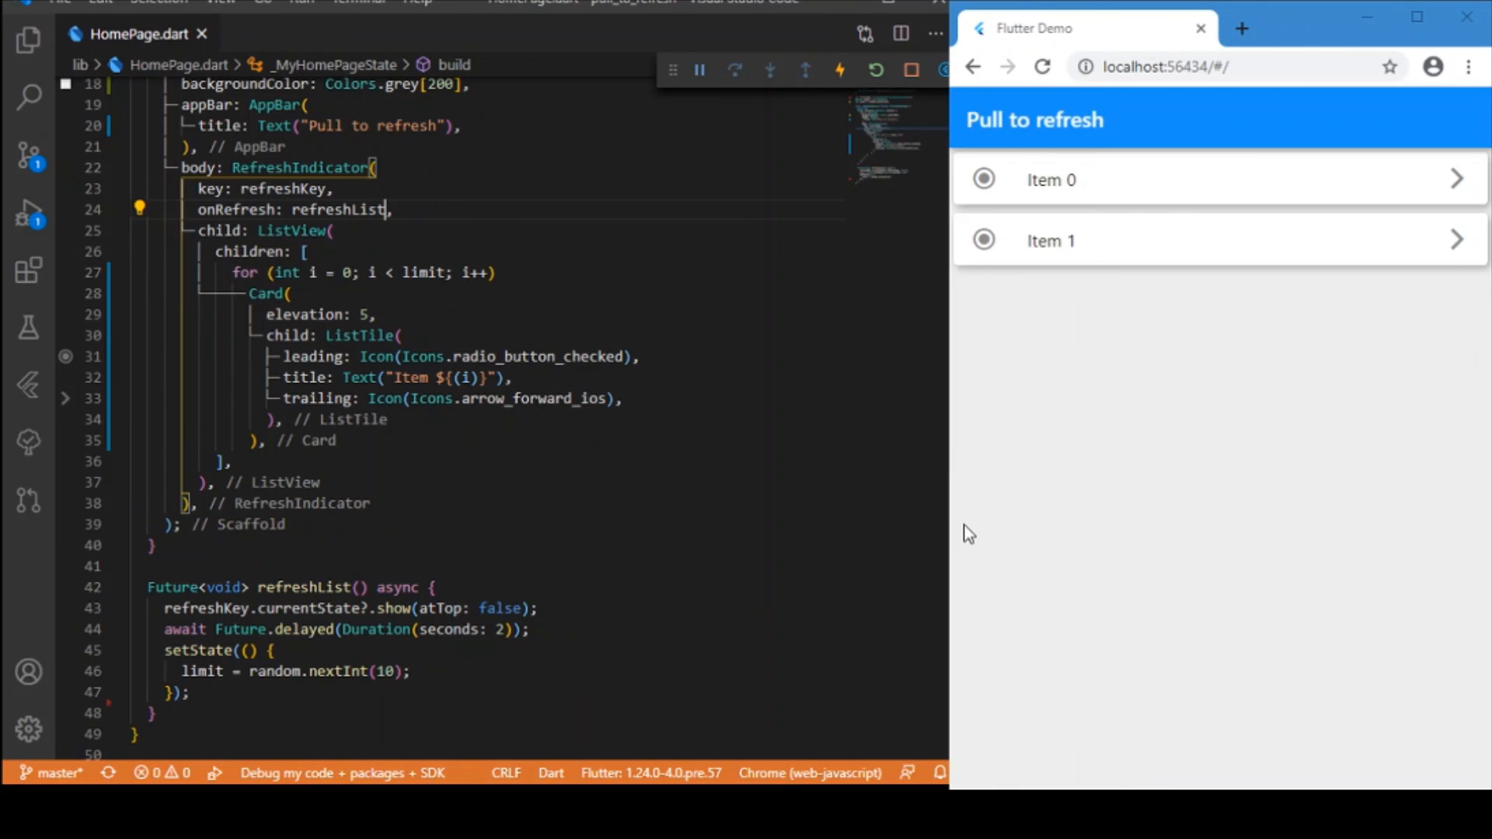
pyautogui.moveTo(1197, 193)
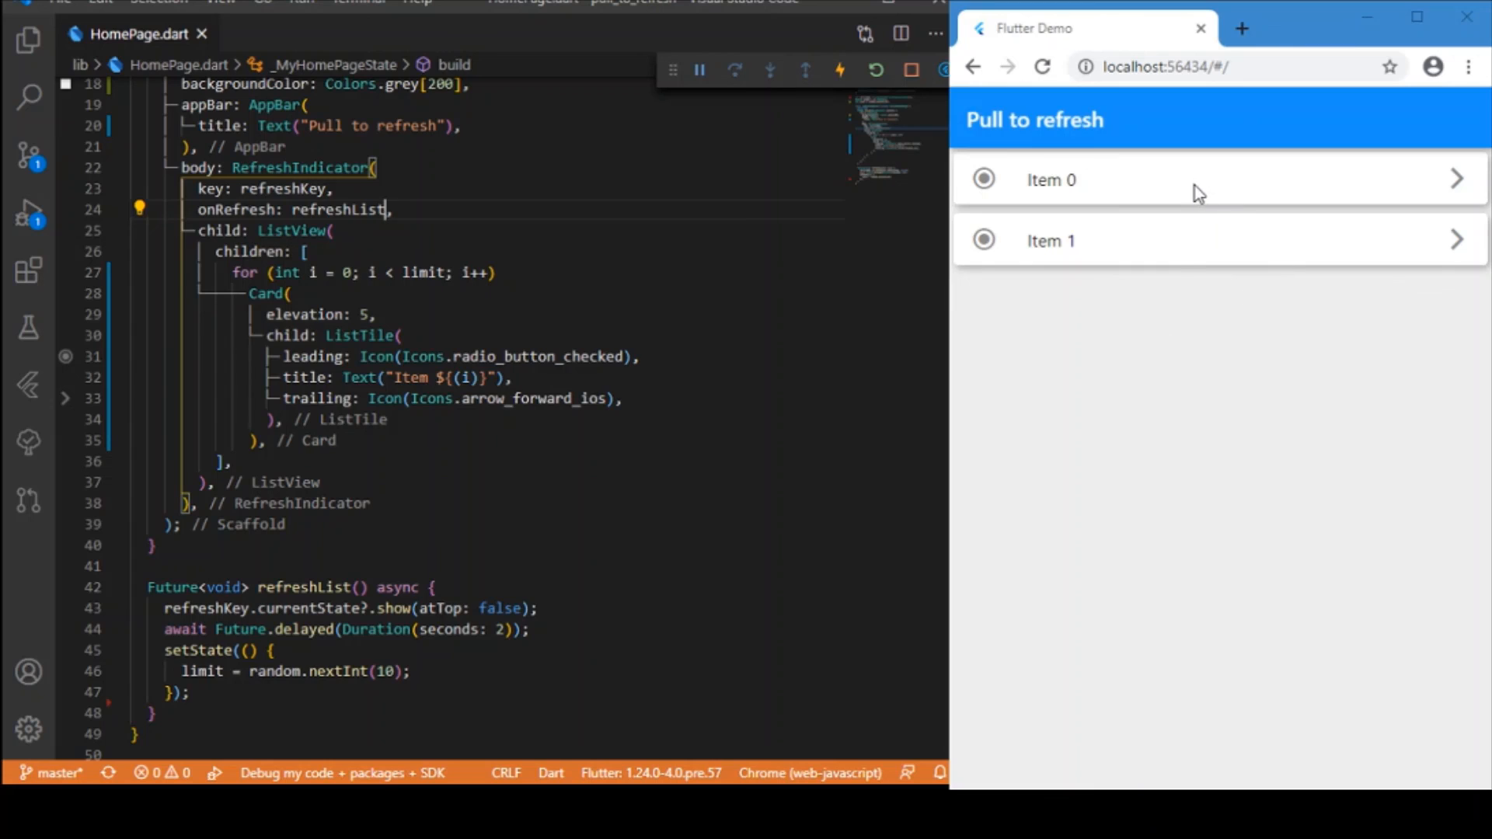
pyautogui.moveTo(1146, 196)
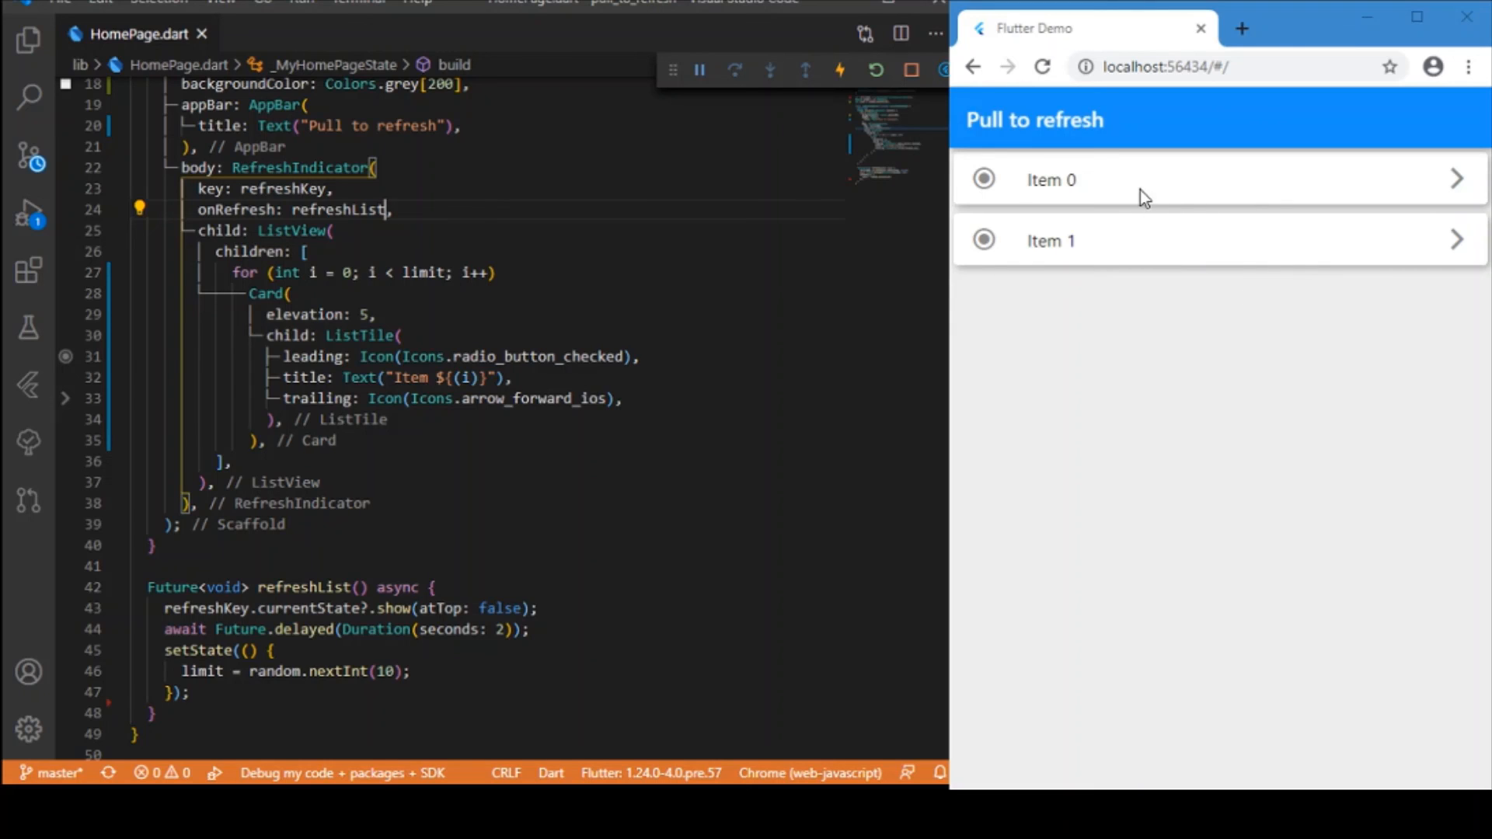
pyautogui.moveTo(1200, 197)
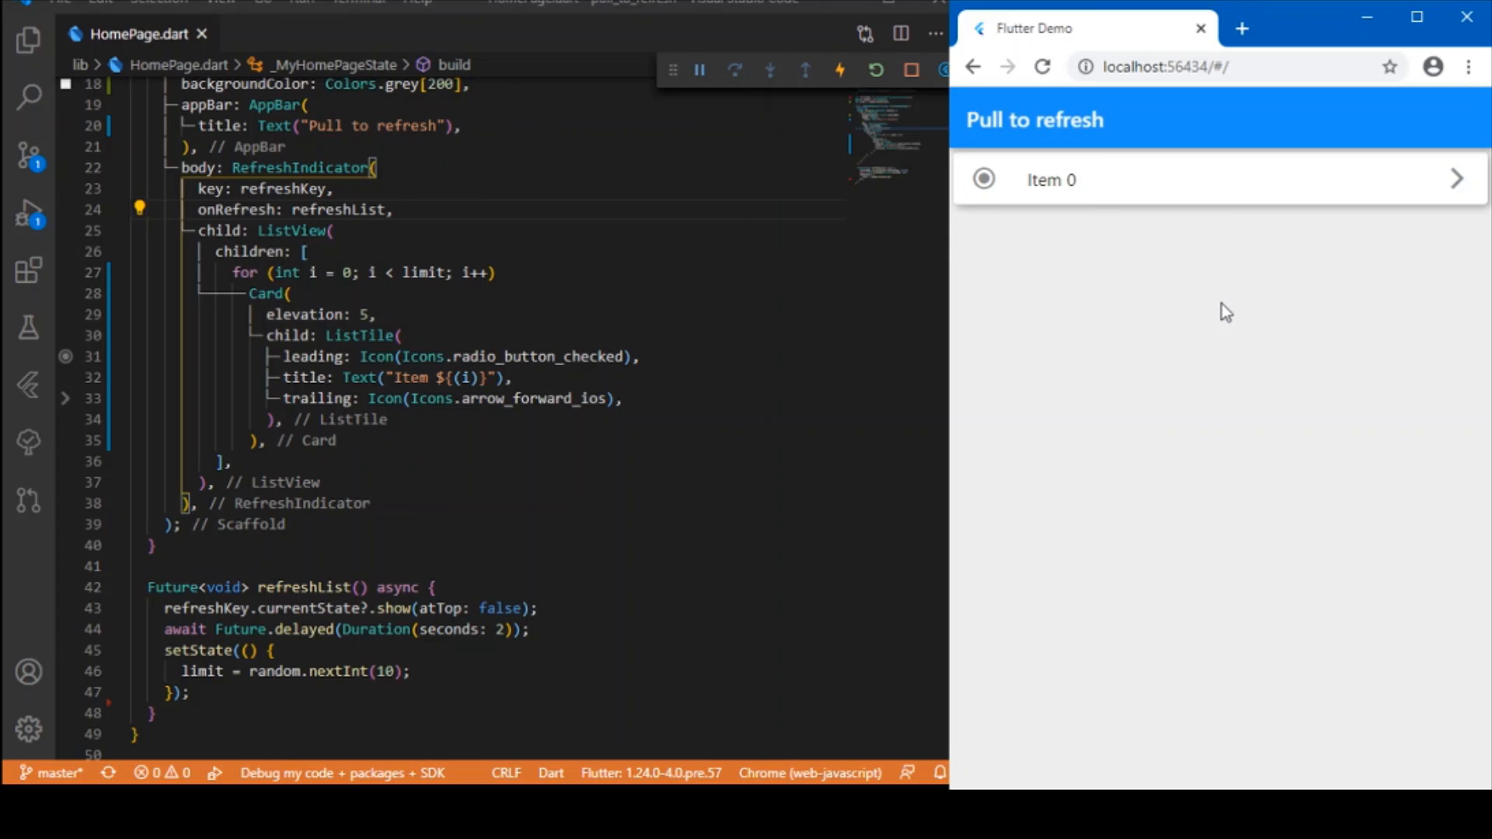
pyautogui.moveTo(1219, 201)
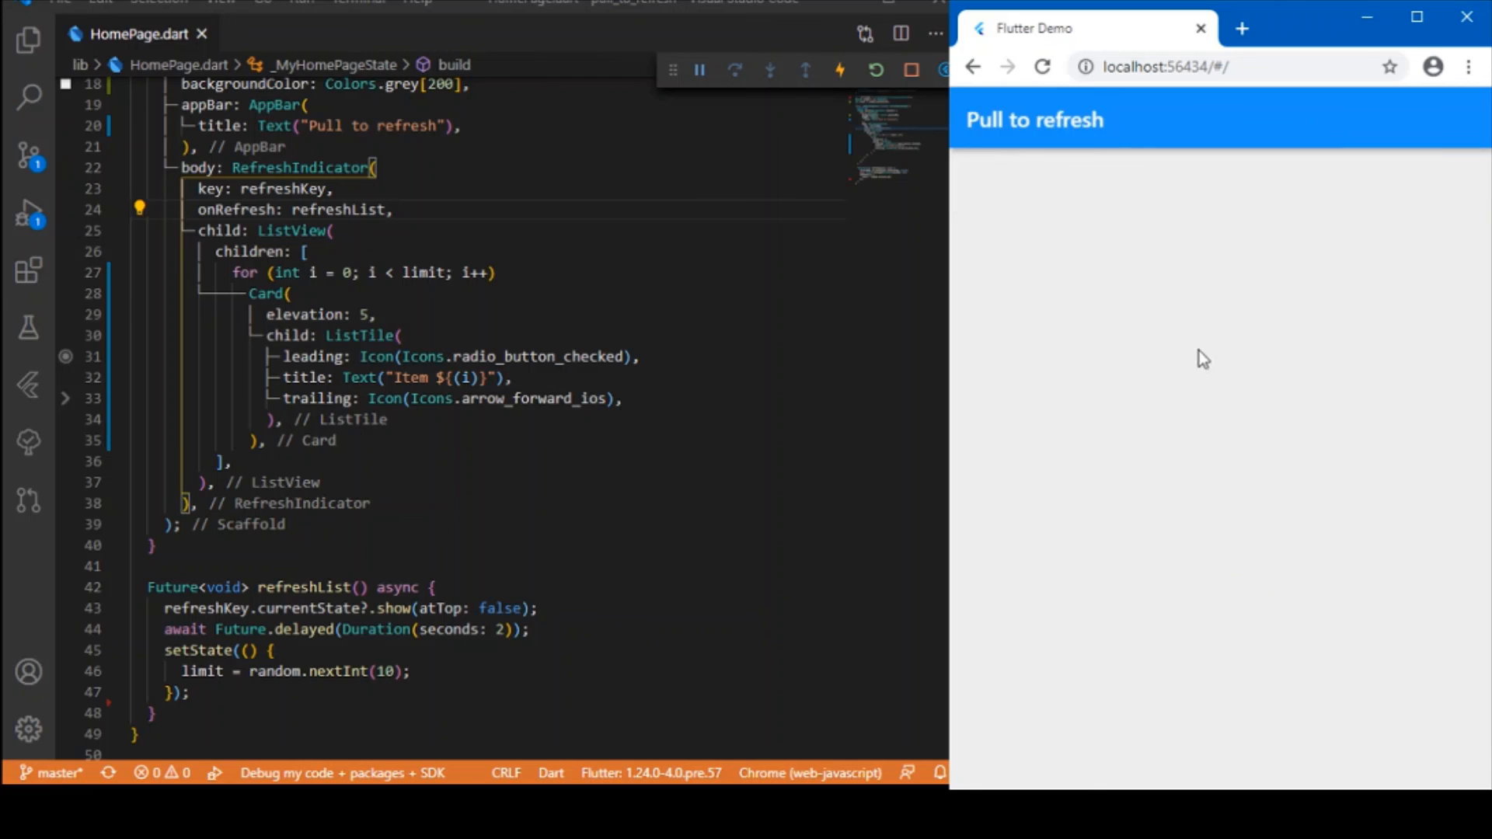
pyautogui.moveTo(1194, 300)
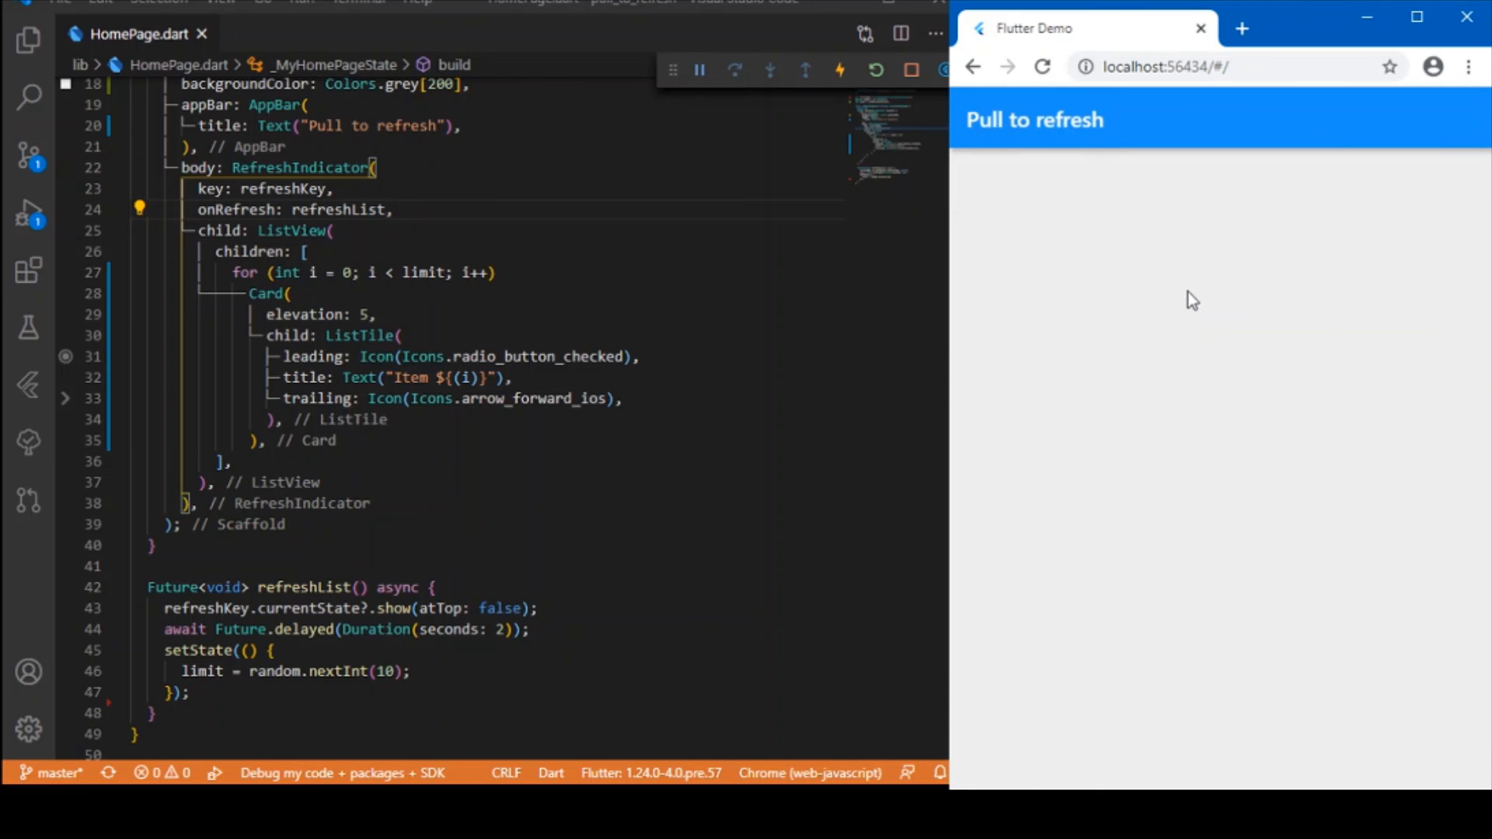